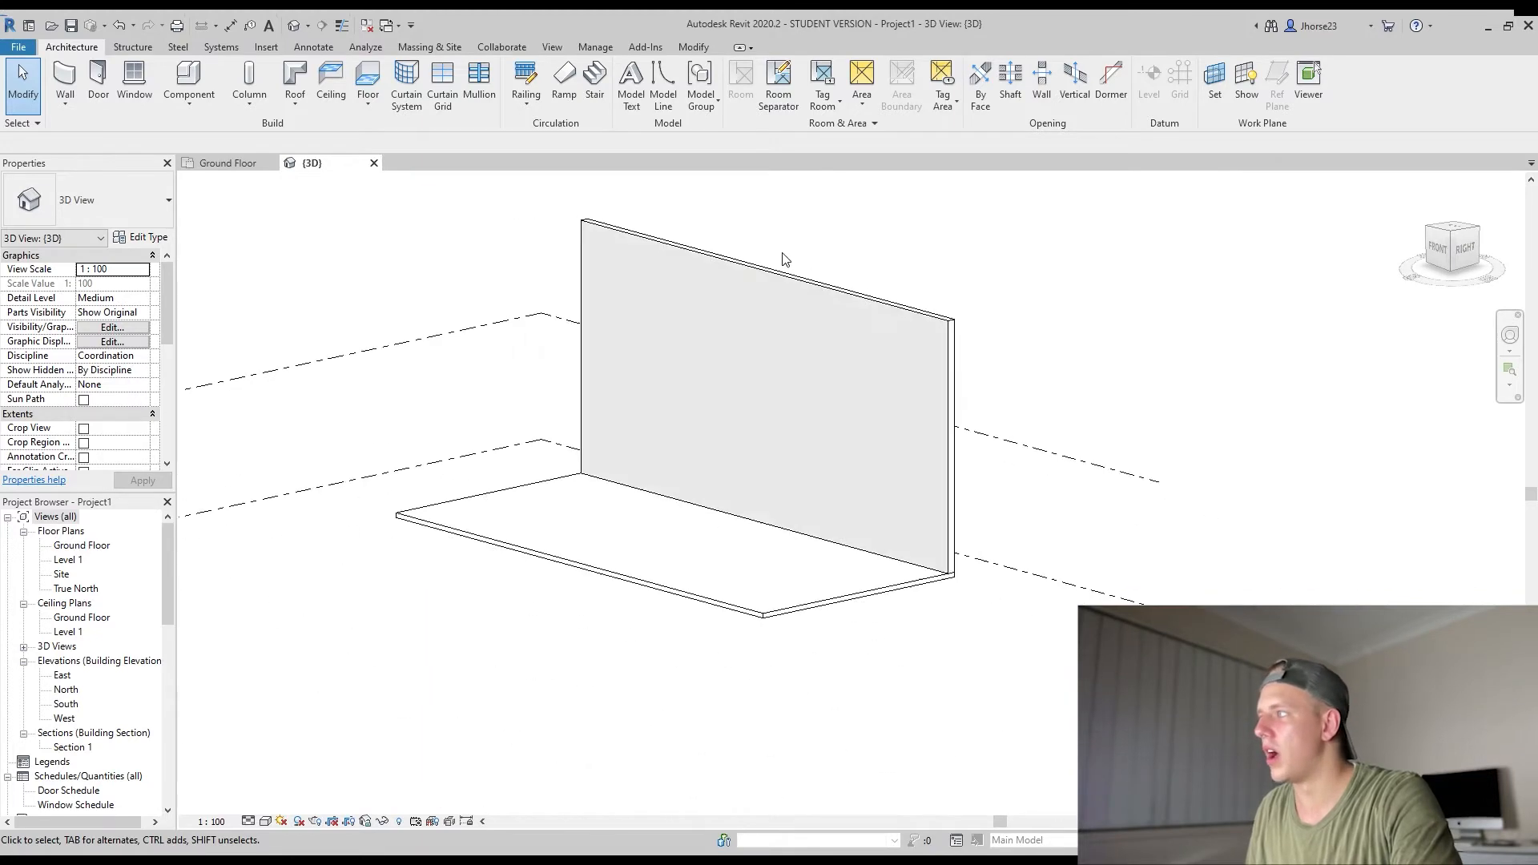
Step: Sketch a rectangular opening in the Revit floor boundary, then start editing the wall profile
click(589, 550)
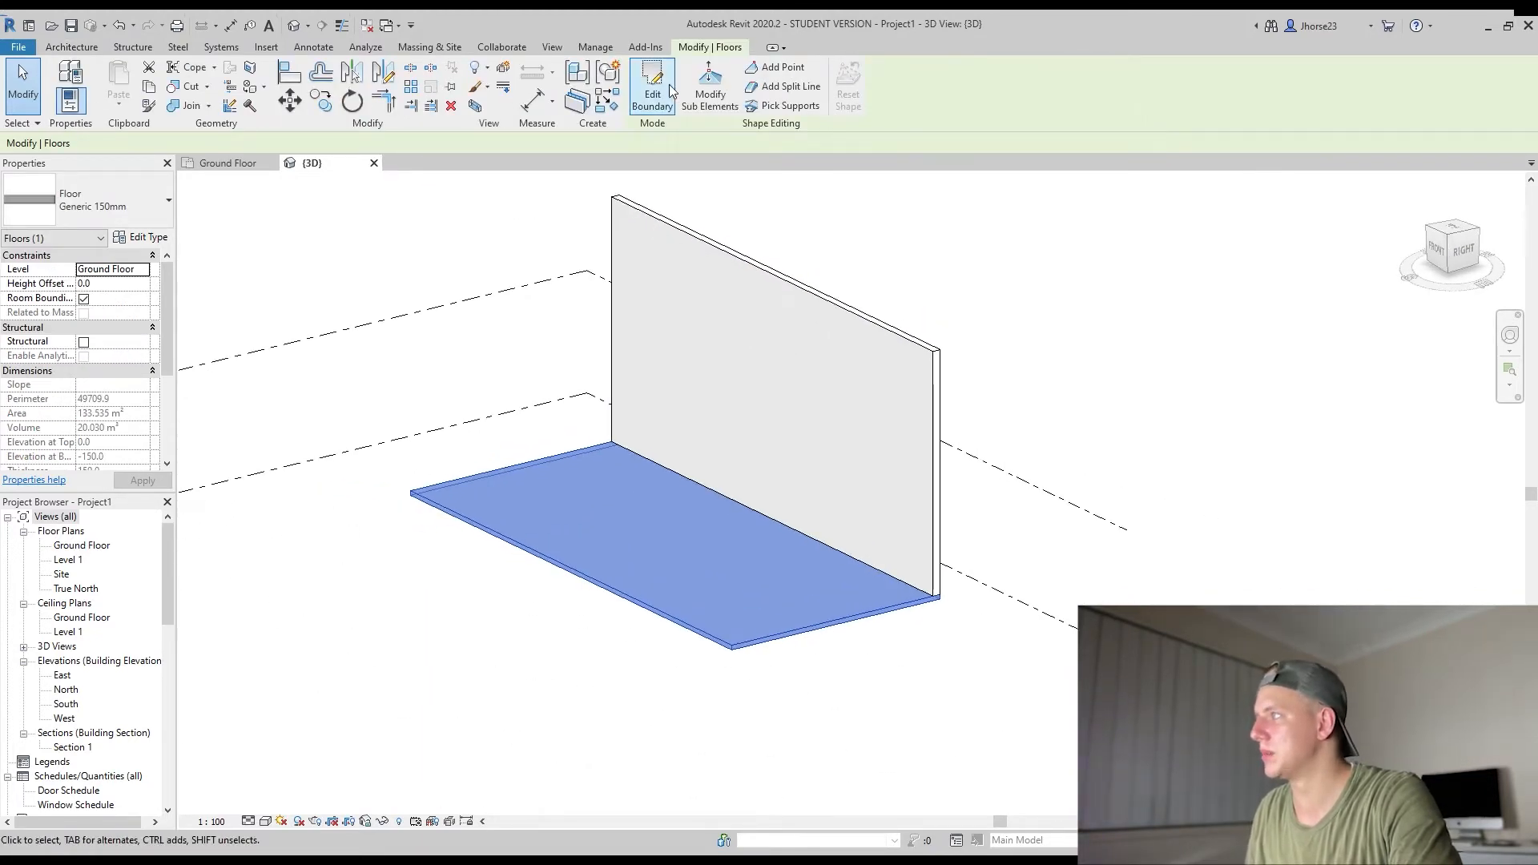
click(651, 88)
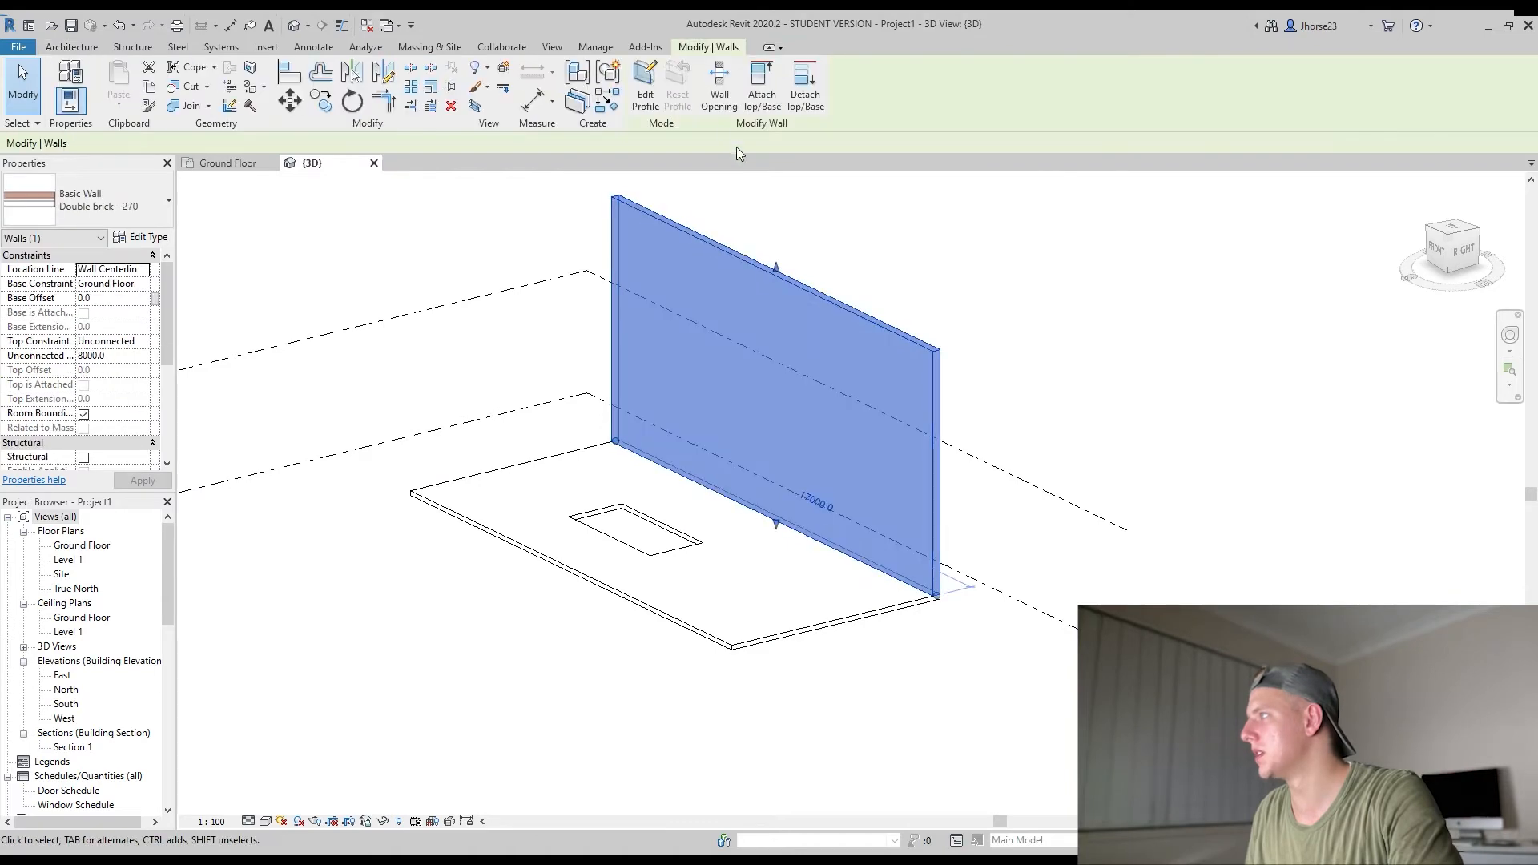
click(644, 88)
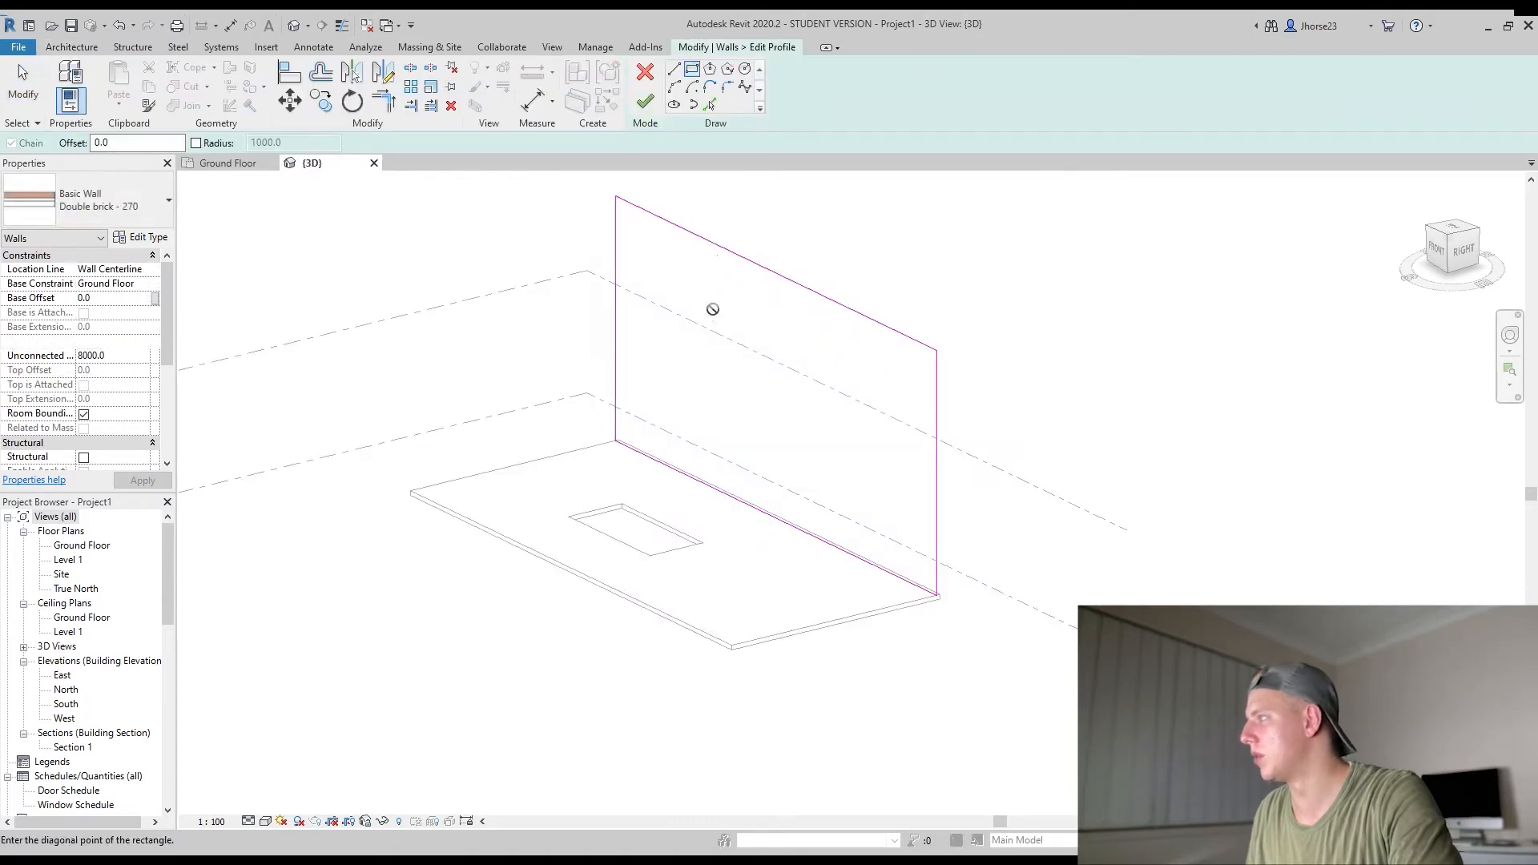
click(644, 101)
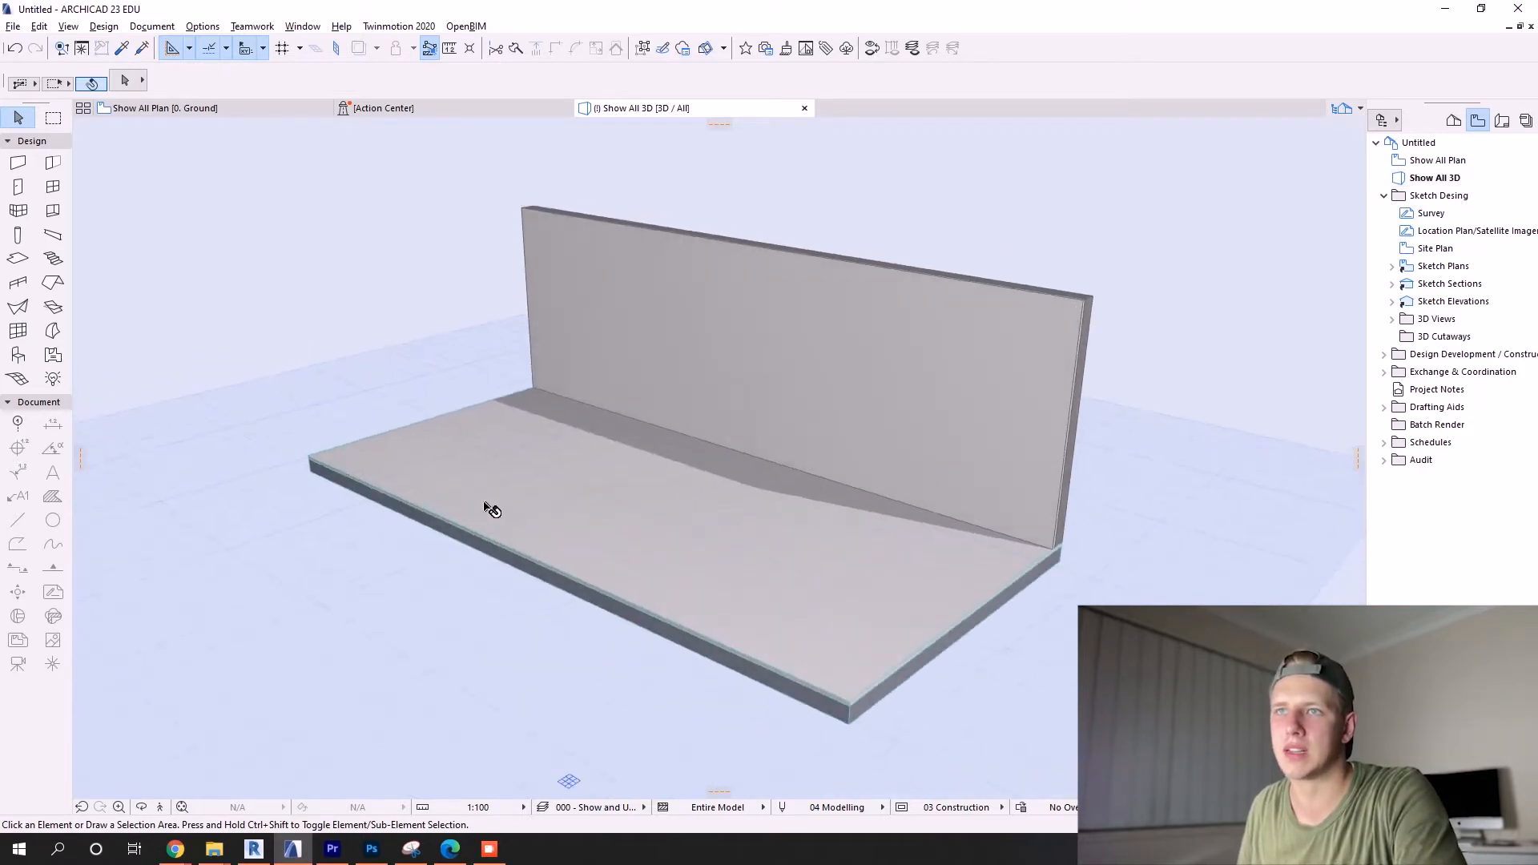
Step: Select the ARCHICAD slab and draw a rectangular hole through it with Add Hole
click(490, 506)
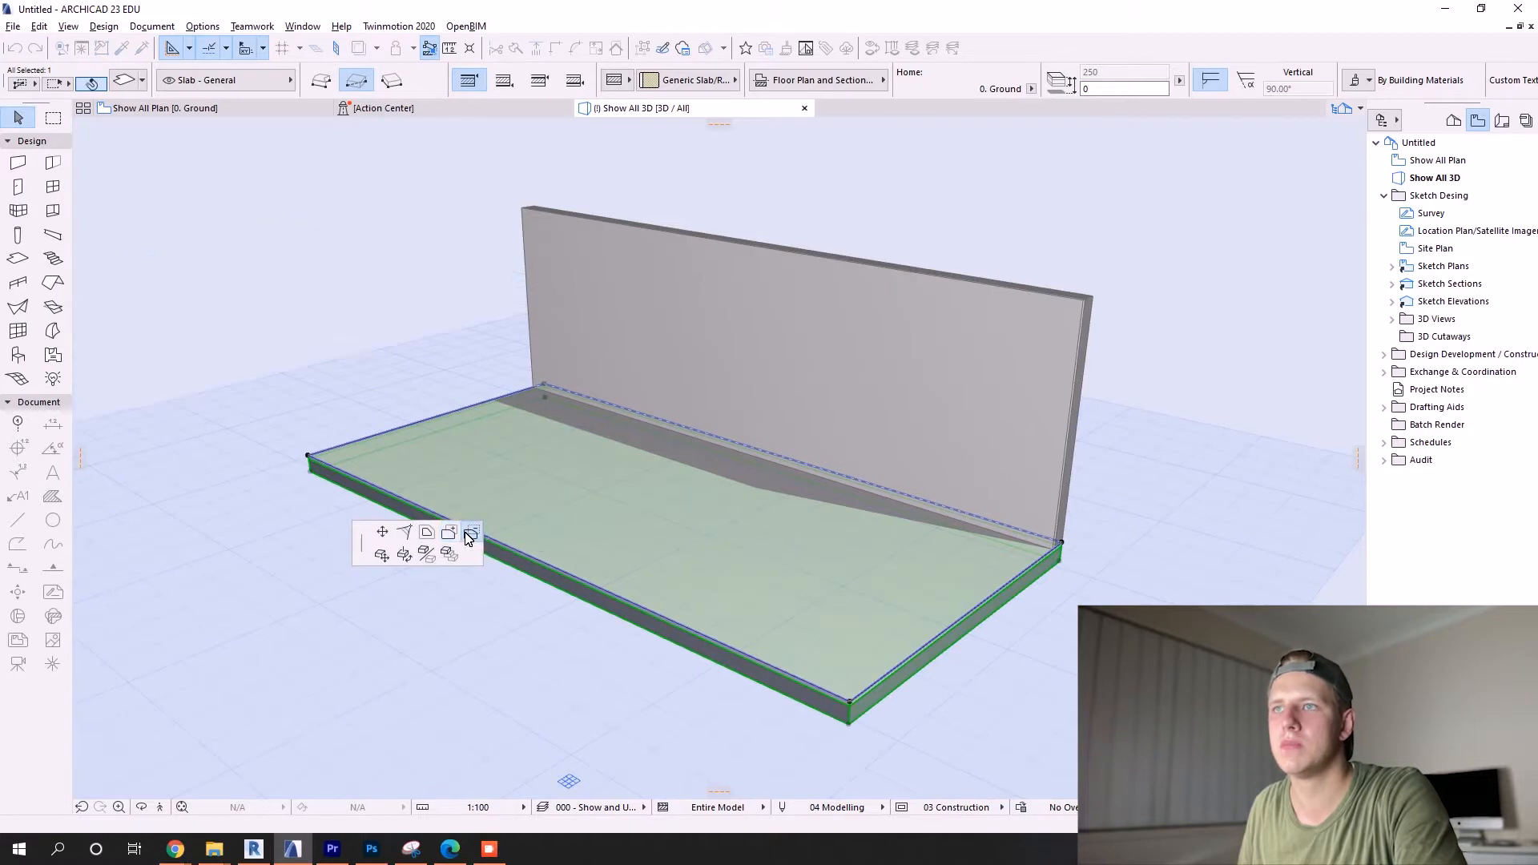
click(471, 532)
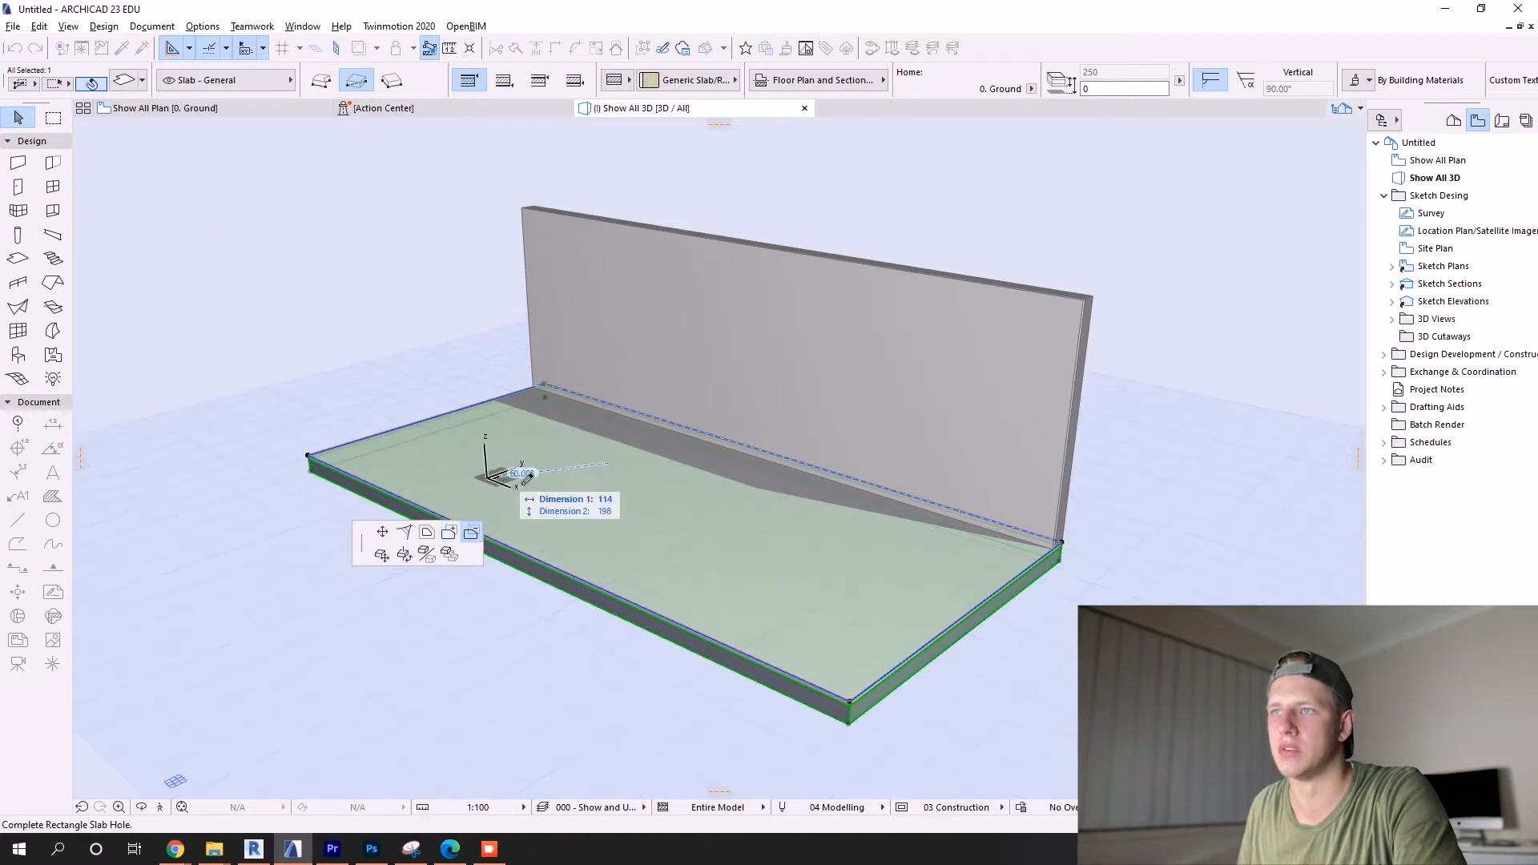
click(690, 538)
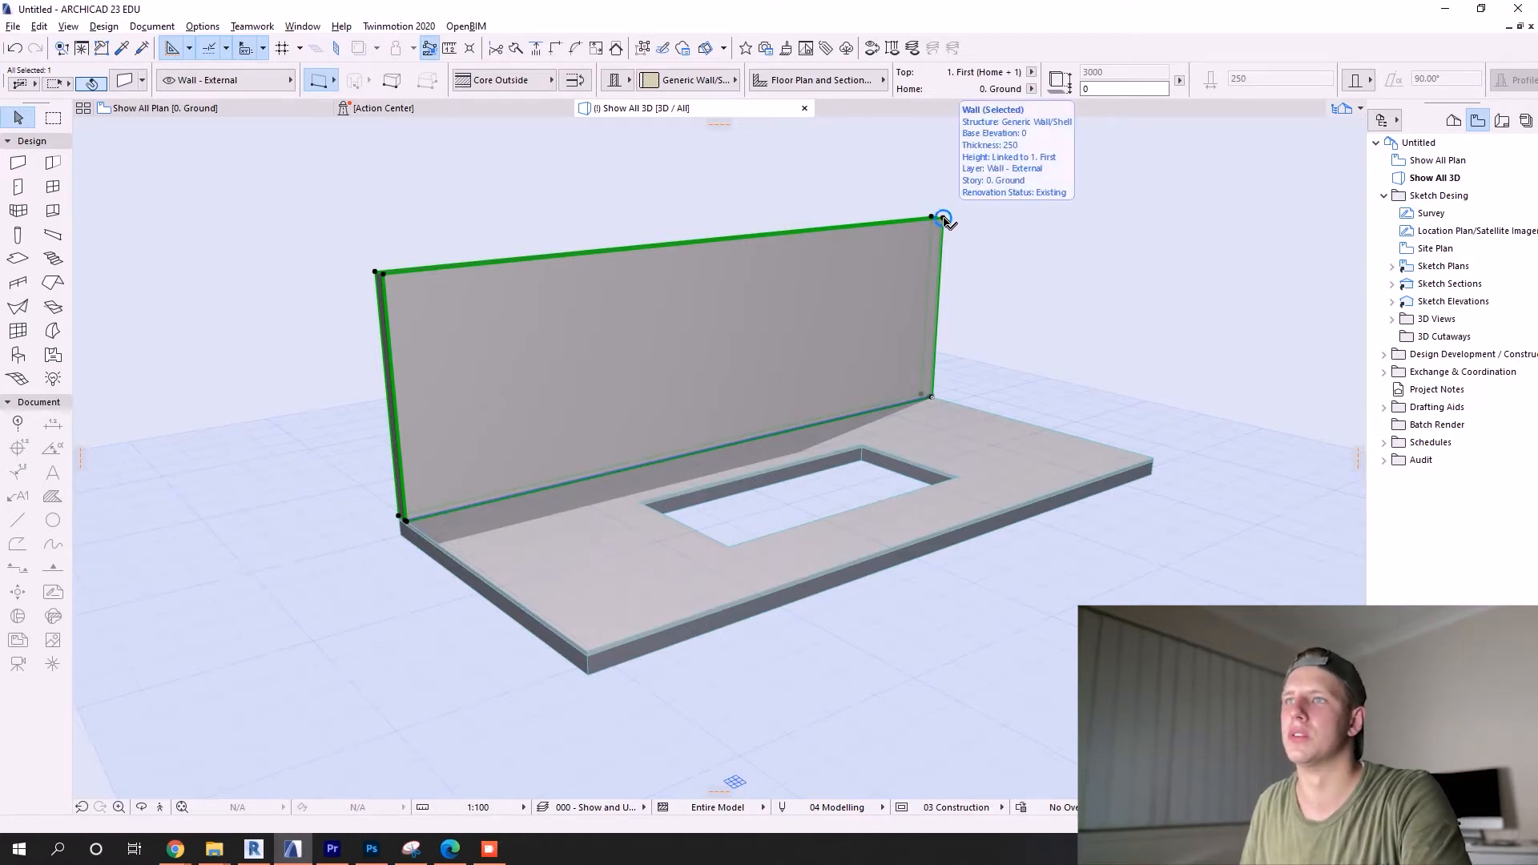
Step: Place a Rectangular Window Opening 23 empty opening in the middle of the wall
click(942, 217)
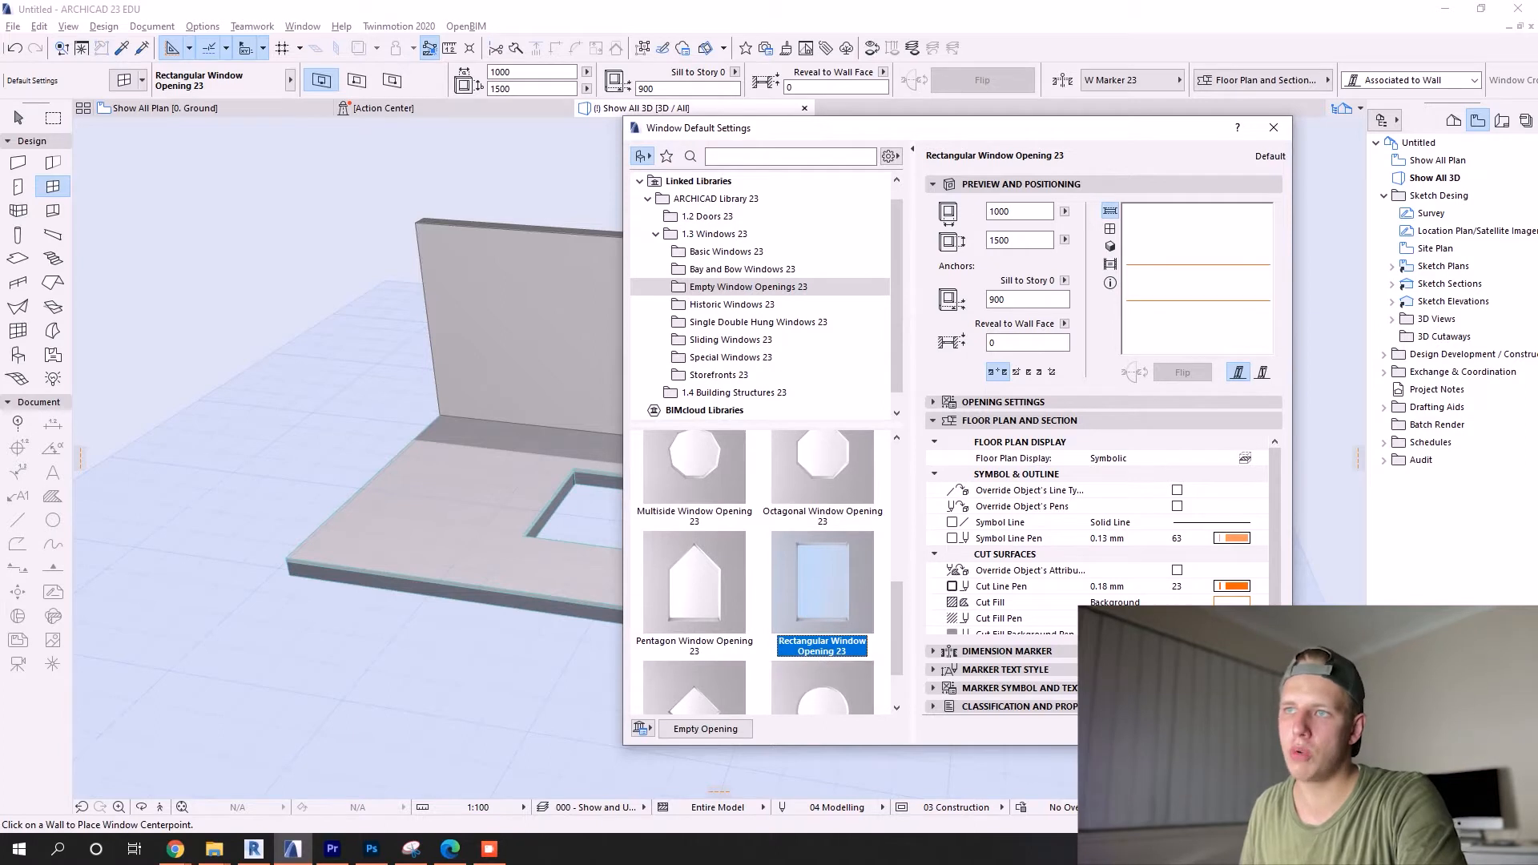
scroll(down, 3)
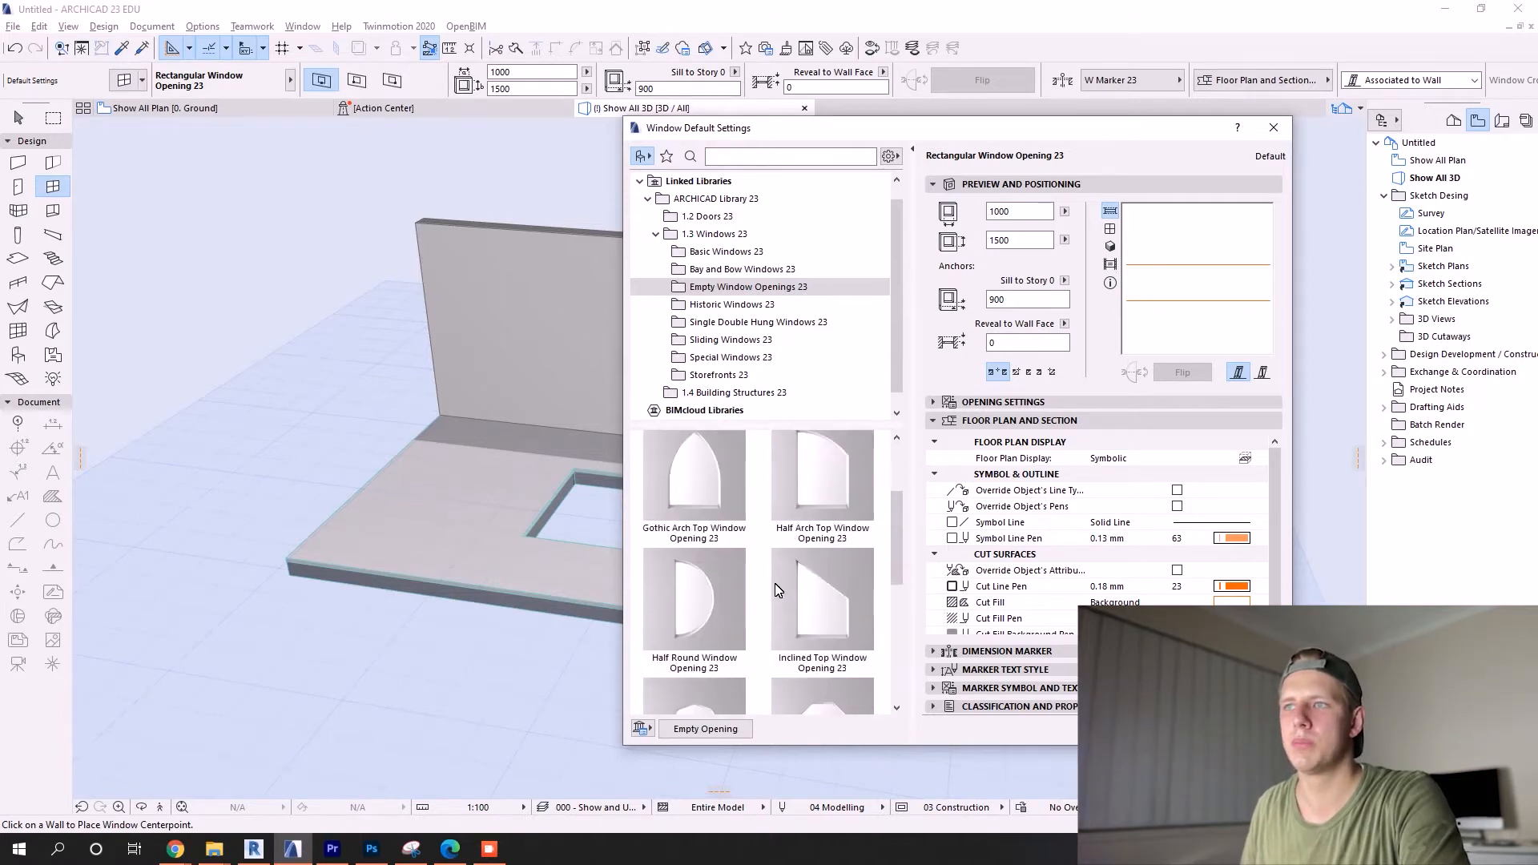
click(822, 518)
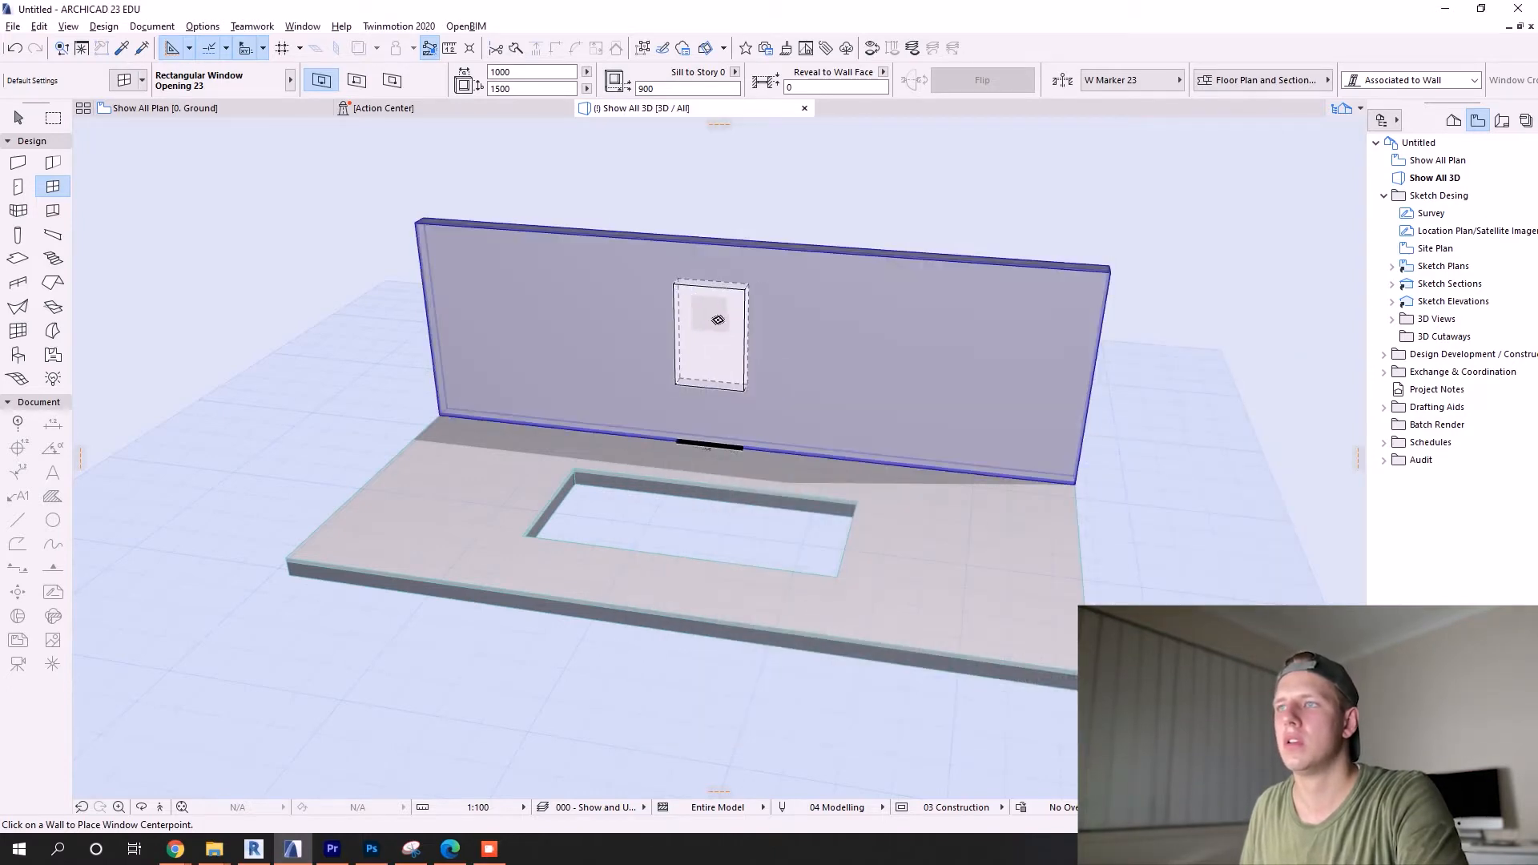
click(708, 333)
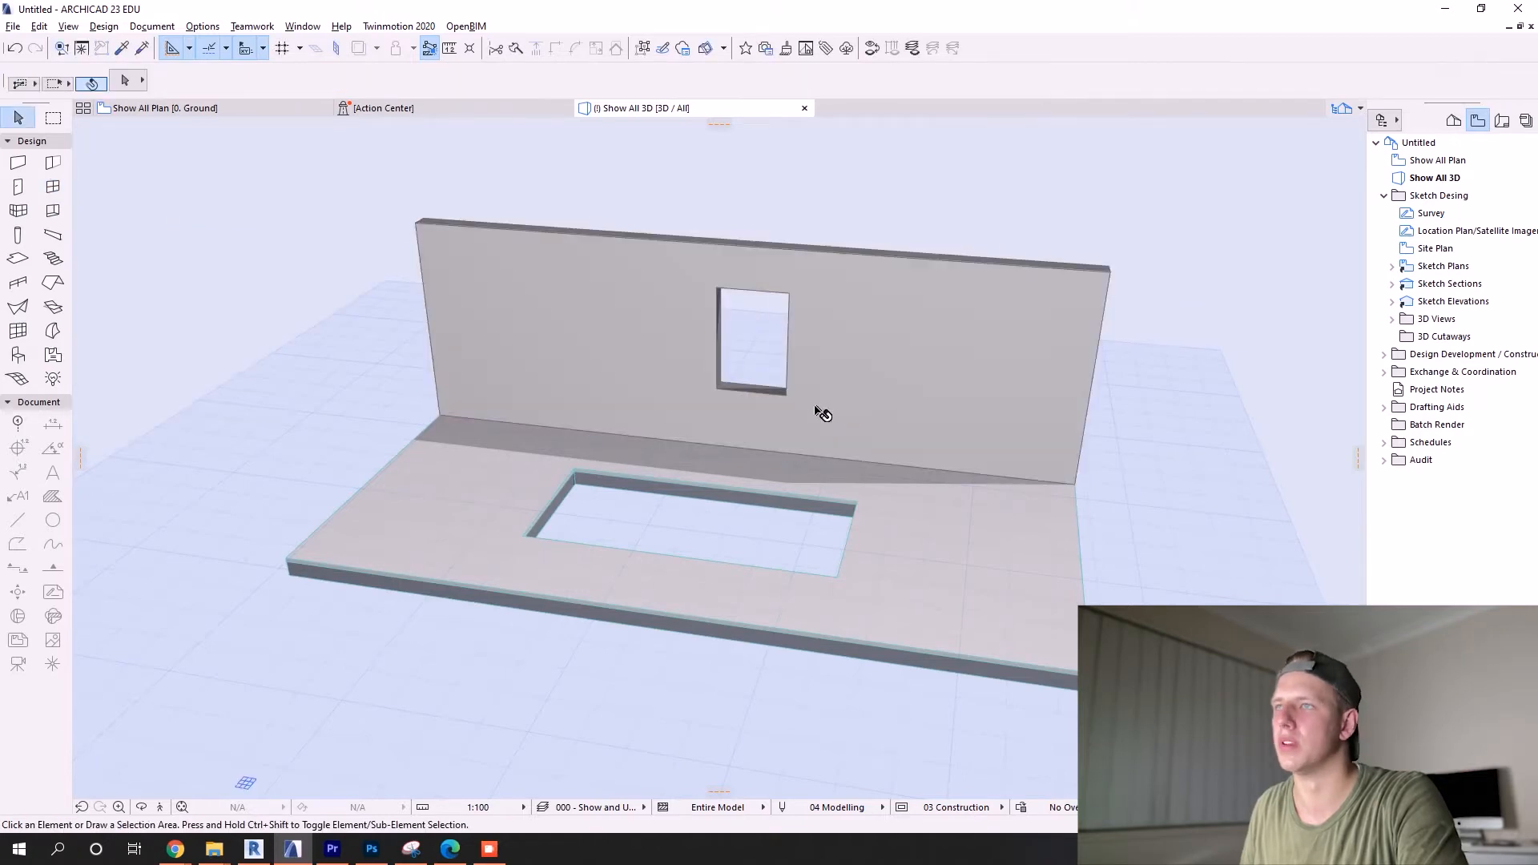
Step: Edit the opening's width in Window Selection Settings to make it a narrow slot
click(752, 338)
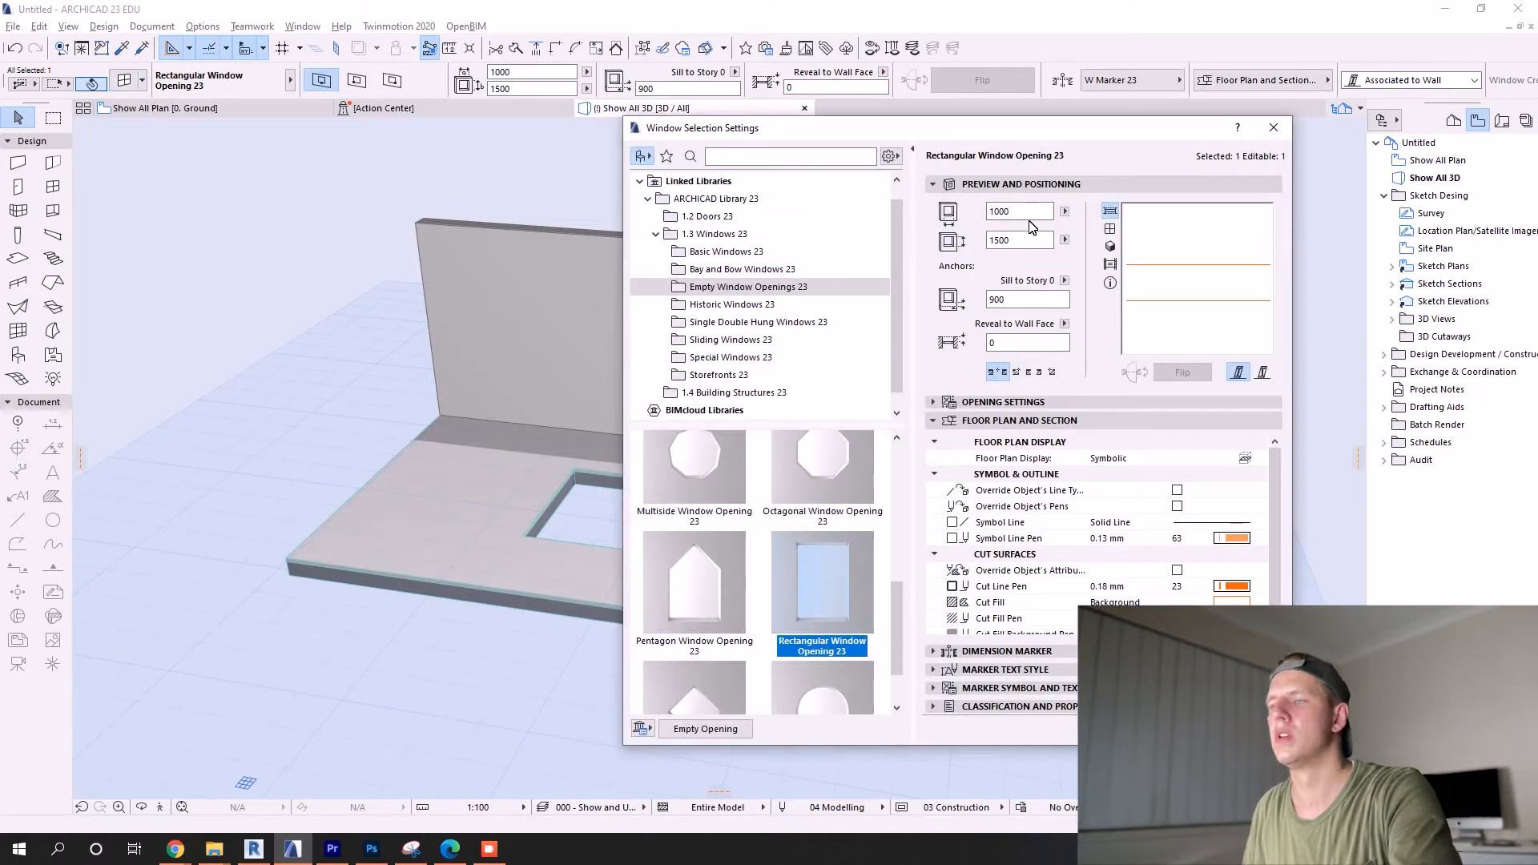
triple_click(1014, 211)
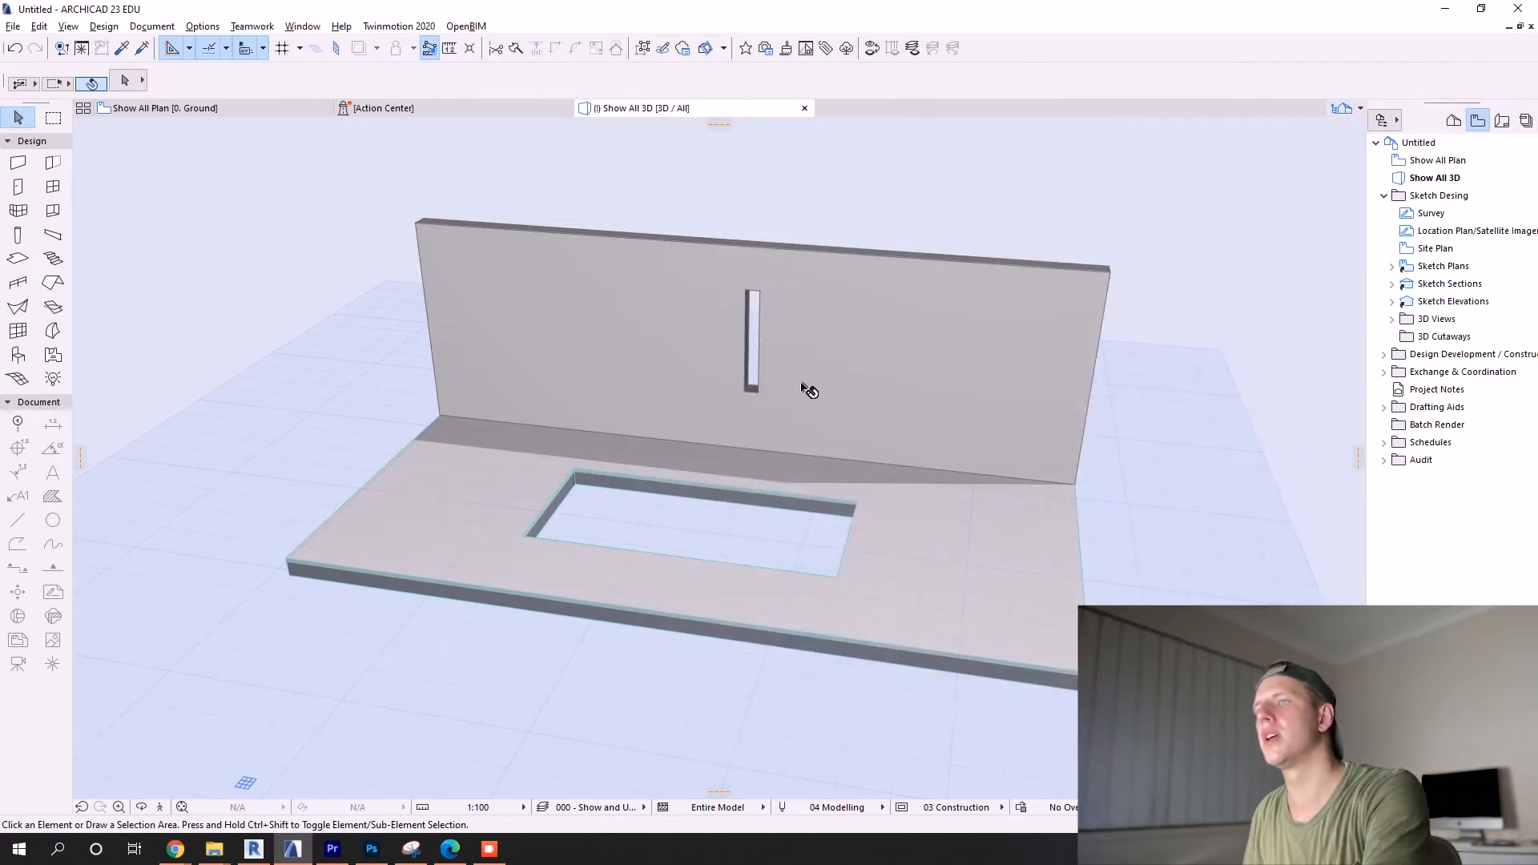
click(751, 343)
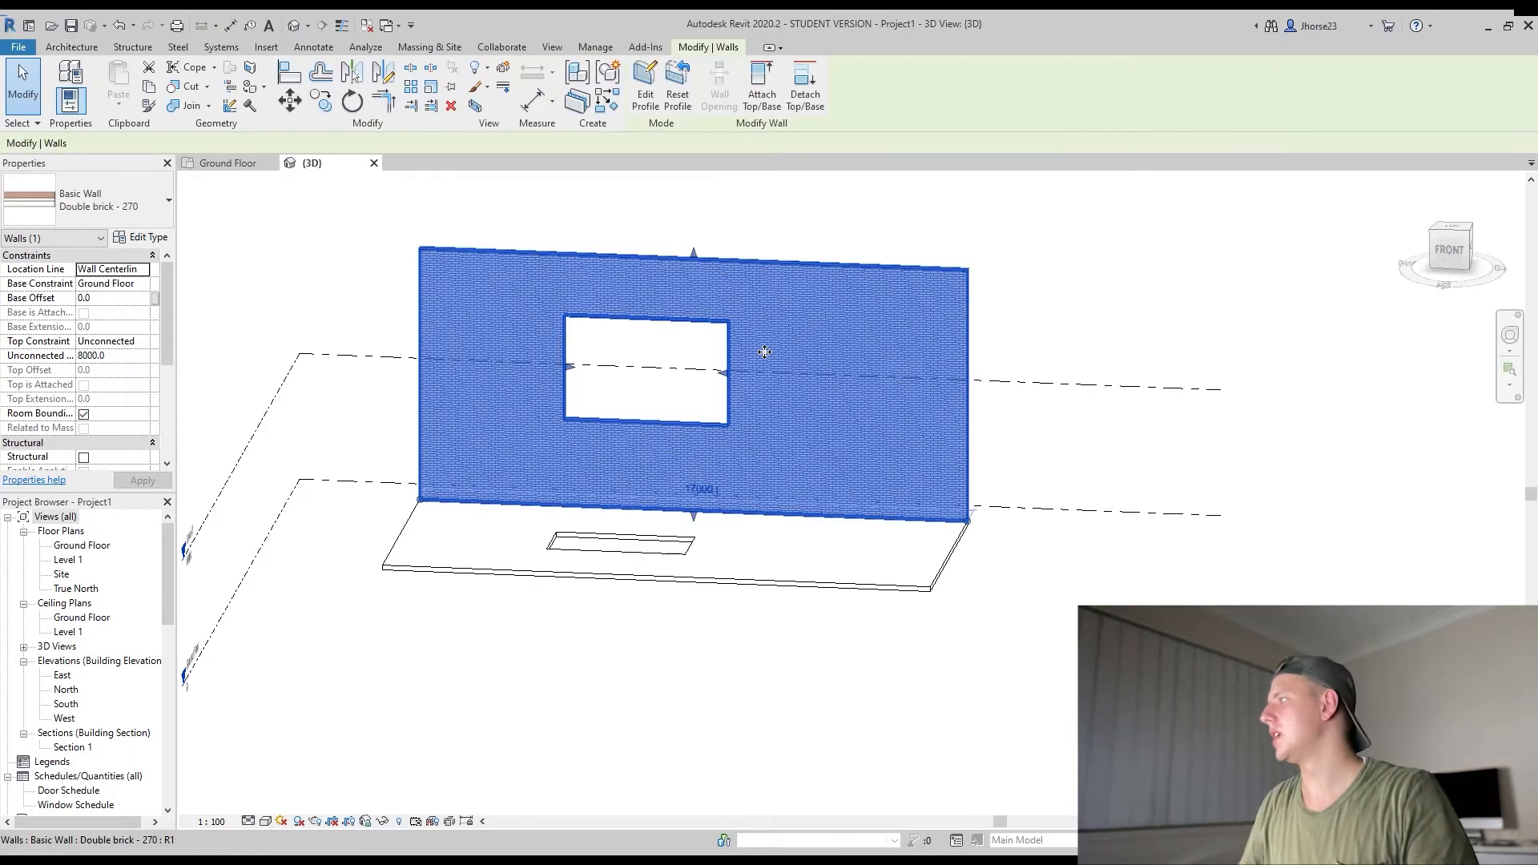
Step: Edit the Revit wall profile and sketch corners of an irregular angular outline
click(645, 88)
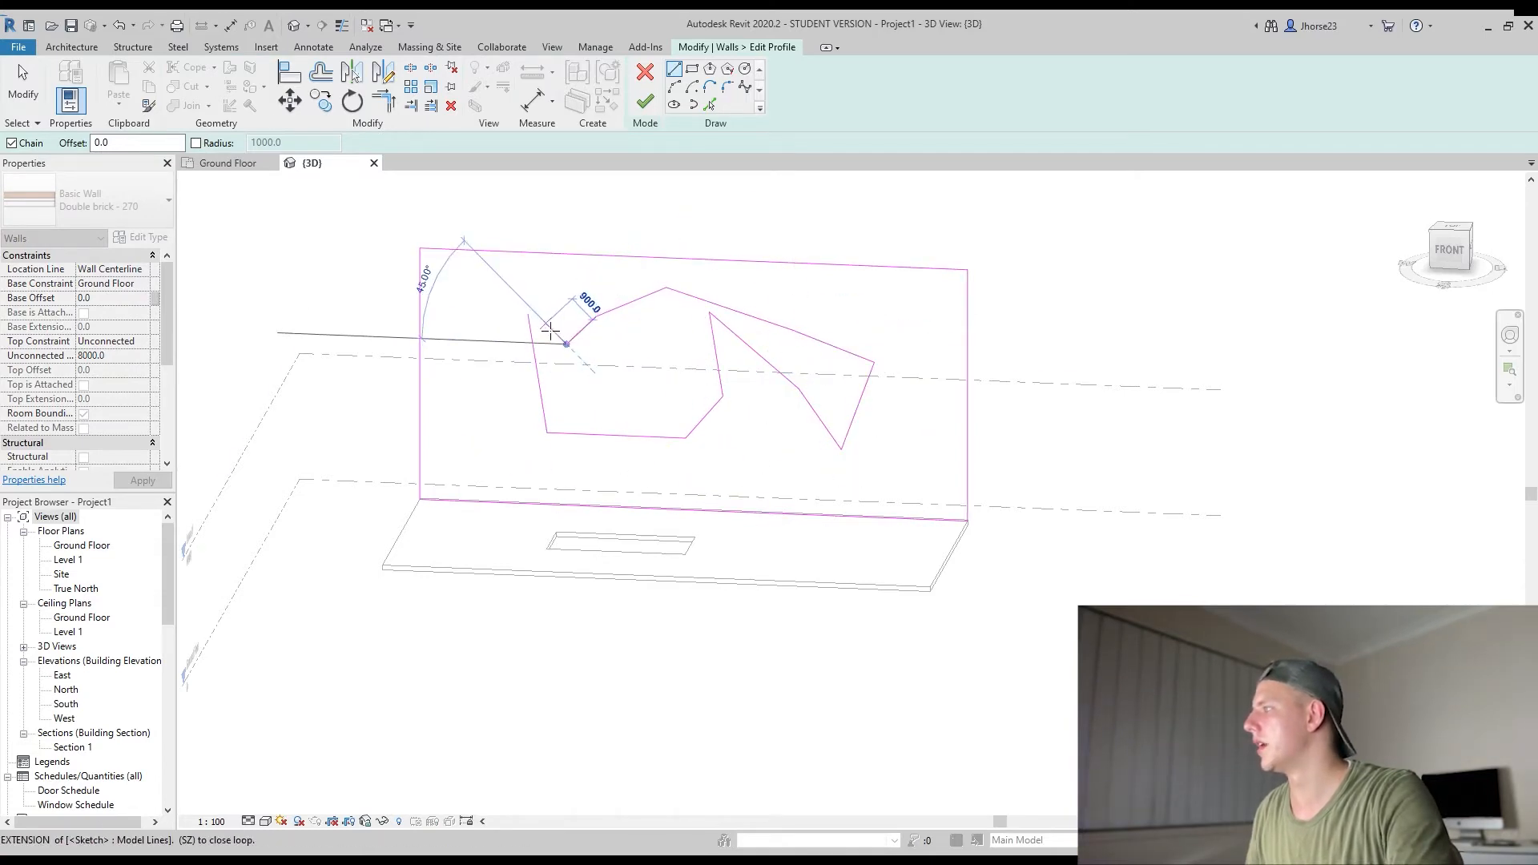
click(644, 101)
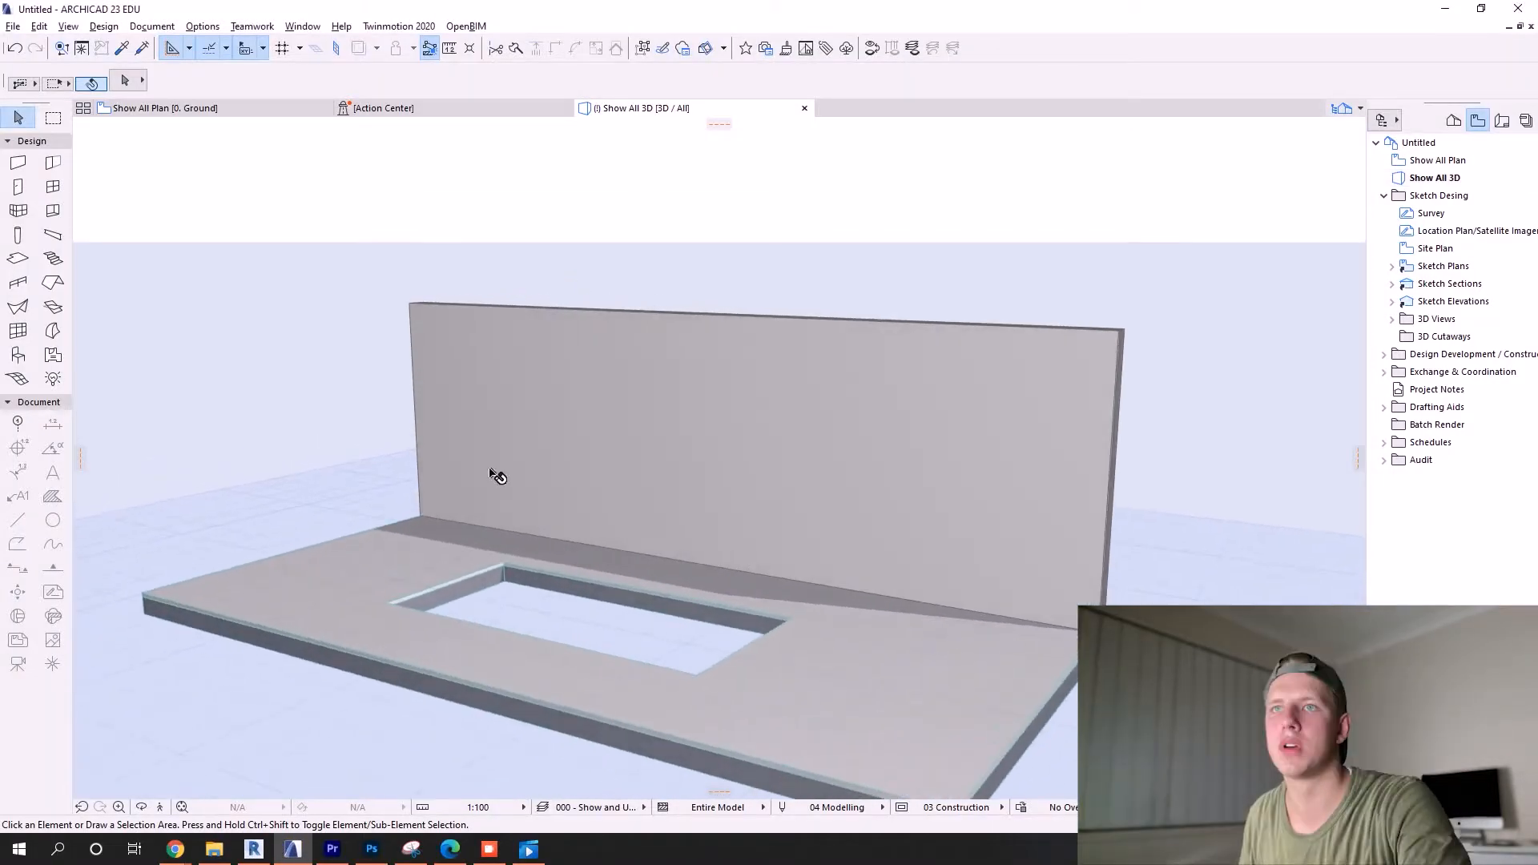
Step: Draw a morph polygon on the wall face, pull it into a solid, and select it
click(53, 332)
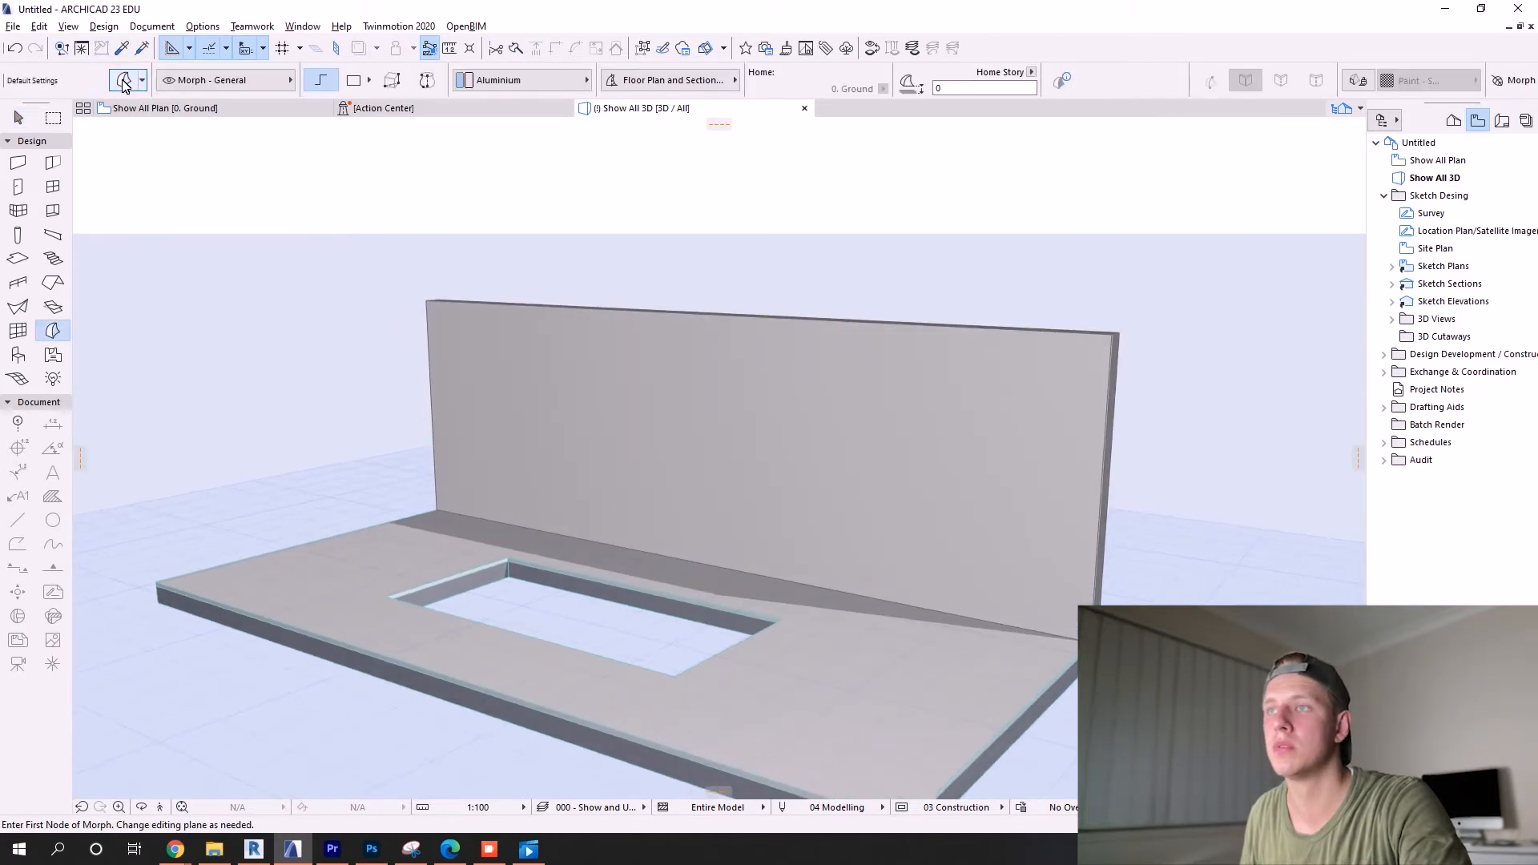
click(546, 404)
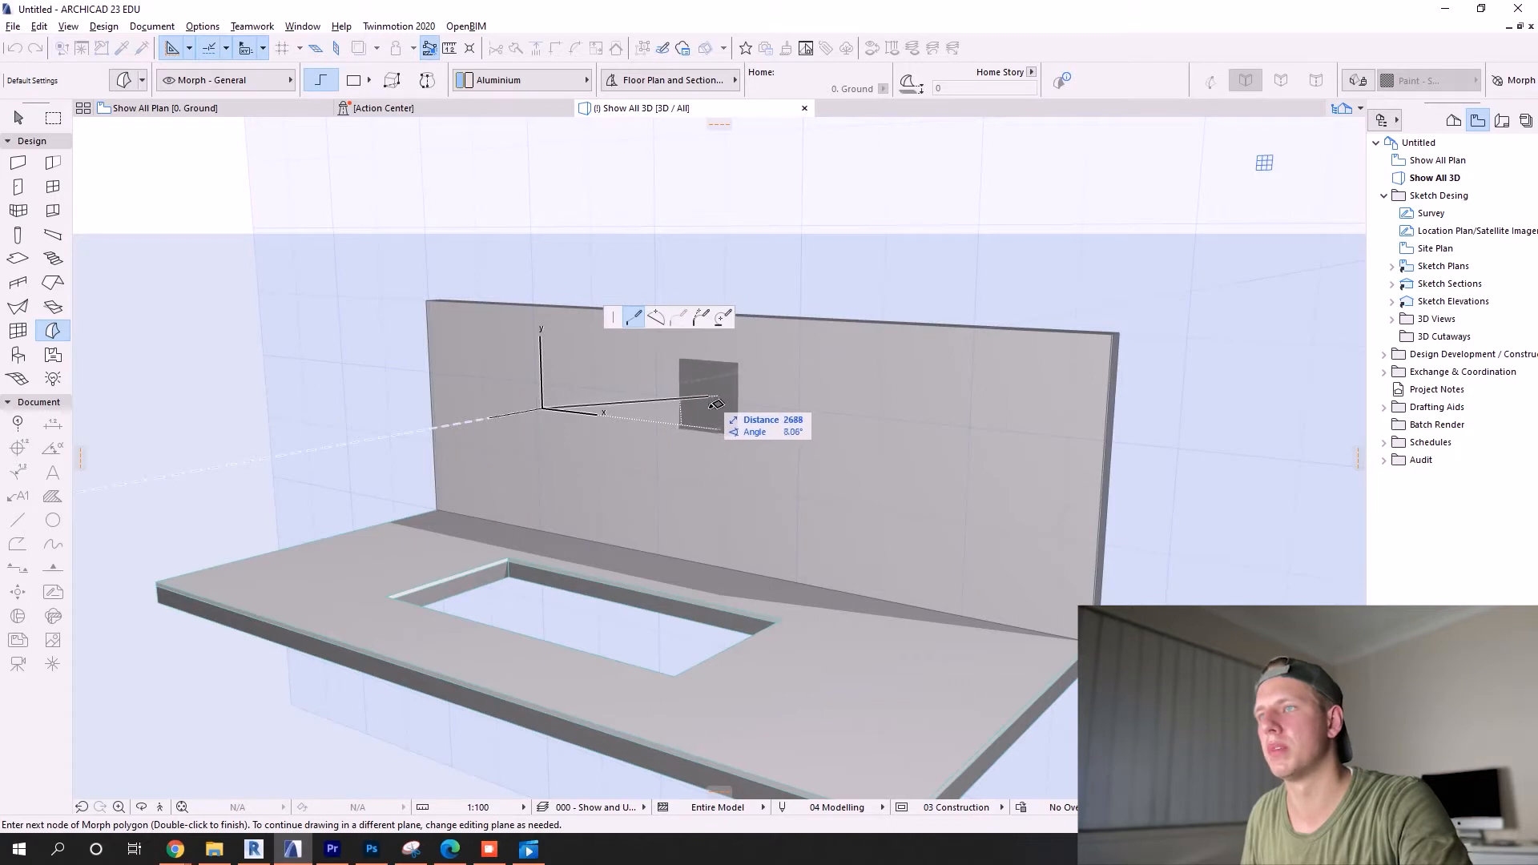
mouse_move(774, 446)
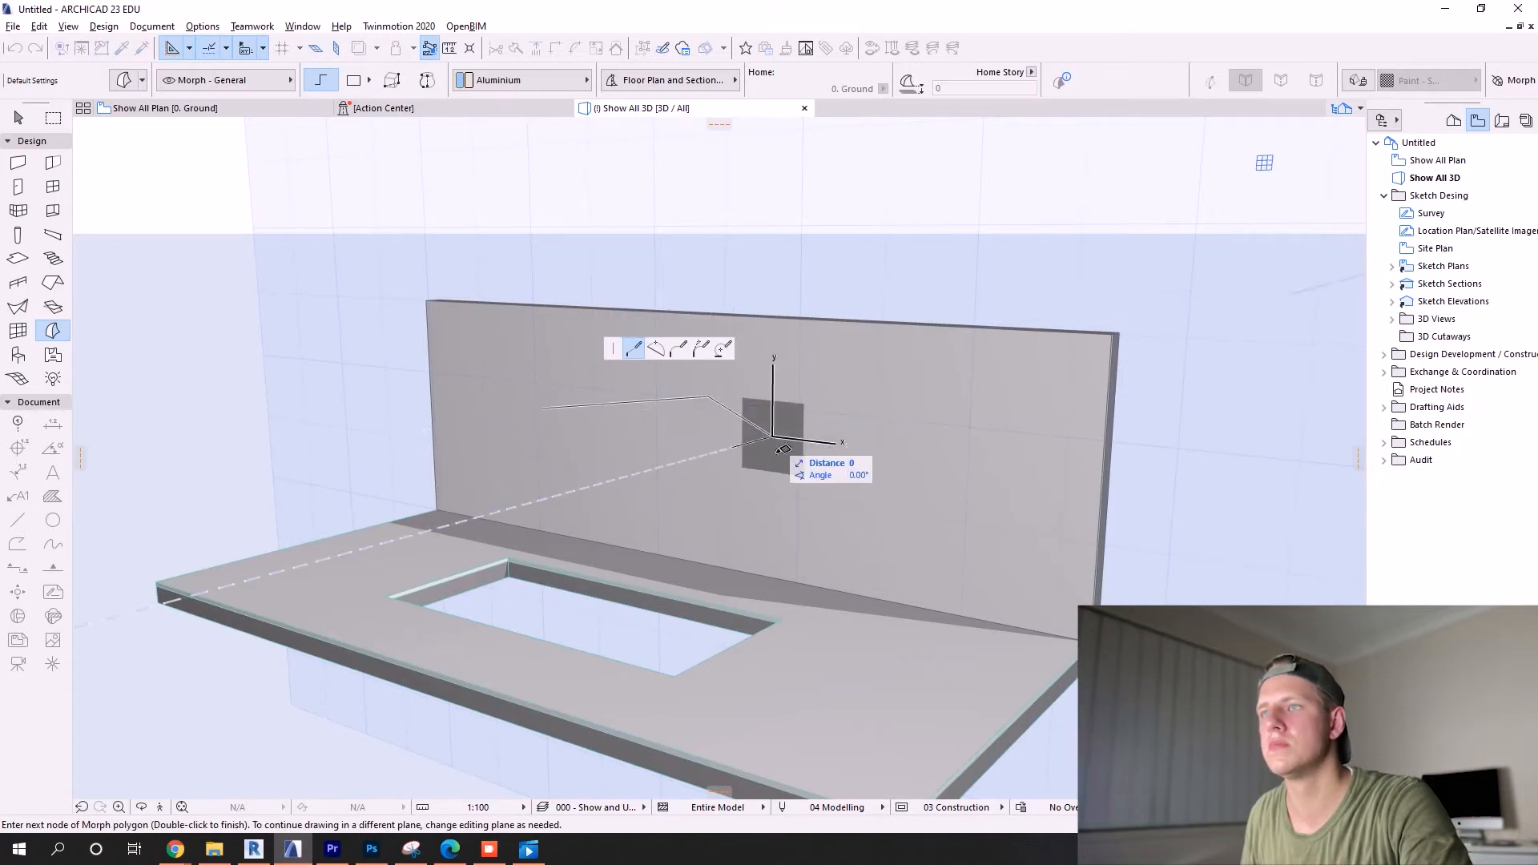
mouse_move(574, 486)
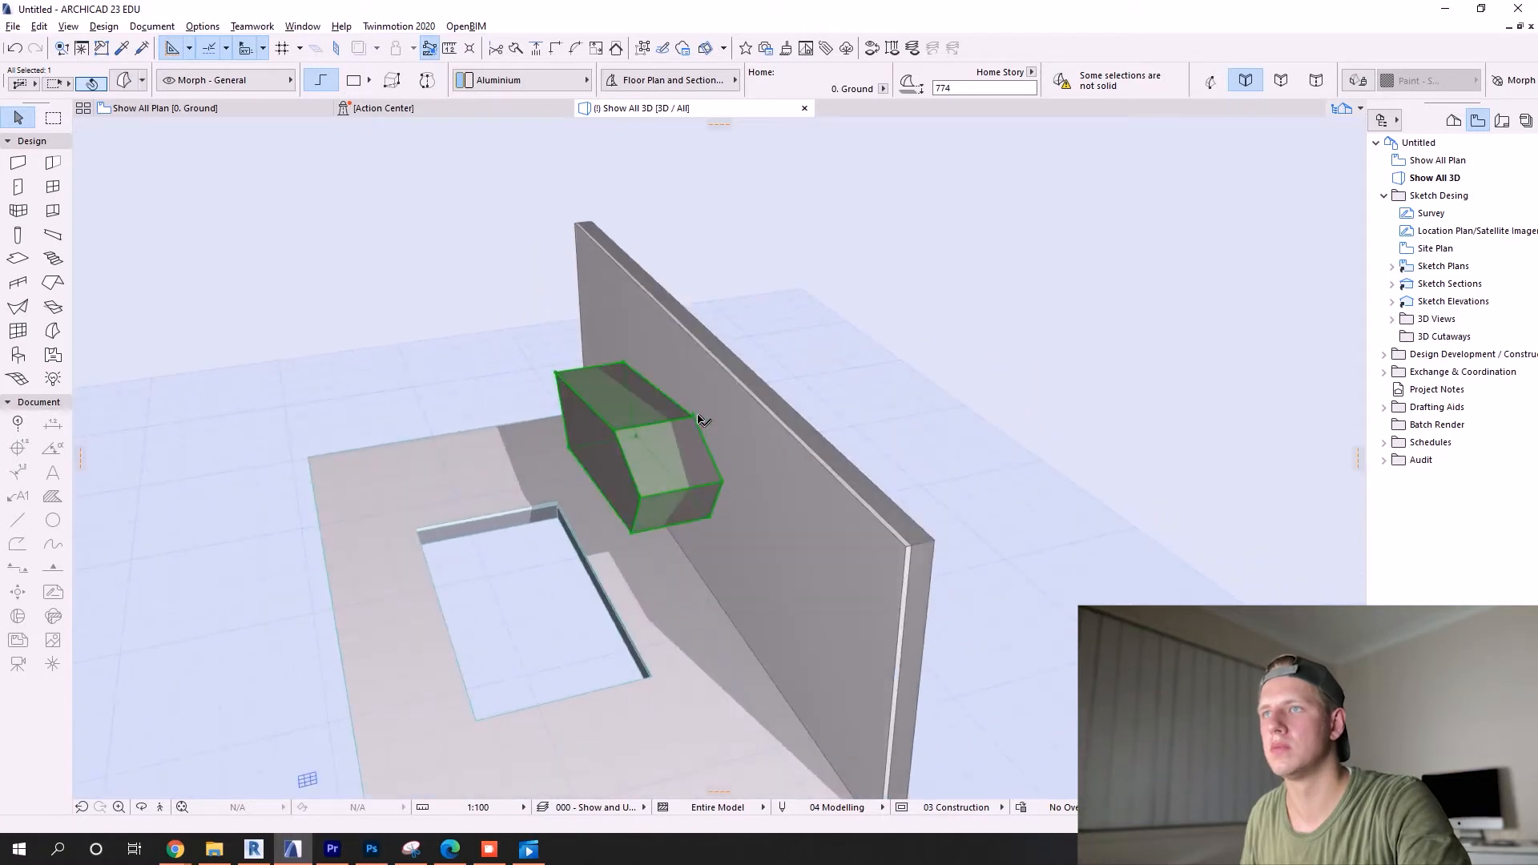
click(696, 431)
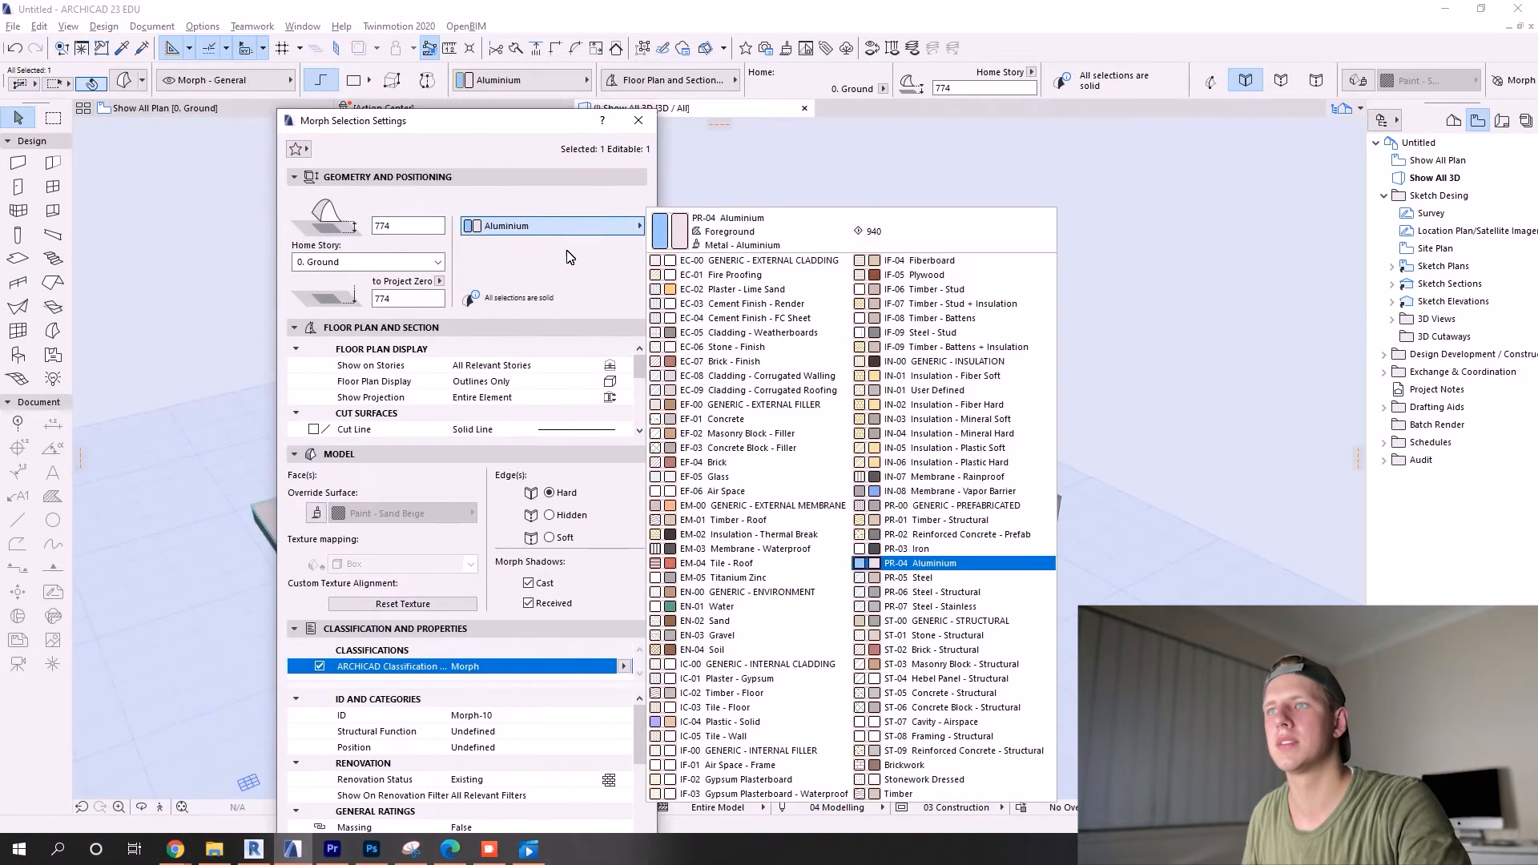
Step: Set the morph block's Building Material to Glass and confirm with OK
click(717, 649)
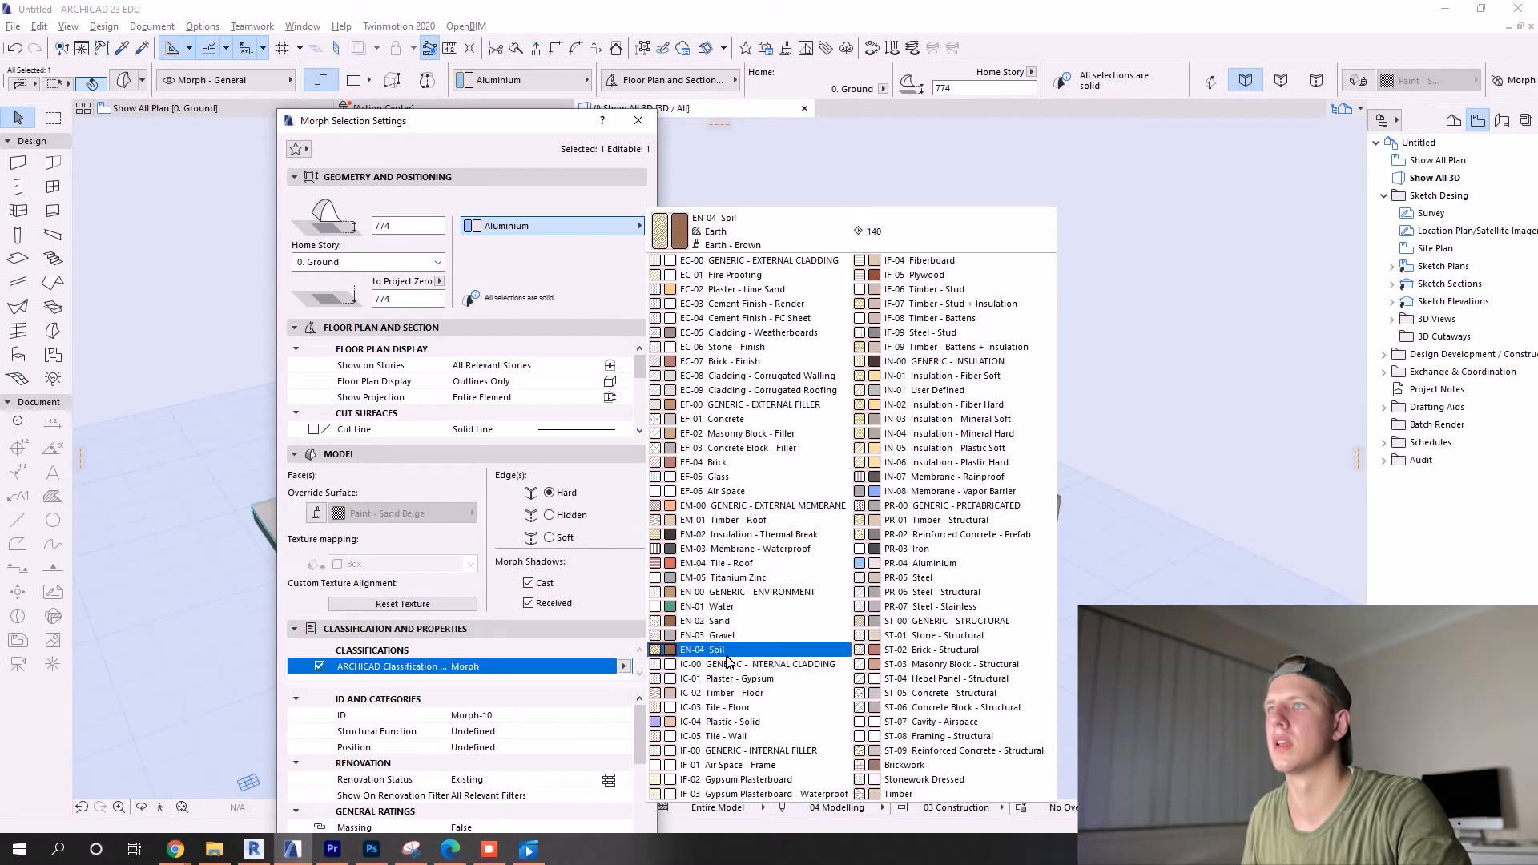
click(733, 490)
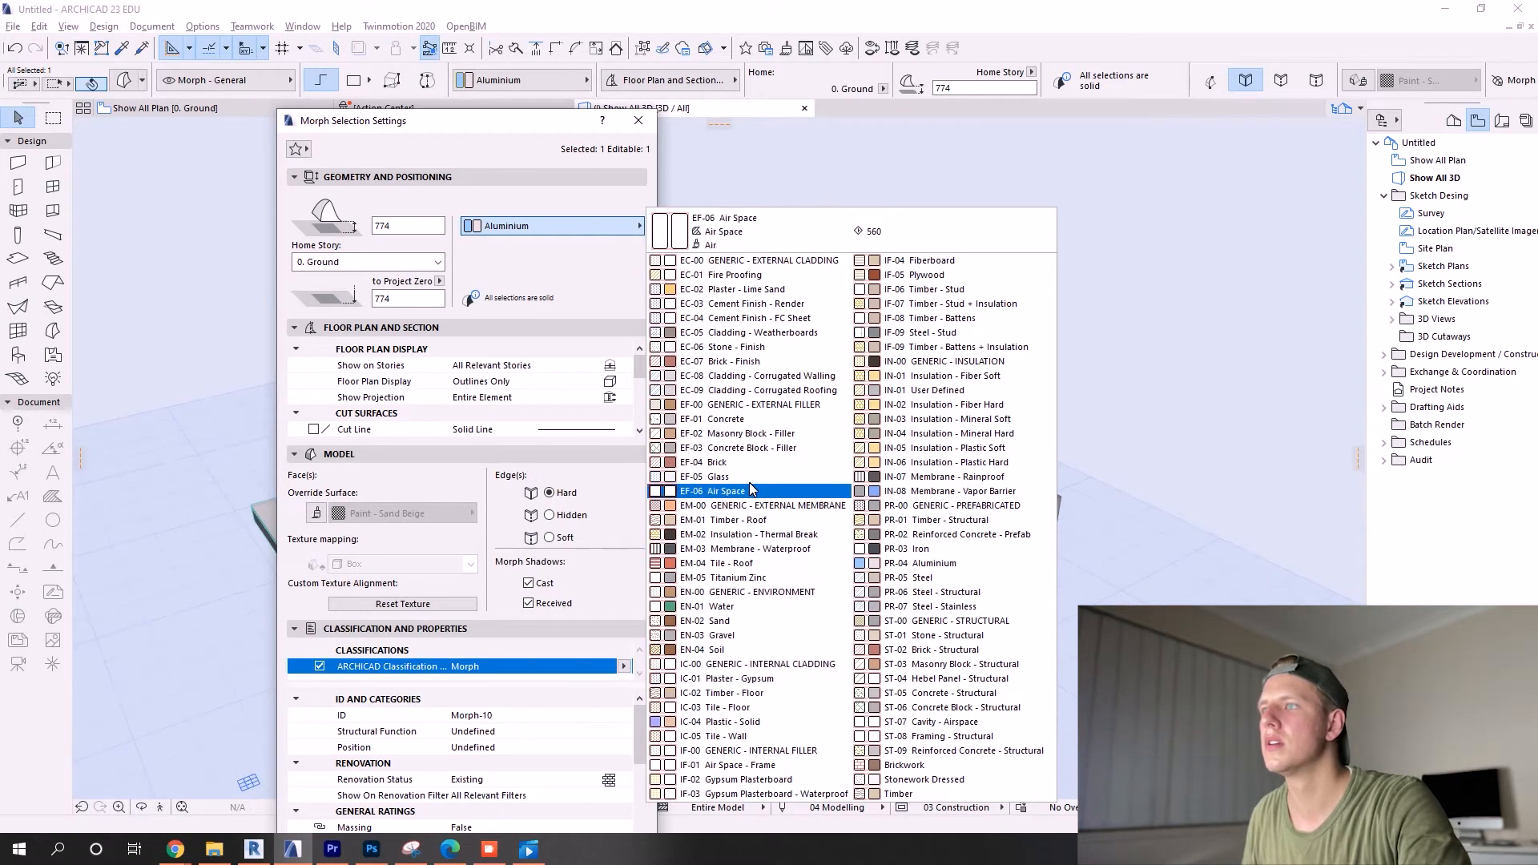
click(717, 476)
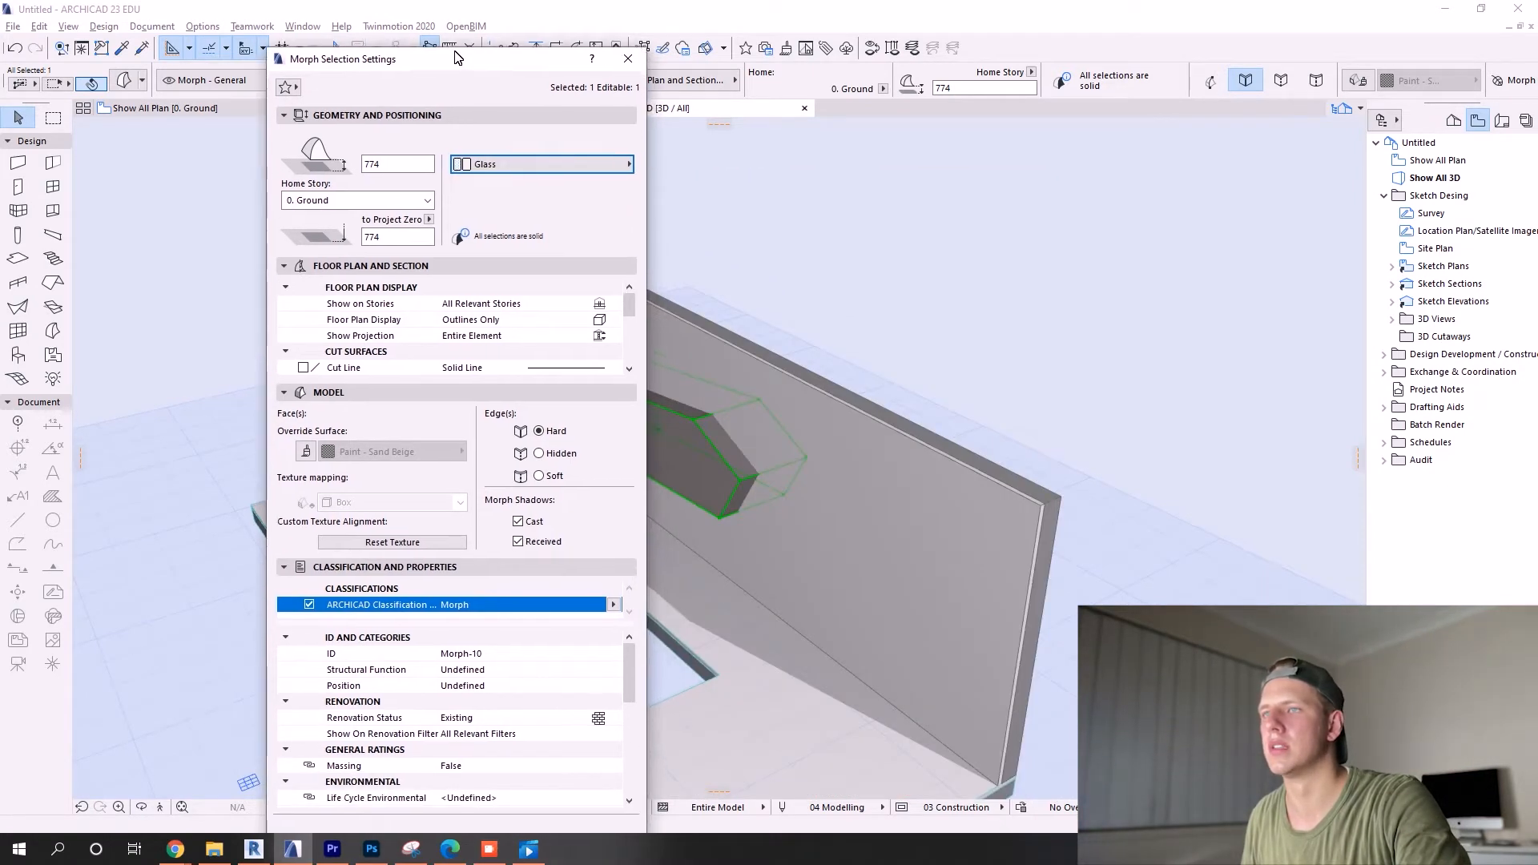
click(626, 59)
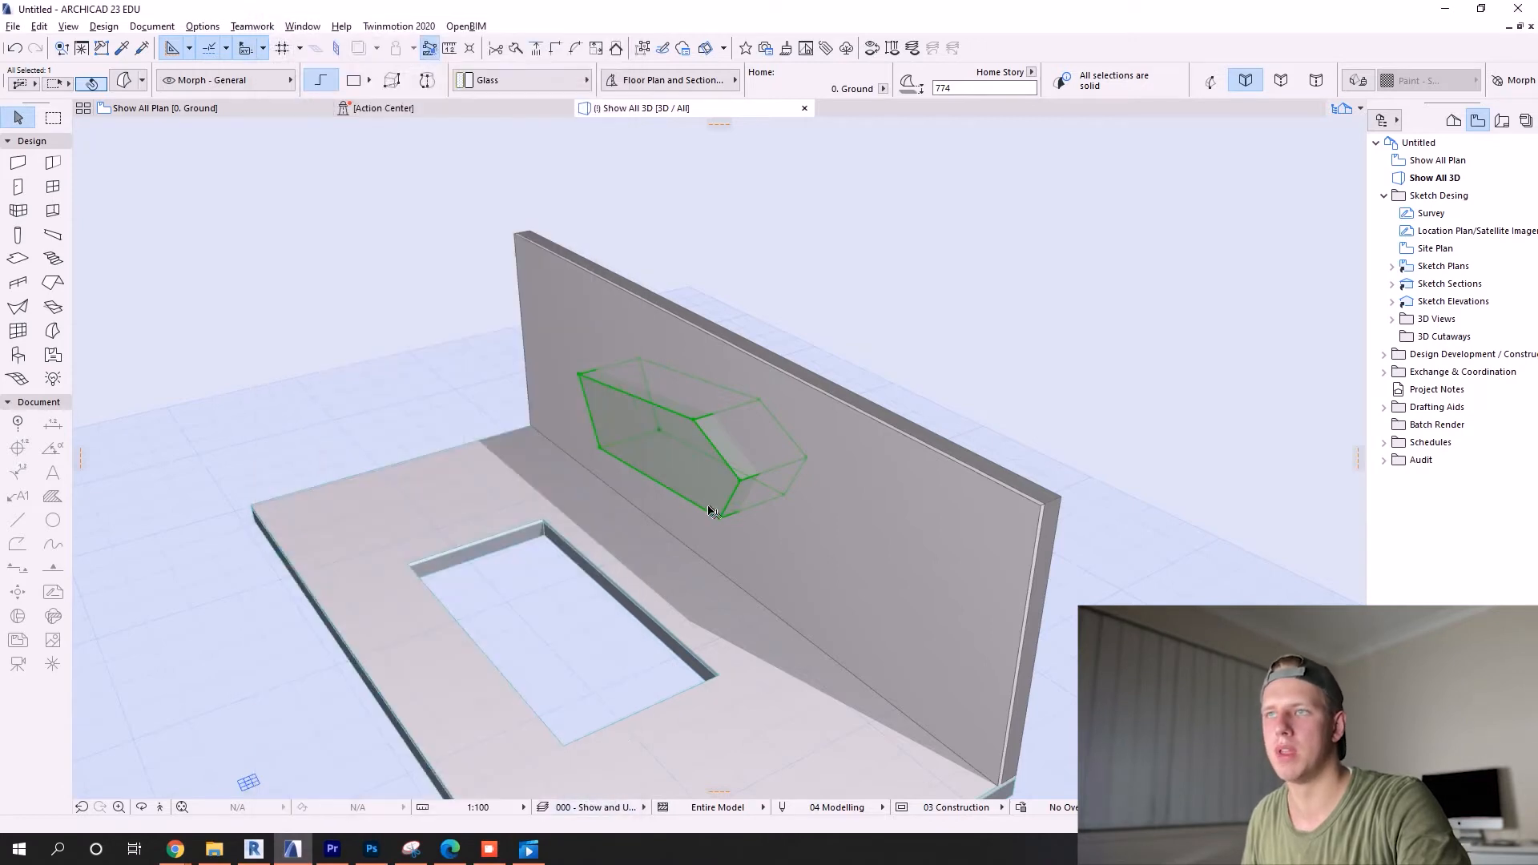
click(598, 806)
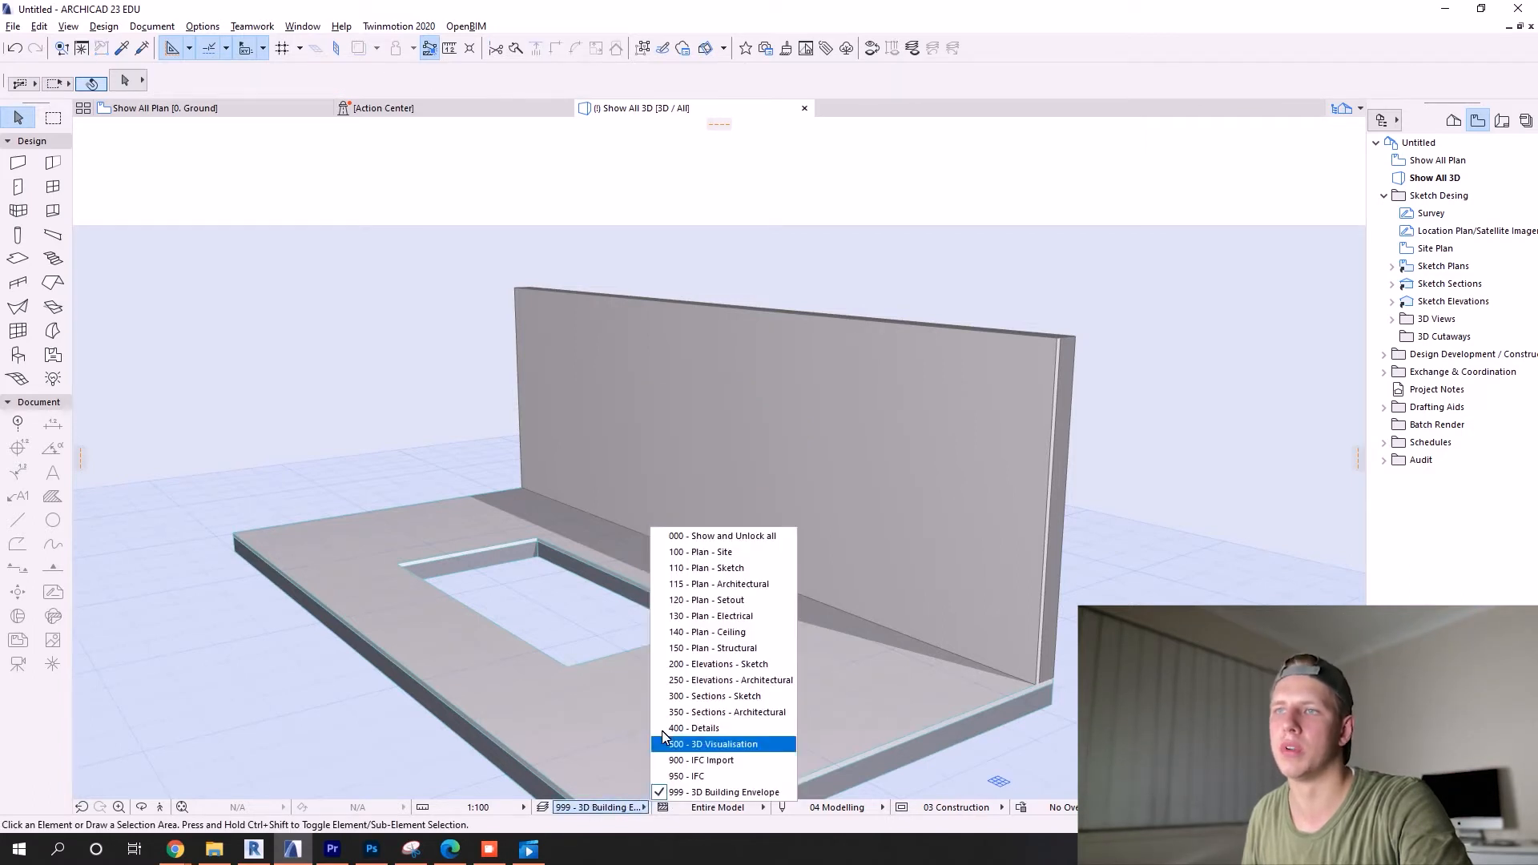
mouse_move(785, 461)
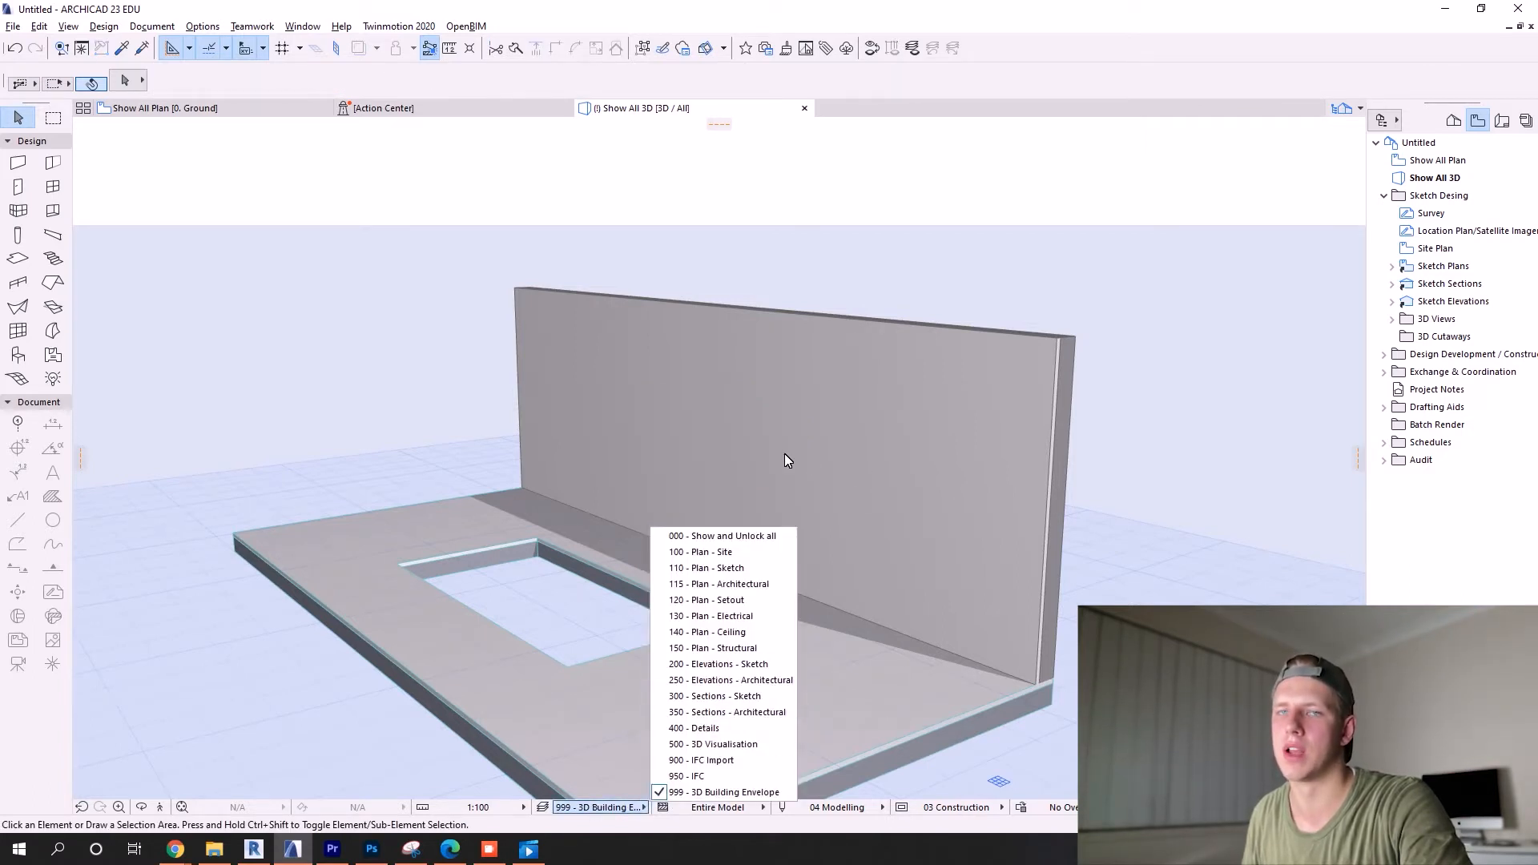
mouse_move(736, 524)
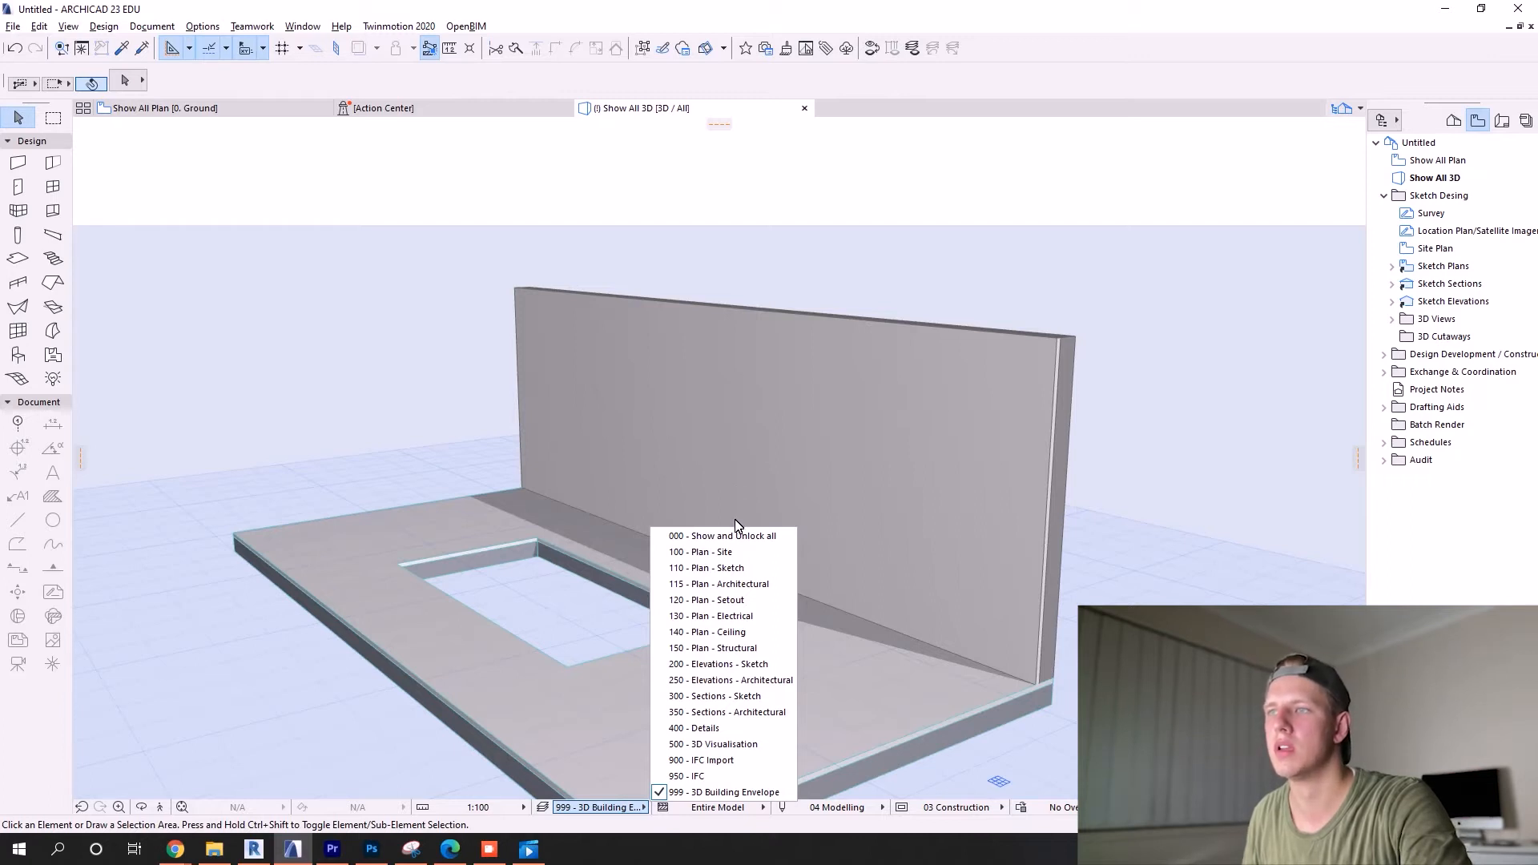
Step: Apply the 000 - Show and Unlock all layer combination and select the wall
click(722, 536)
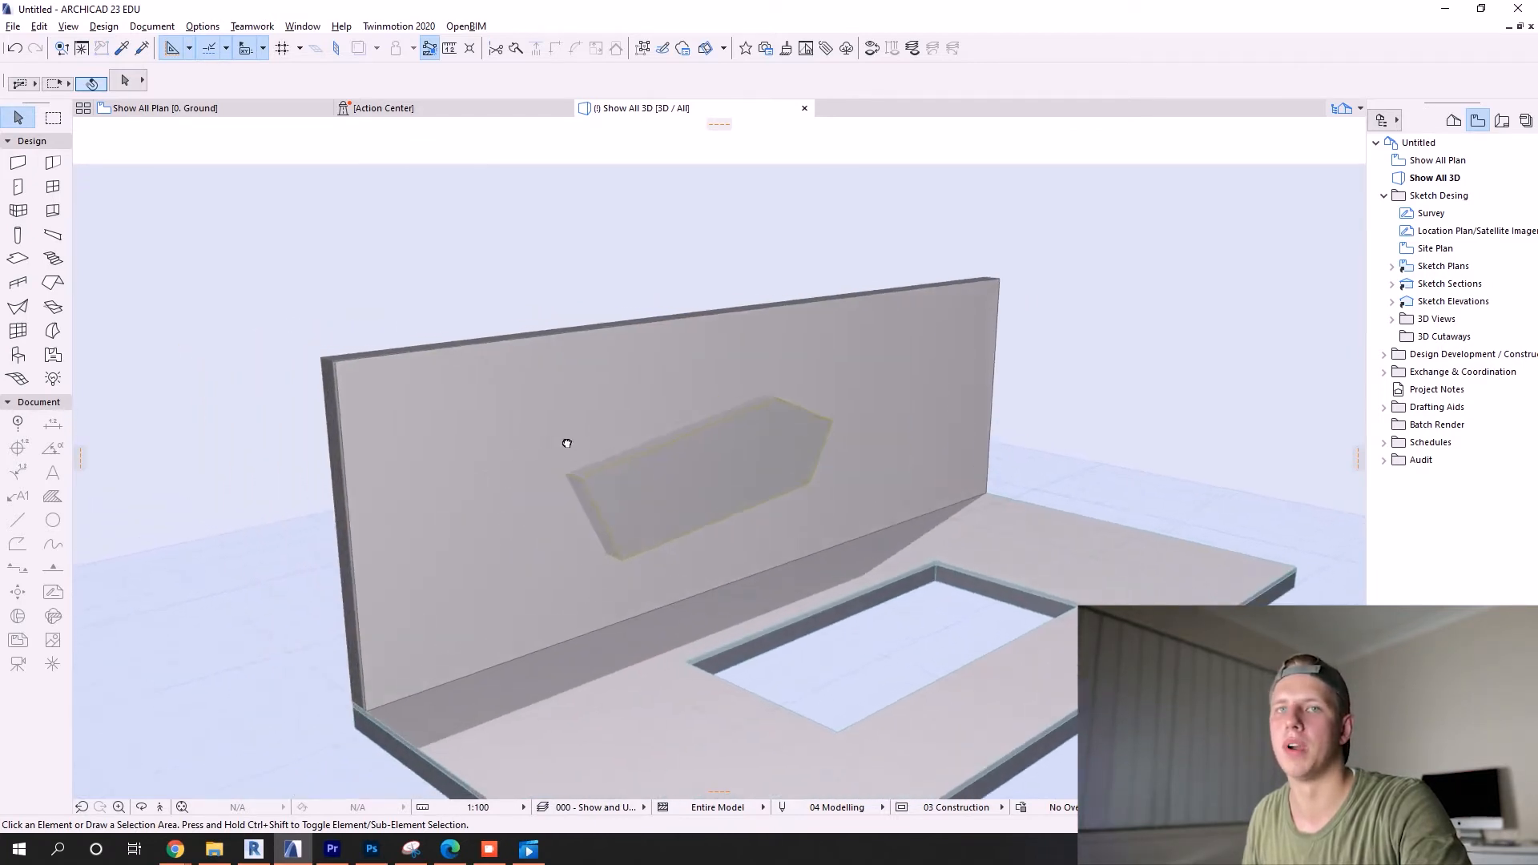
click(706, 461)
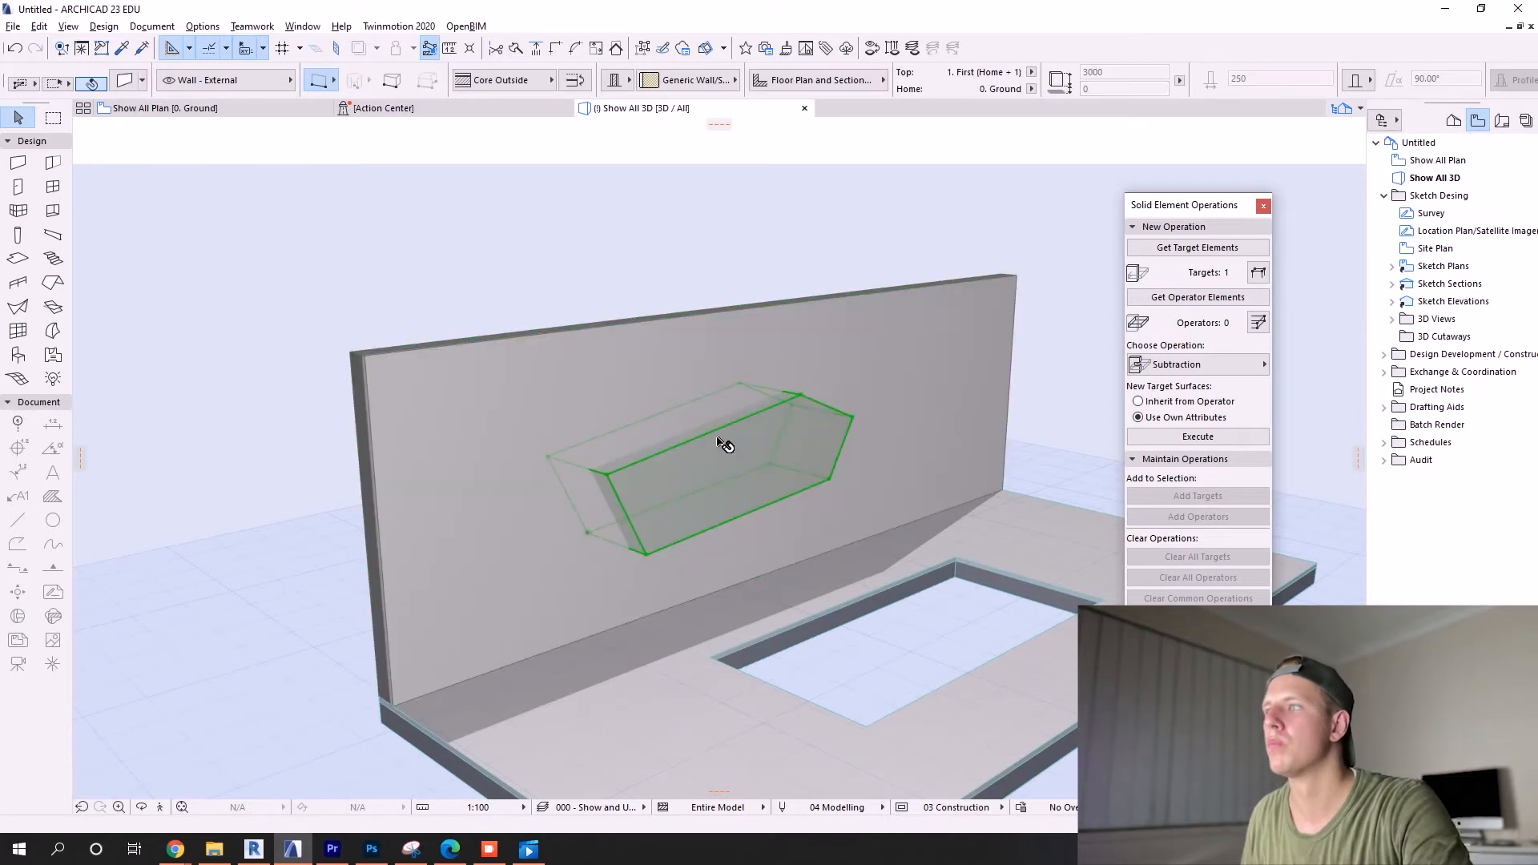
Step: Set the slab as operator and the wall as target, then execute Subtraction
click(1196, 296)
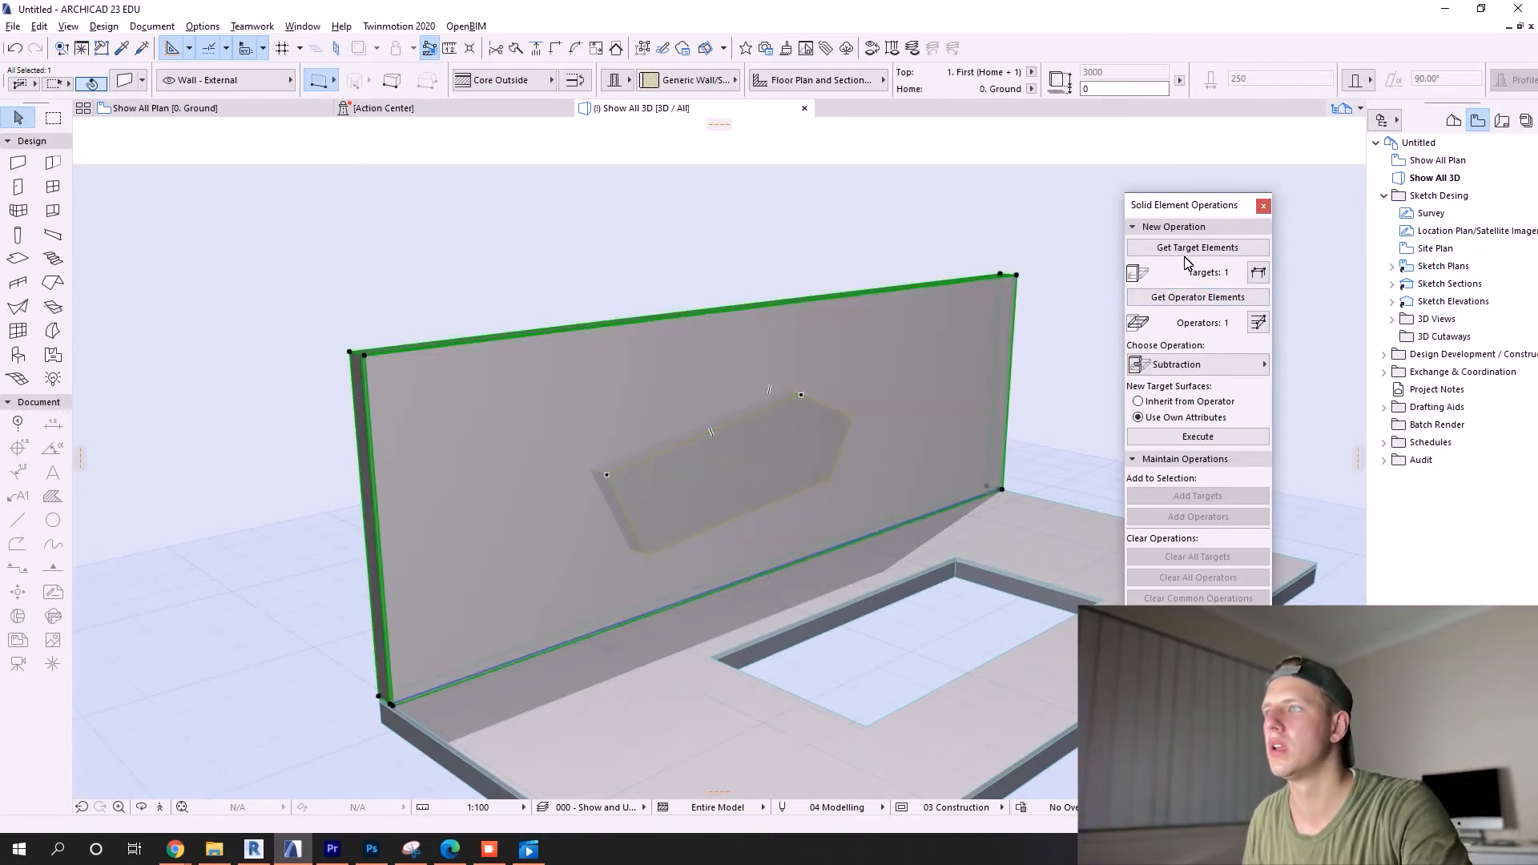
click(1196, 248)
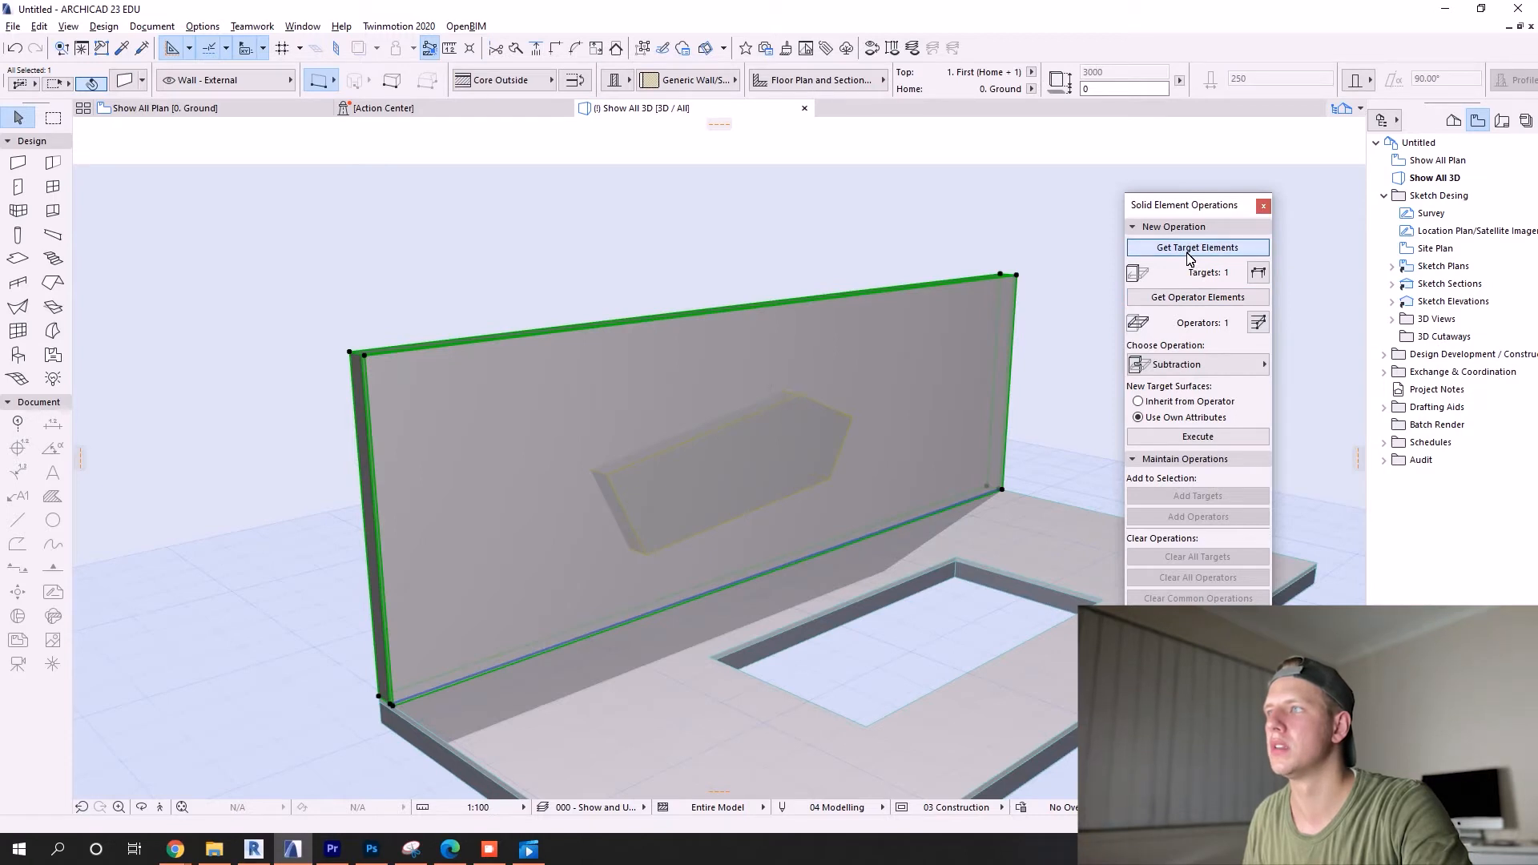
mouse_move(1023, 393)
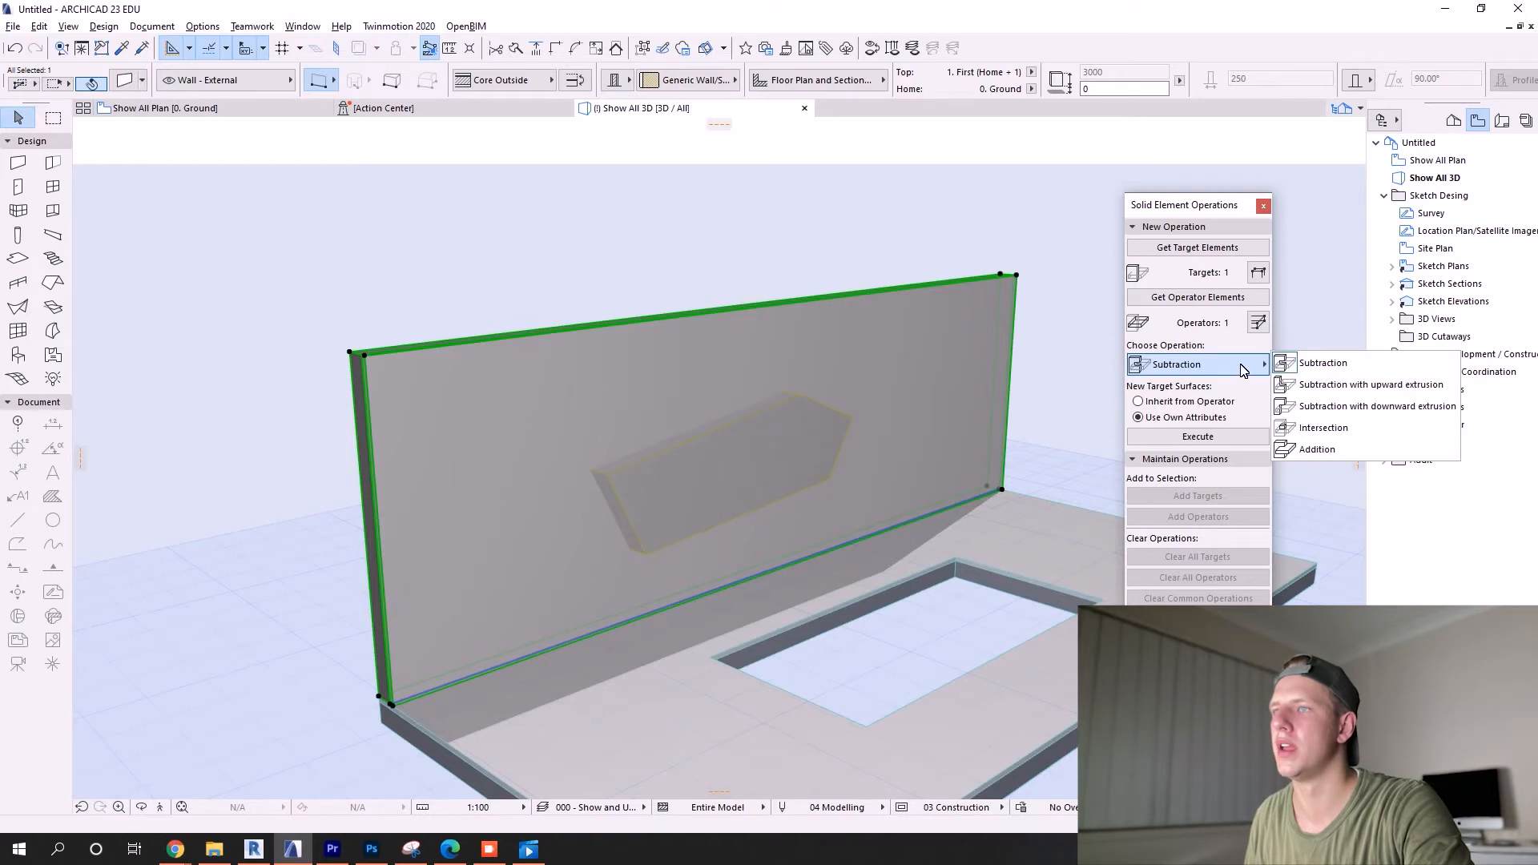
mouse_move(1322, 362)
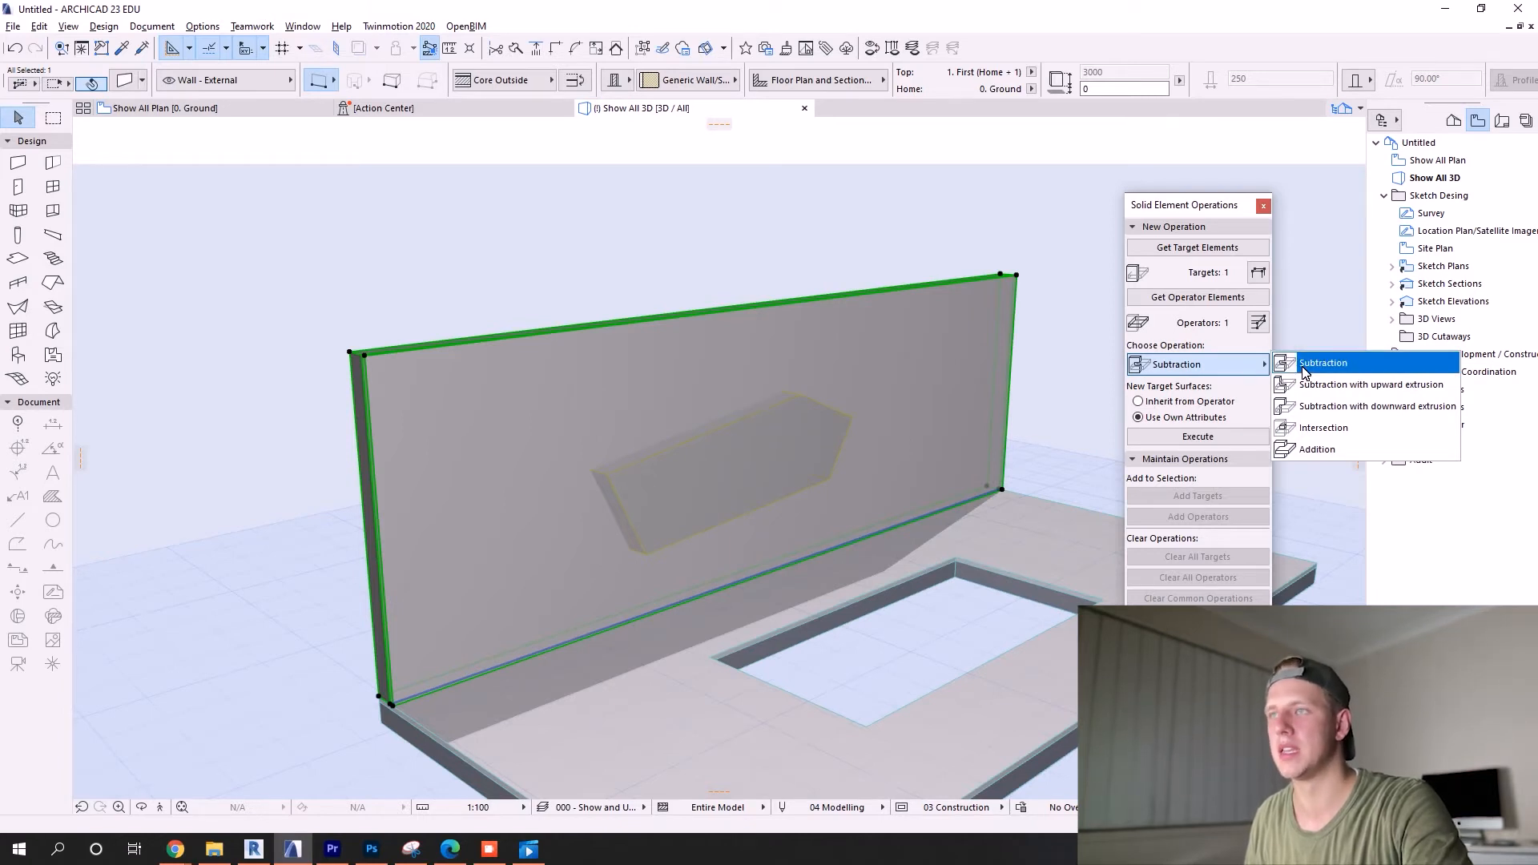
click(1323, 362)
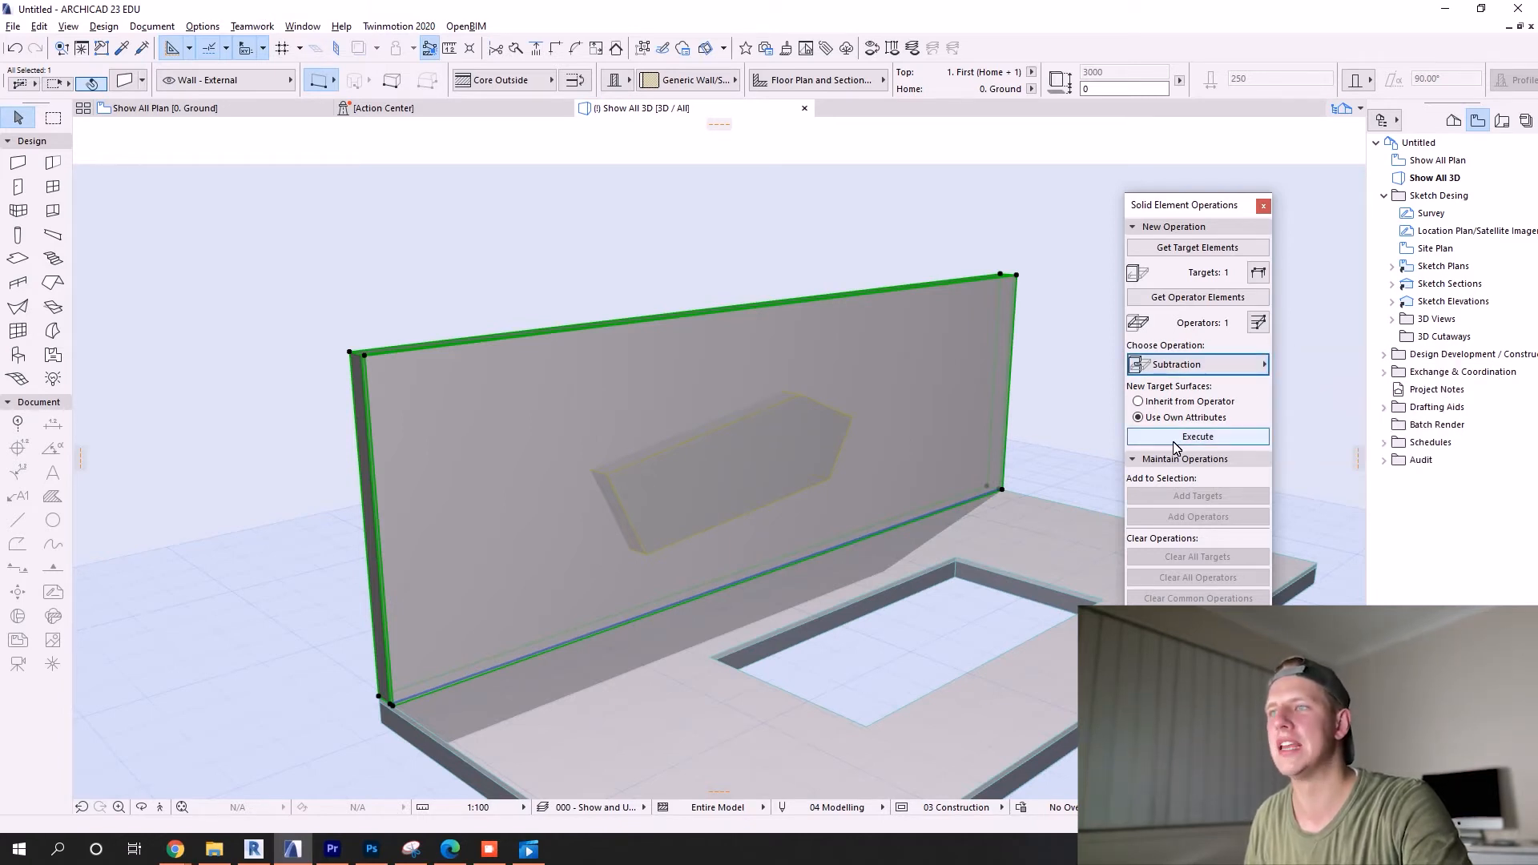
click(1196, 436)
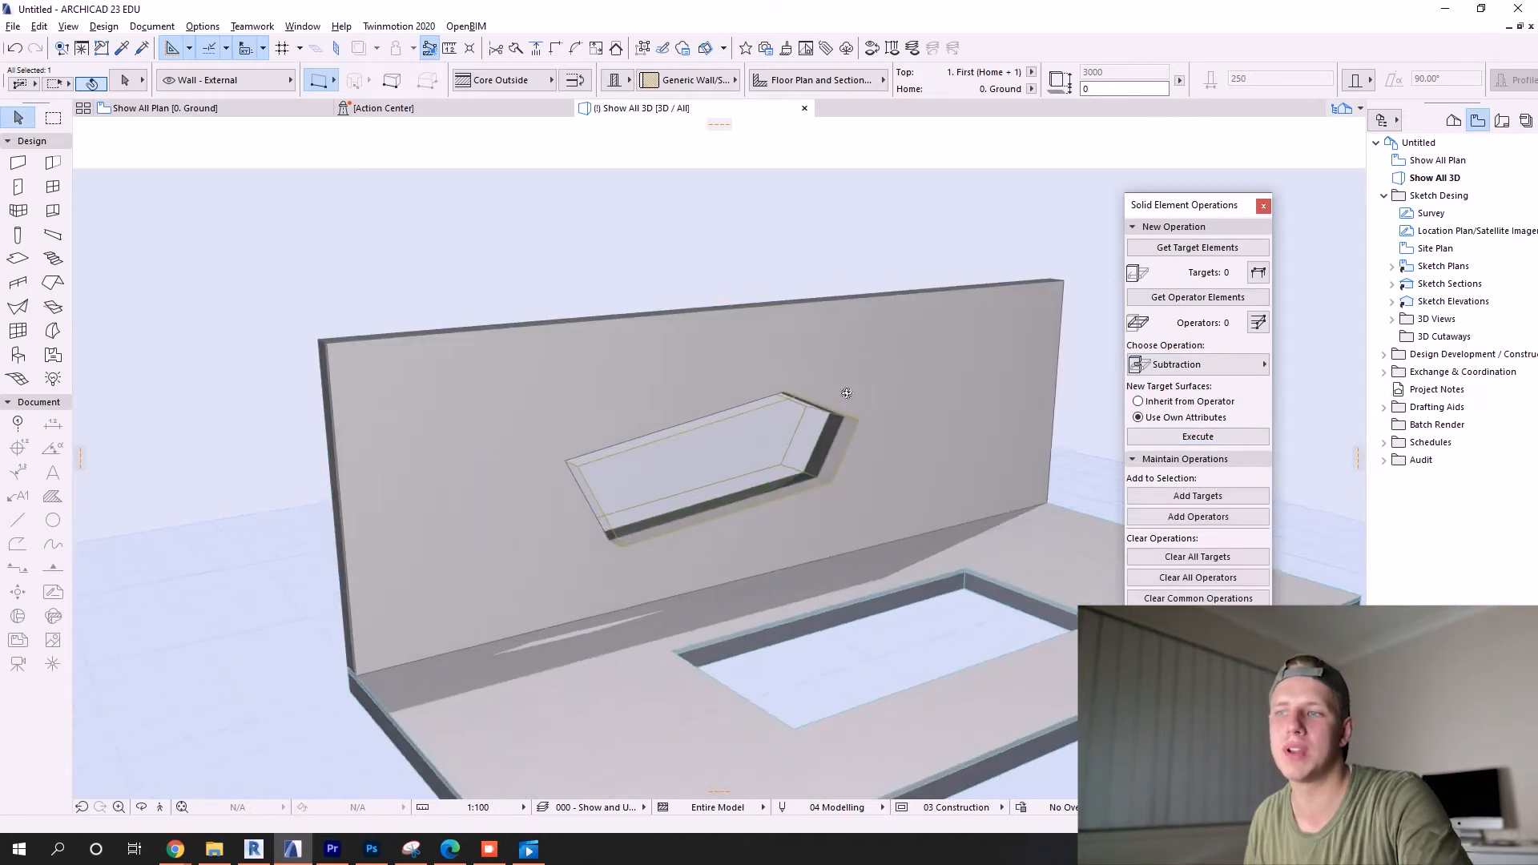
Step: View the cut under 999 - 3D Building Envelope, restore 000 layers, and delete the operator slab
click(598, 806)
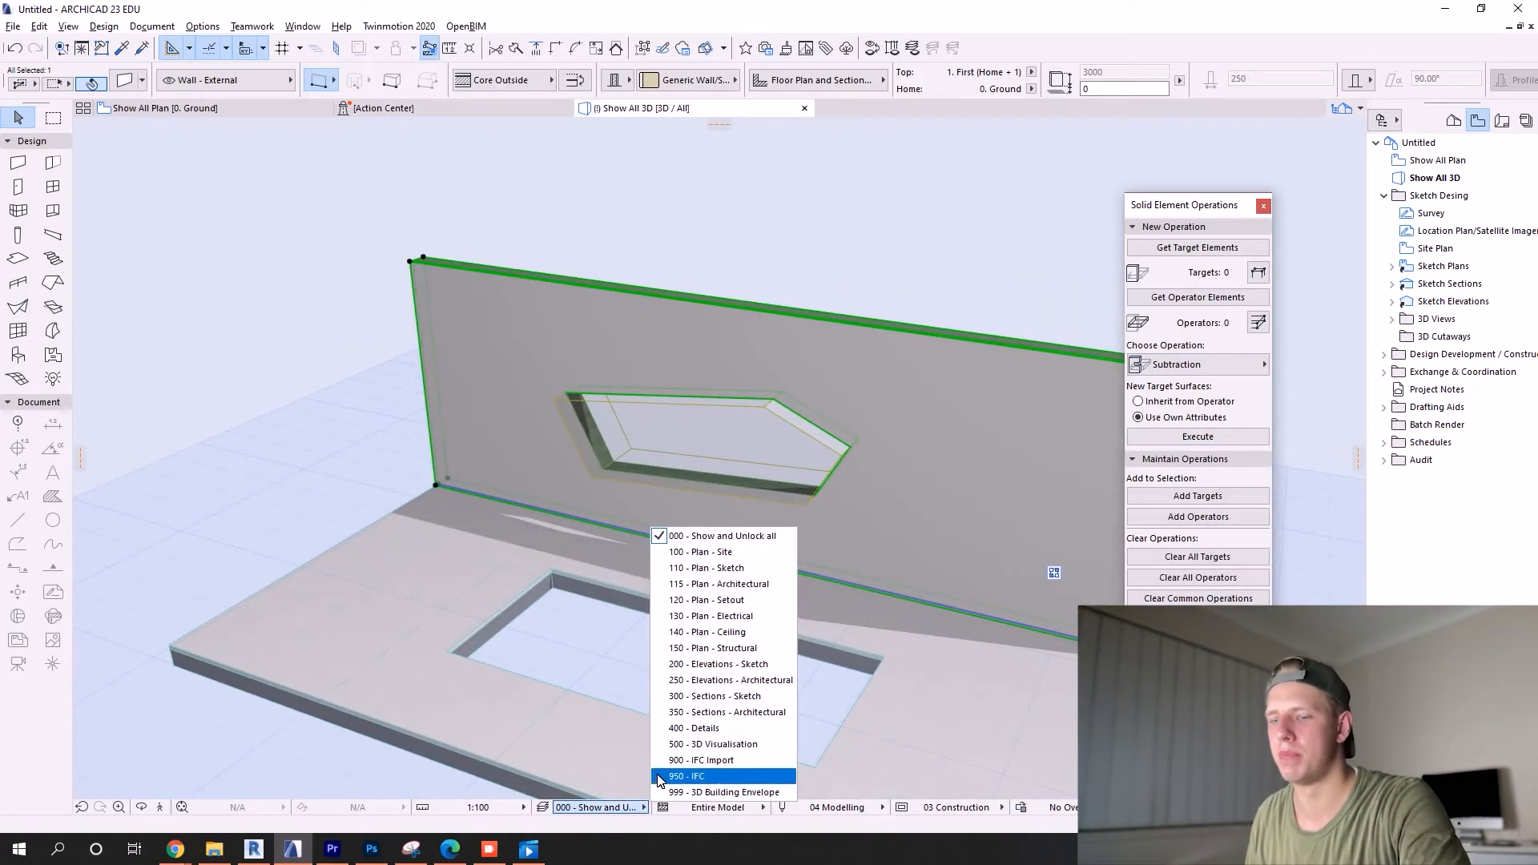
click(724, 791)
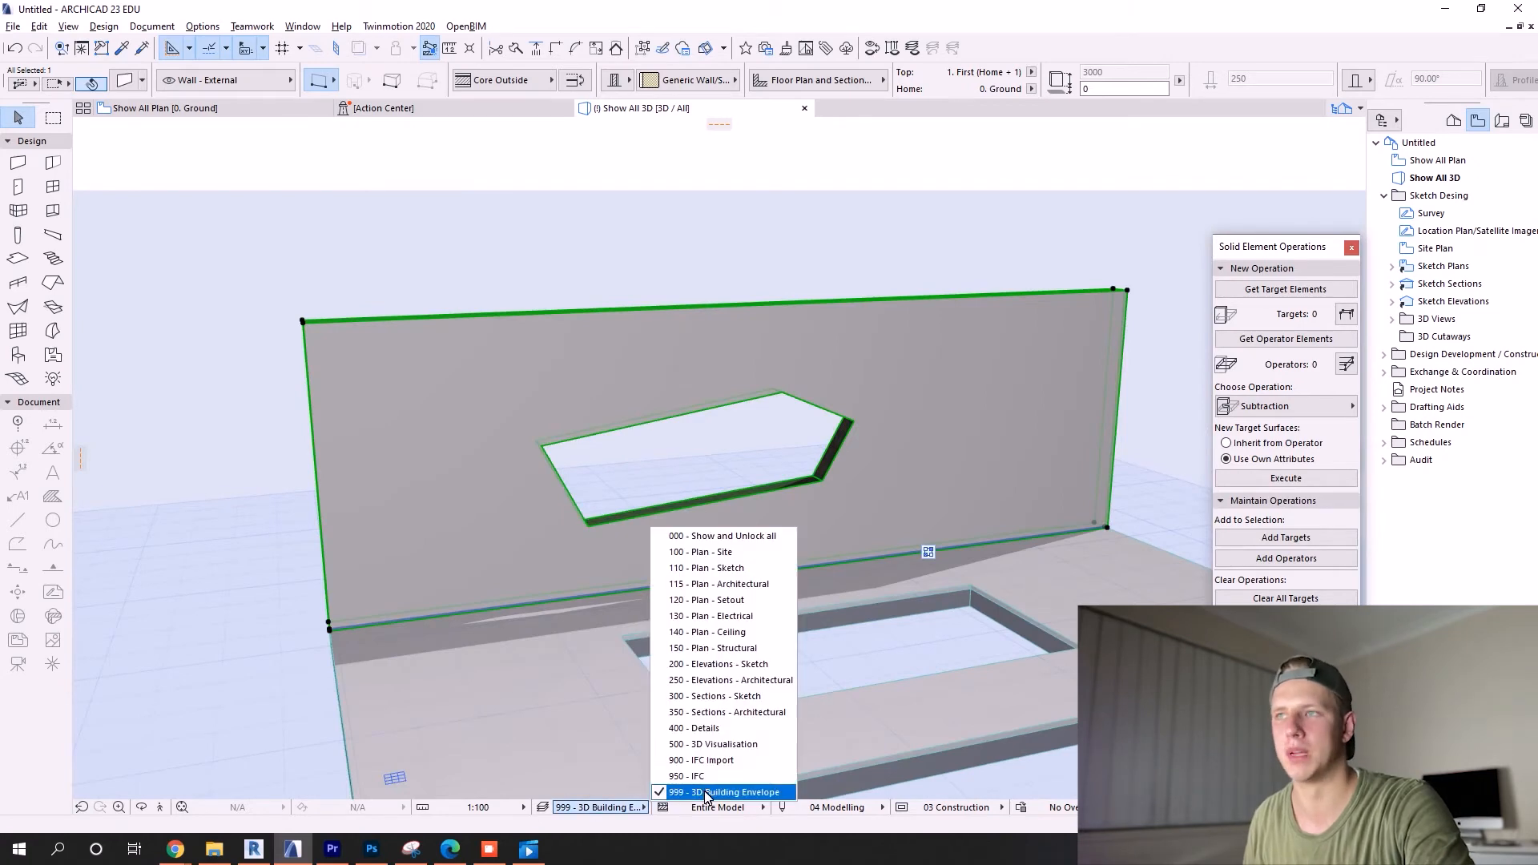
mouse_move(723, 536)
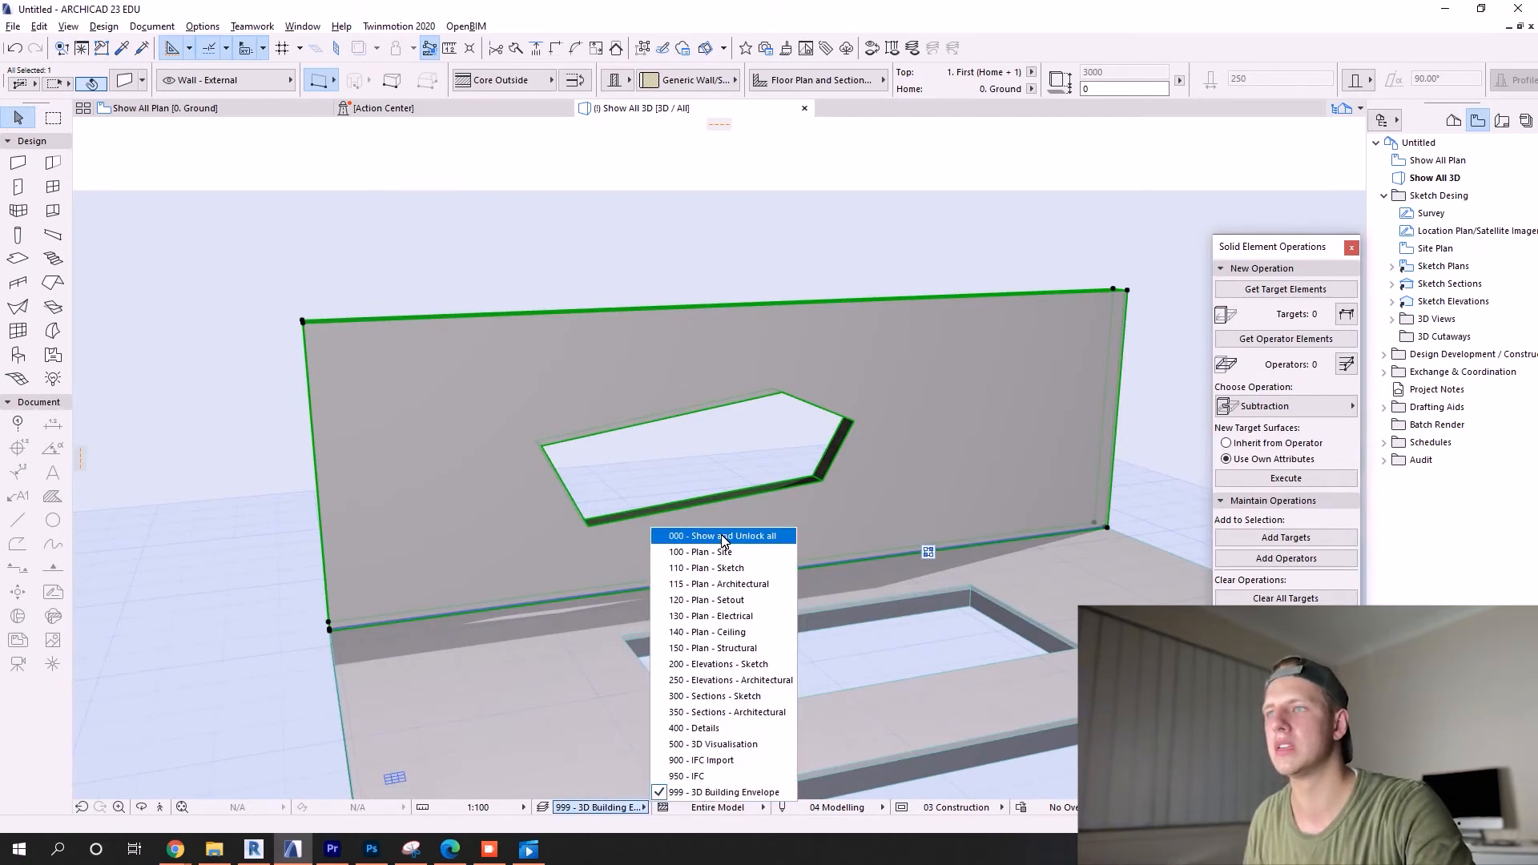
click(723, 536)
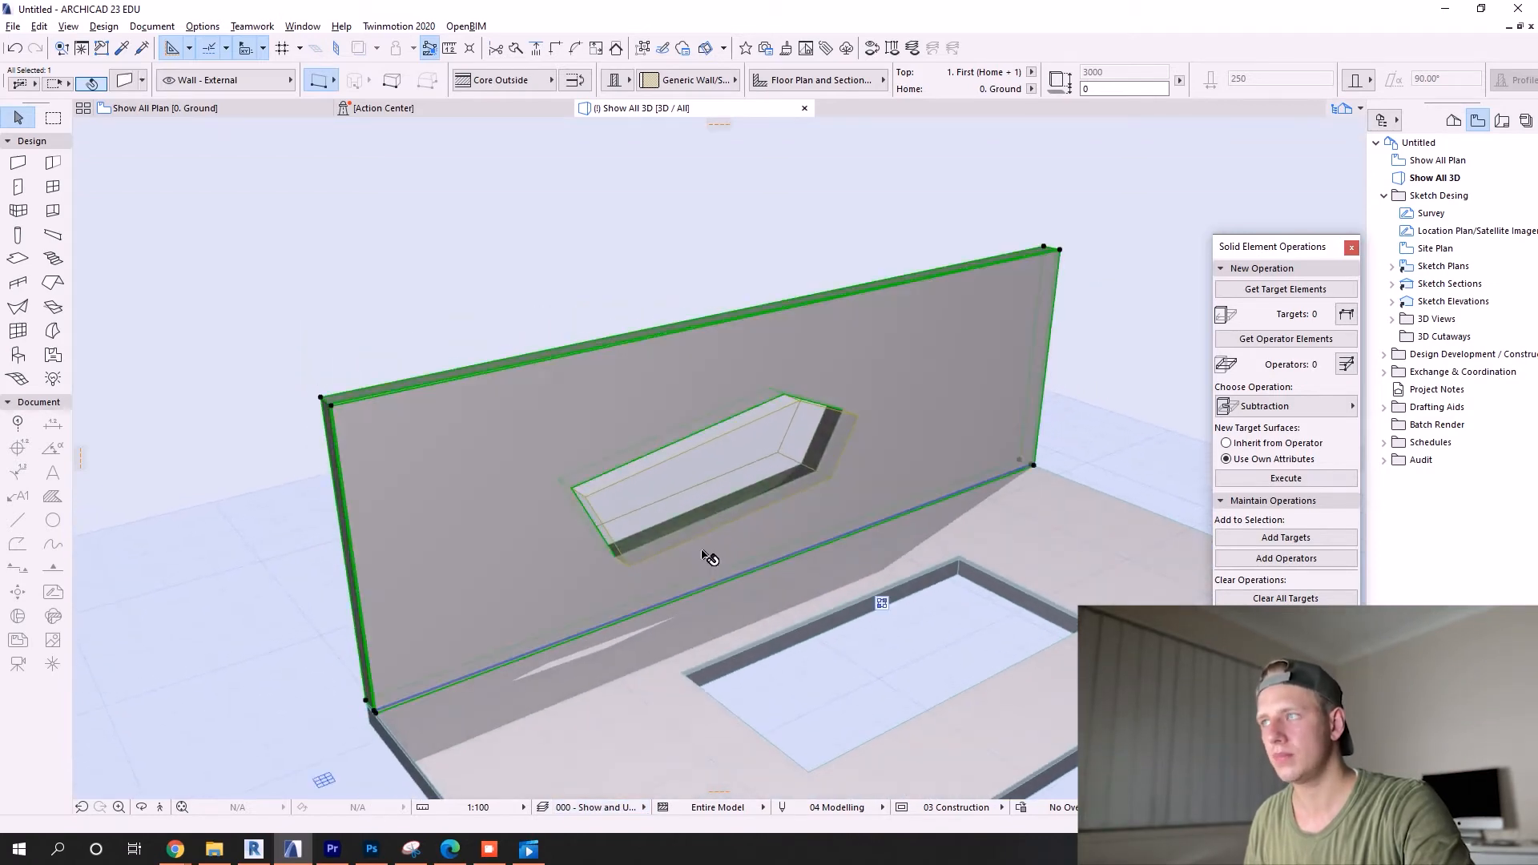
click(716, 471)
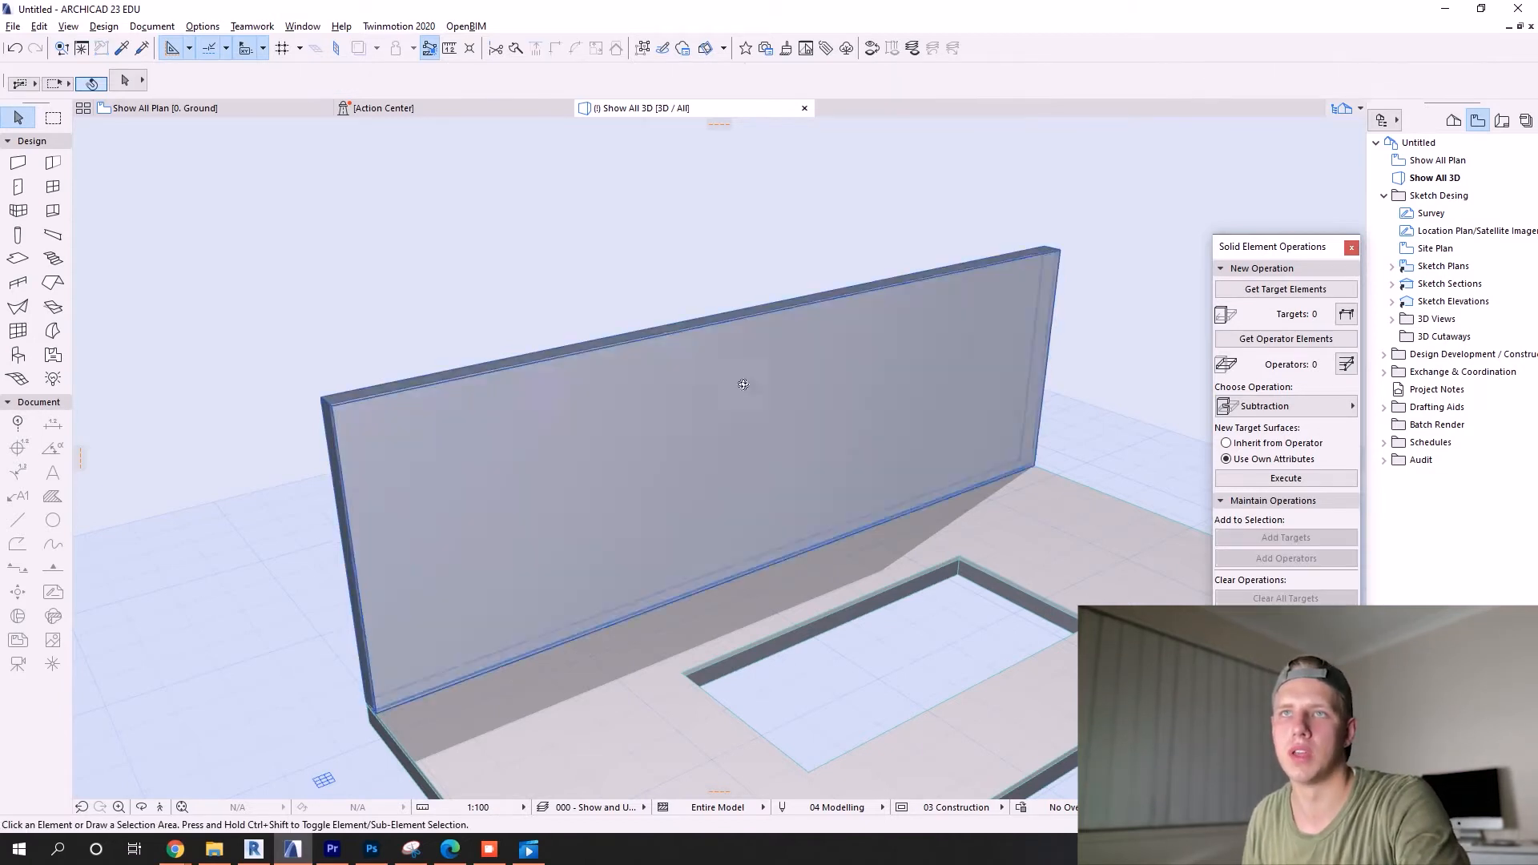
Step: Draw an irregular polygon slab on the ground floor plan and view it in 3D
click(163, 109)
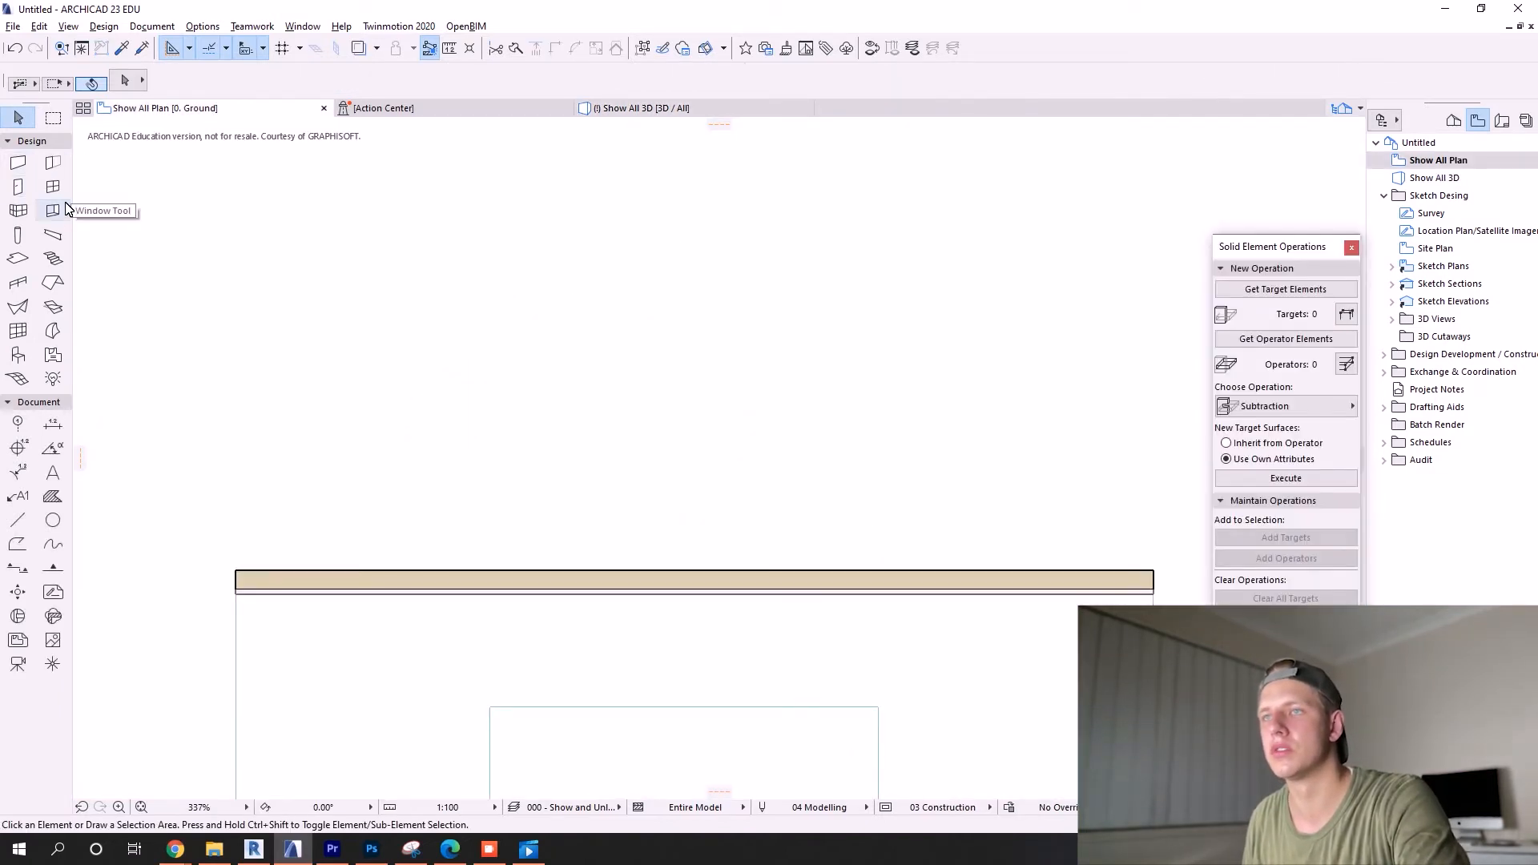
click(18, 258)
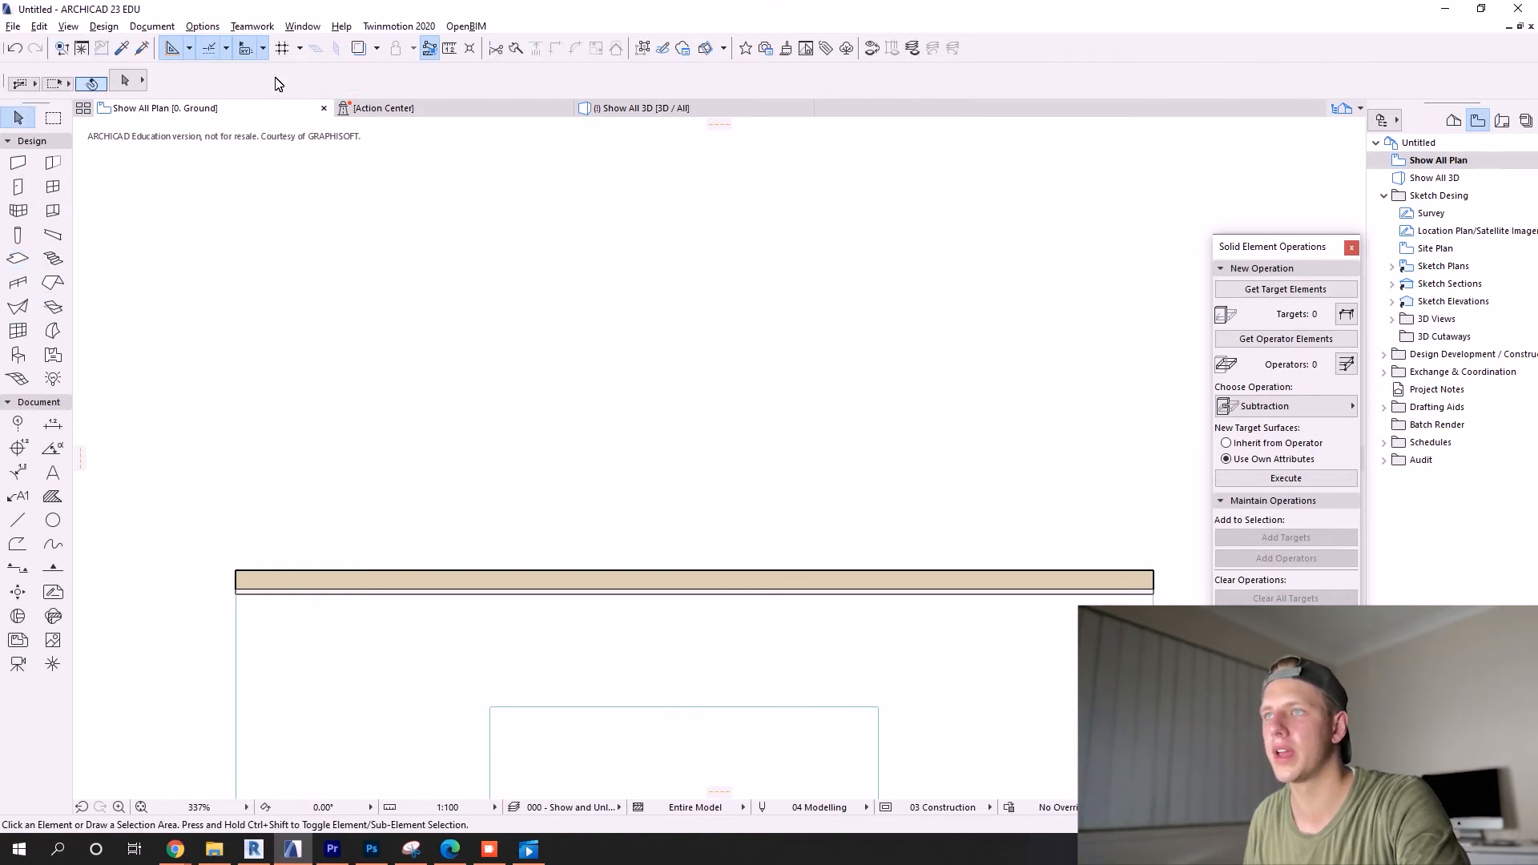
click(17, 258)
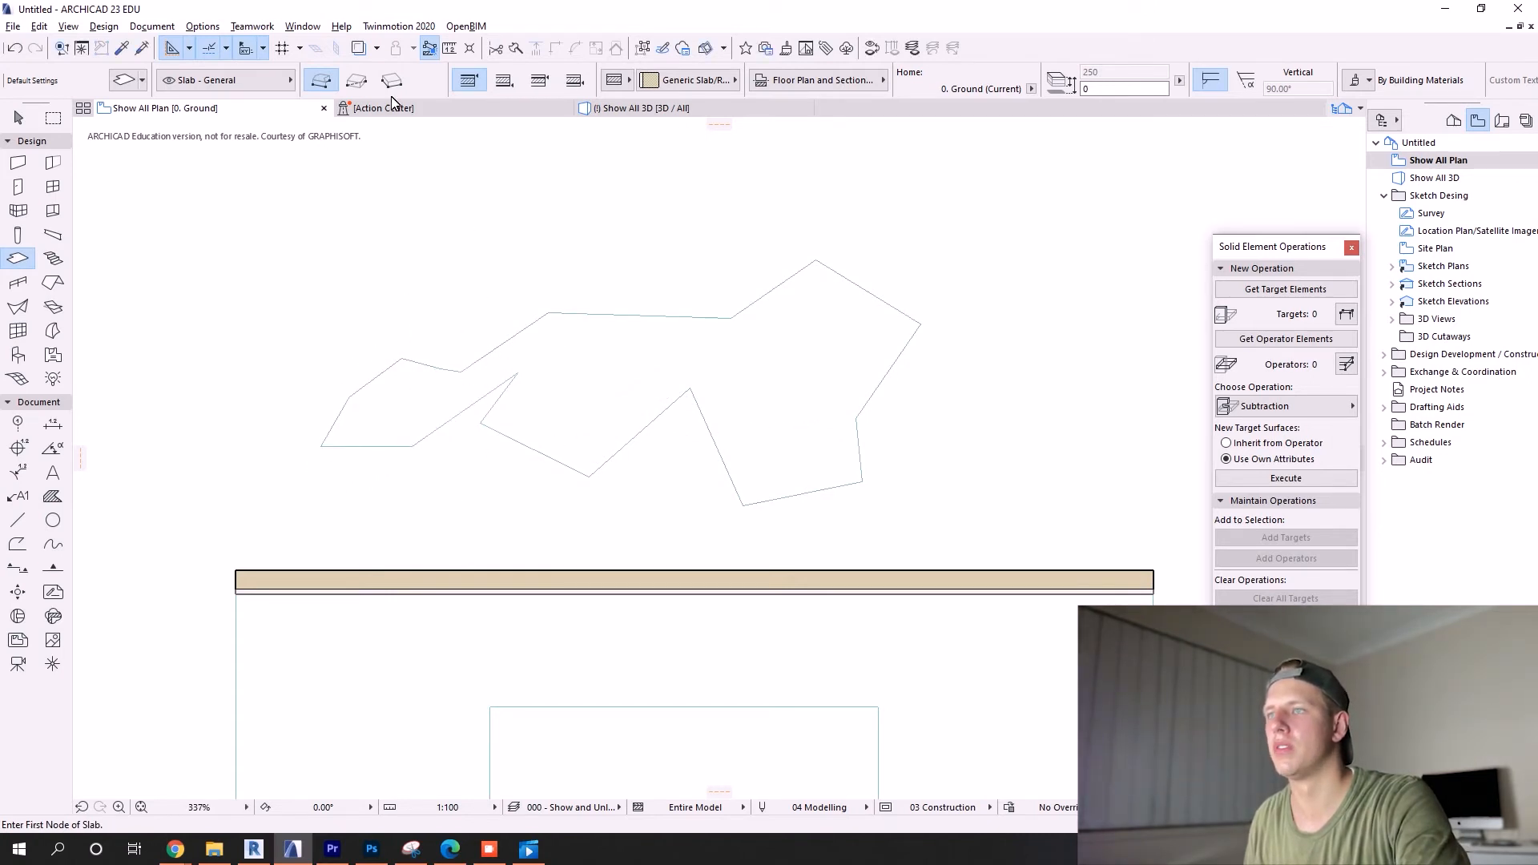
click(638, 108)
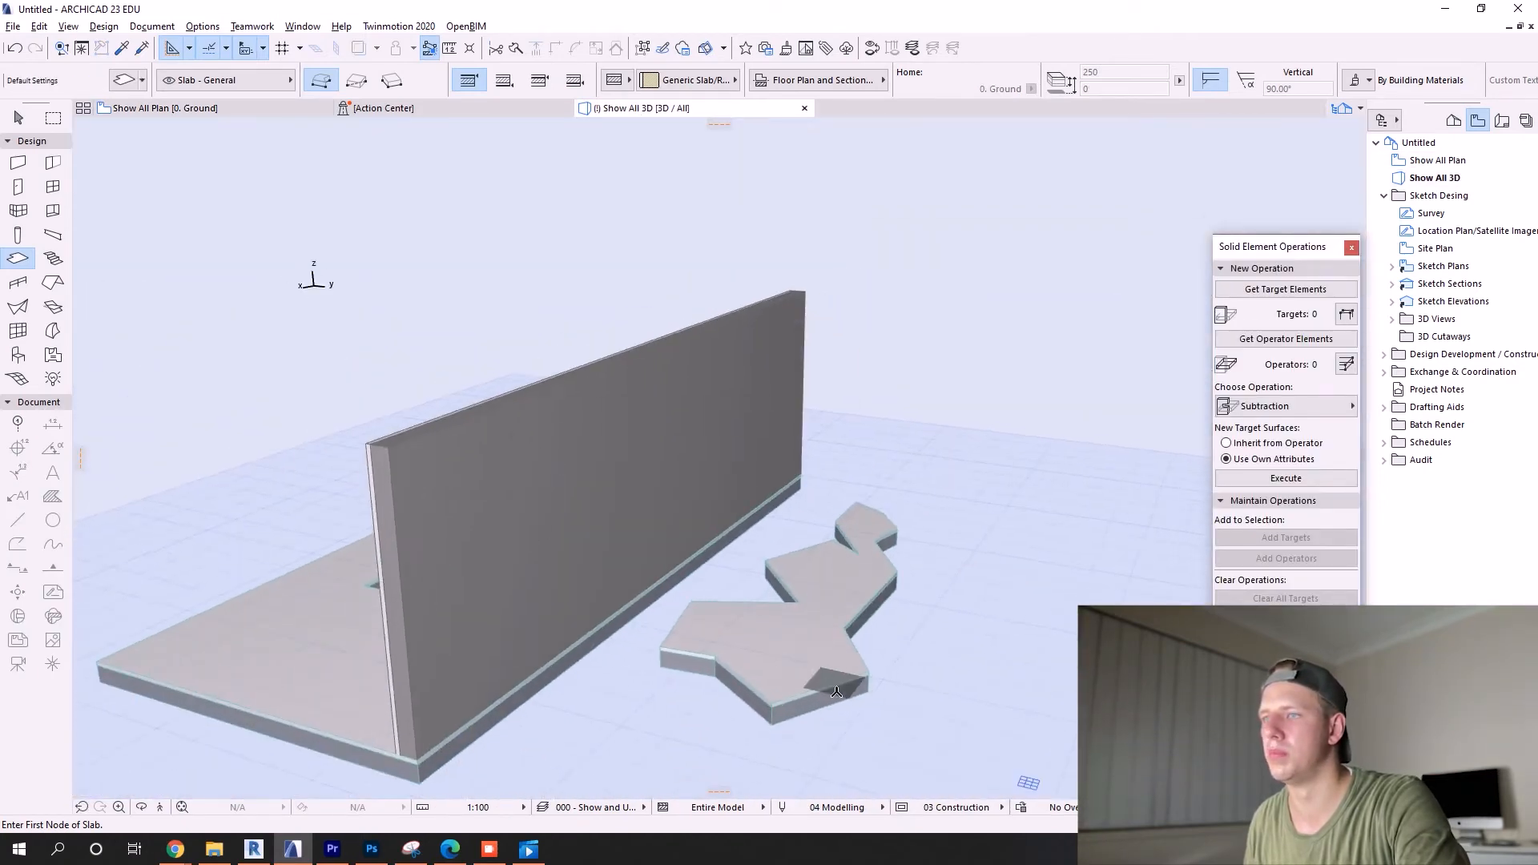
Step: Select the irregular slab and set its thickness to 600 in Slab Selection Settings
click(774, 667)
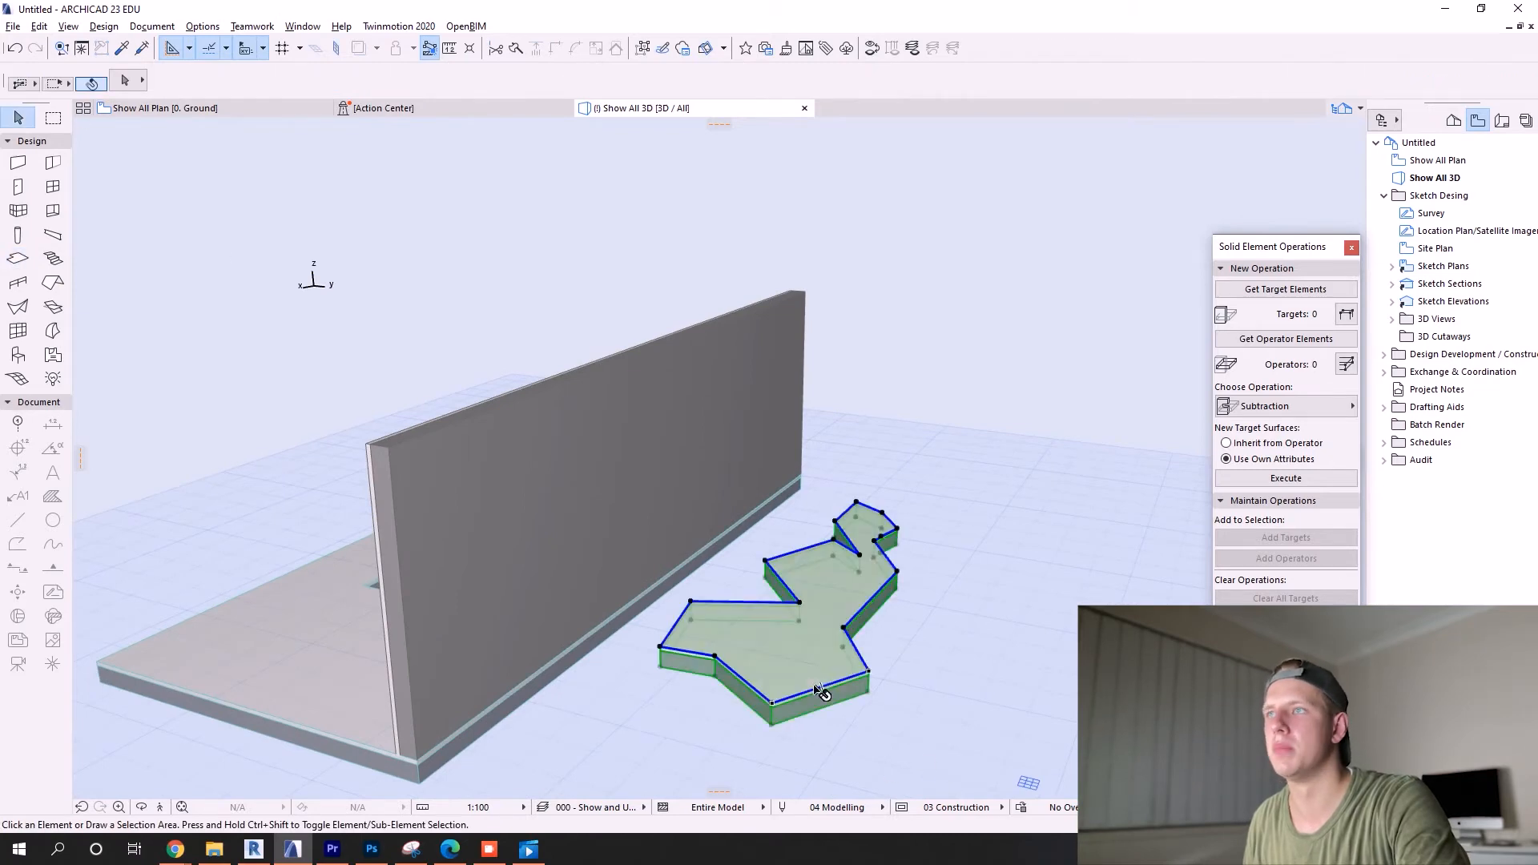
click(819, 686)
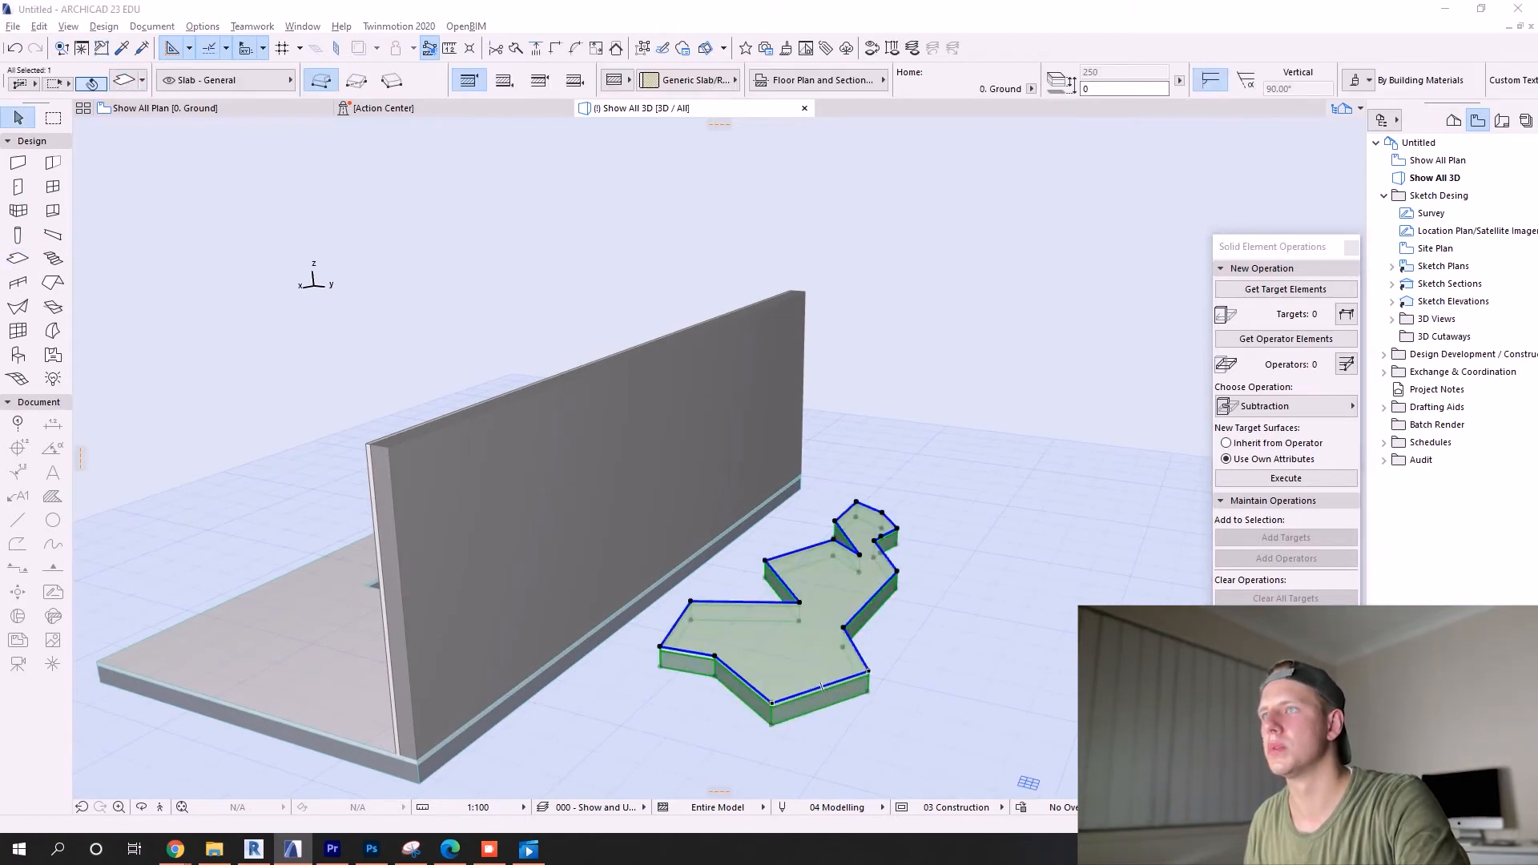
double_click(814, 608)
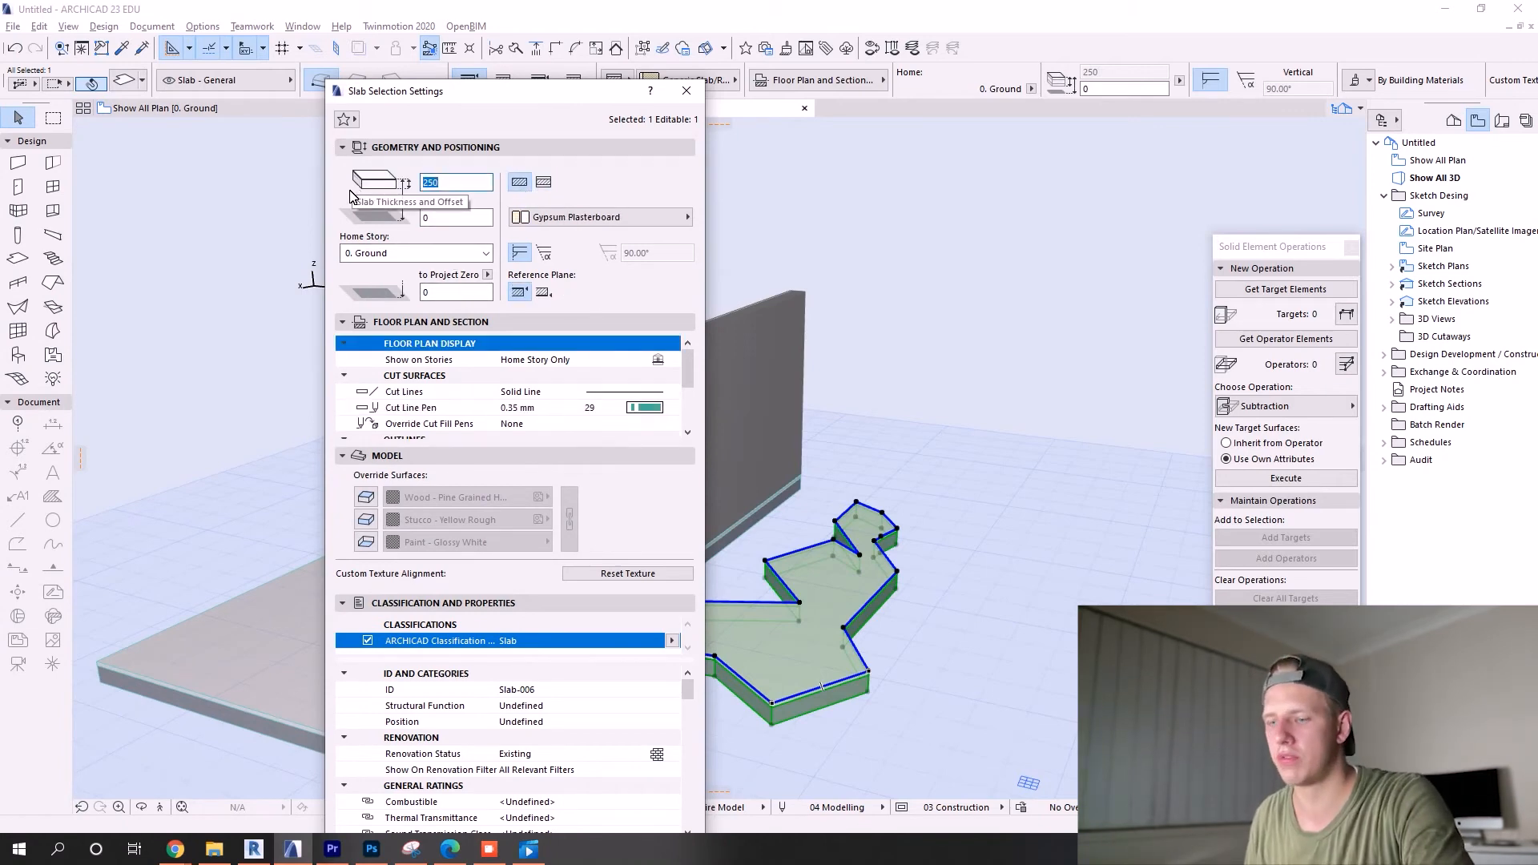
text(600)
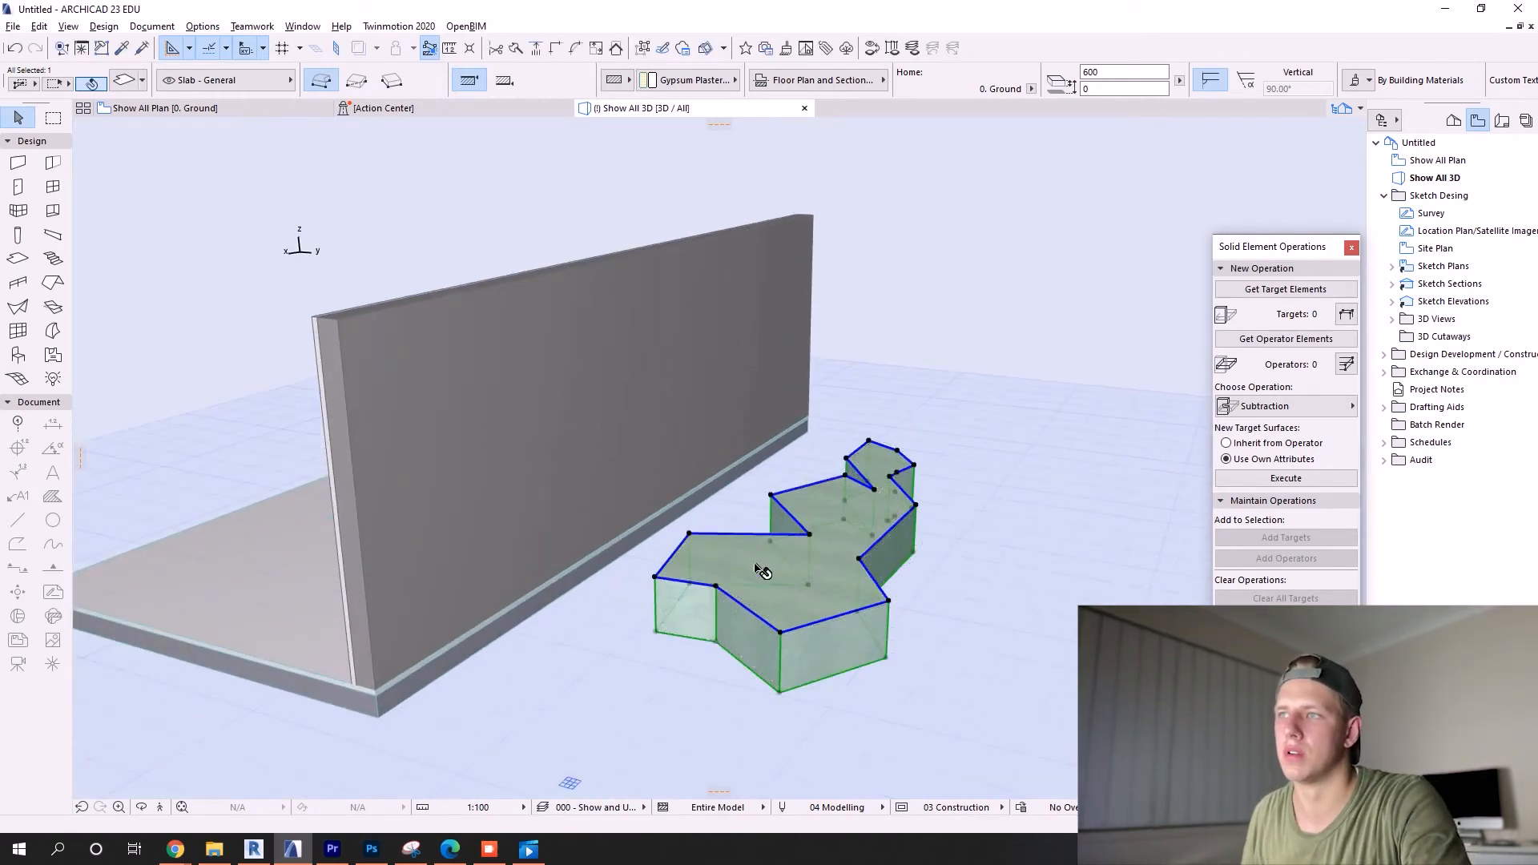
click(869, 461)
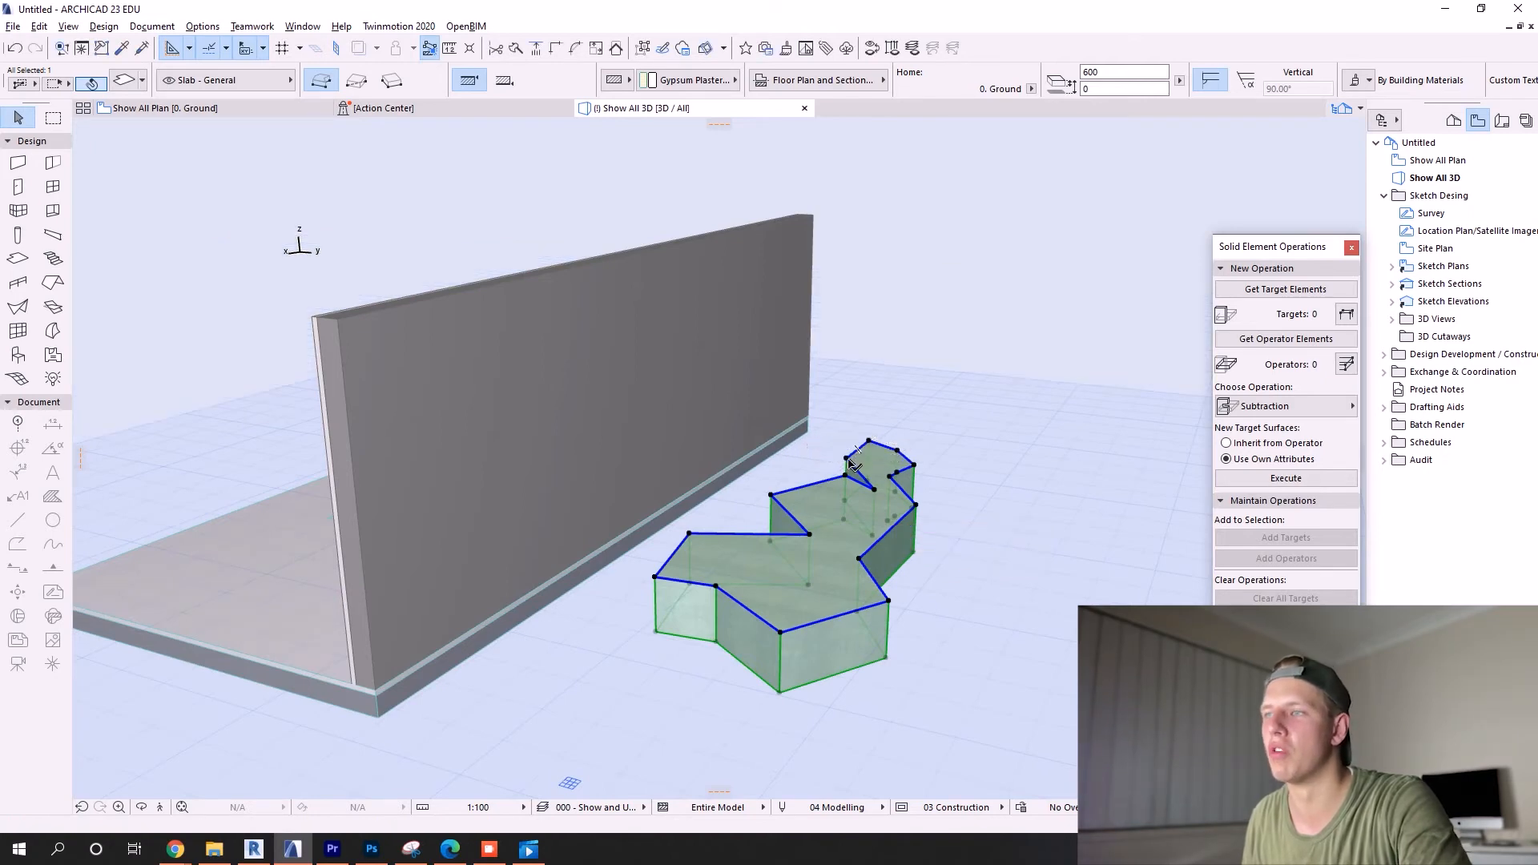
Step: Right-click the 600-thick irregular slab to bring up its element commands
right_click(853, 466)
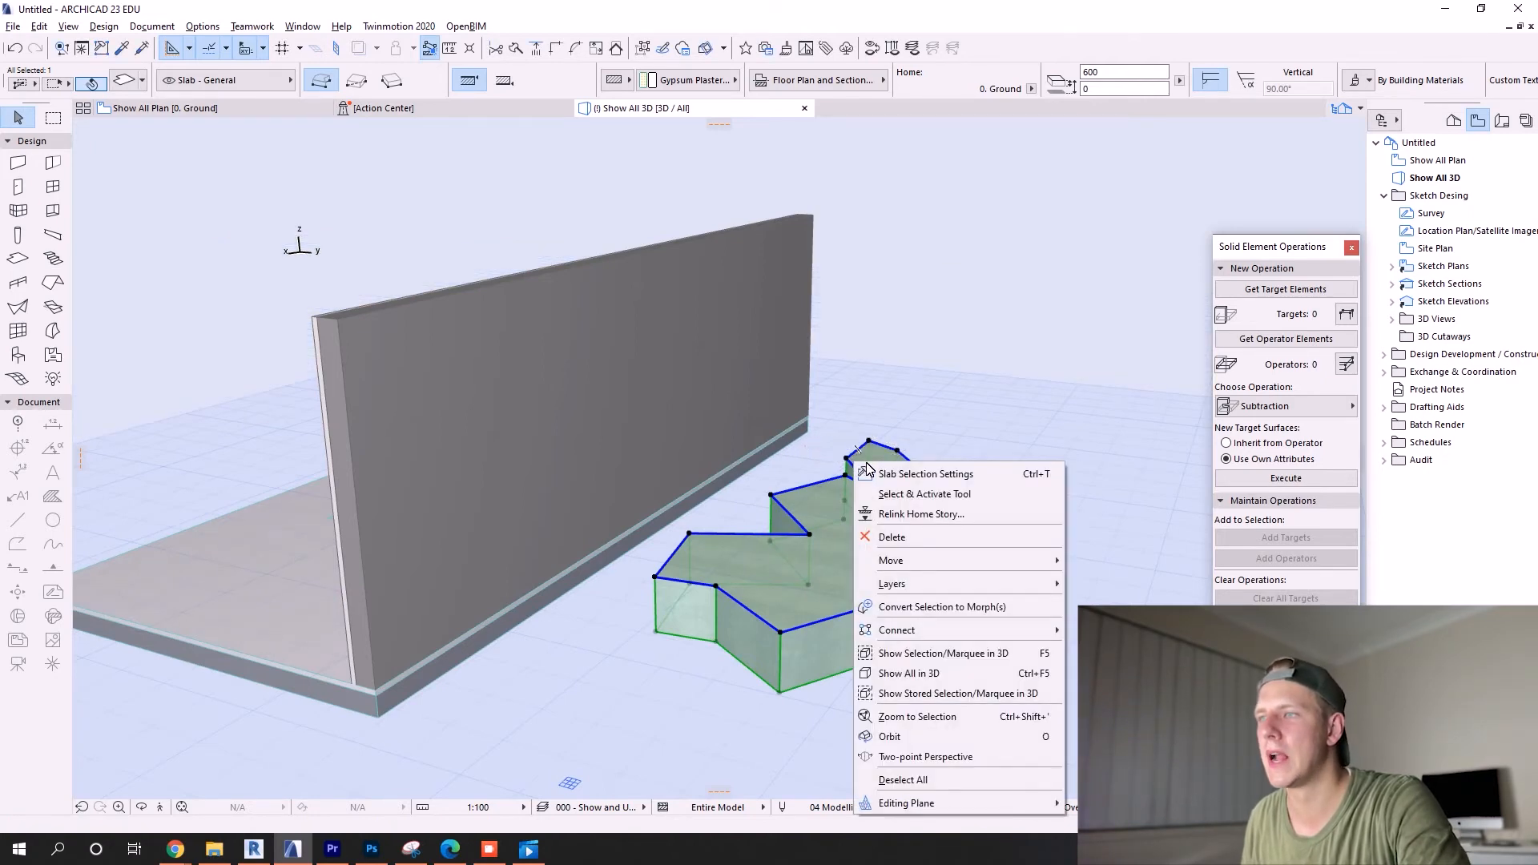
mouse_move(945, 607)
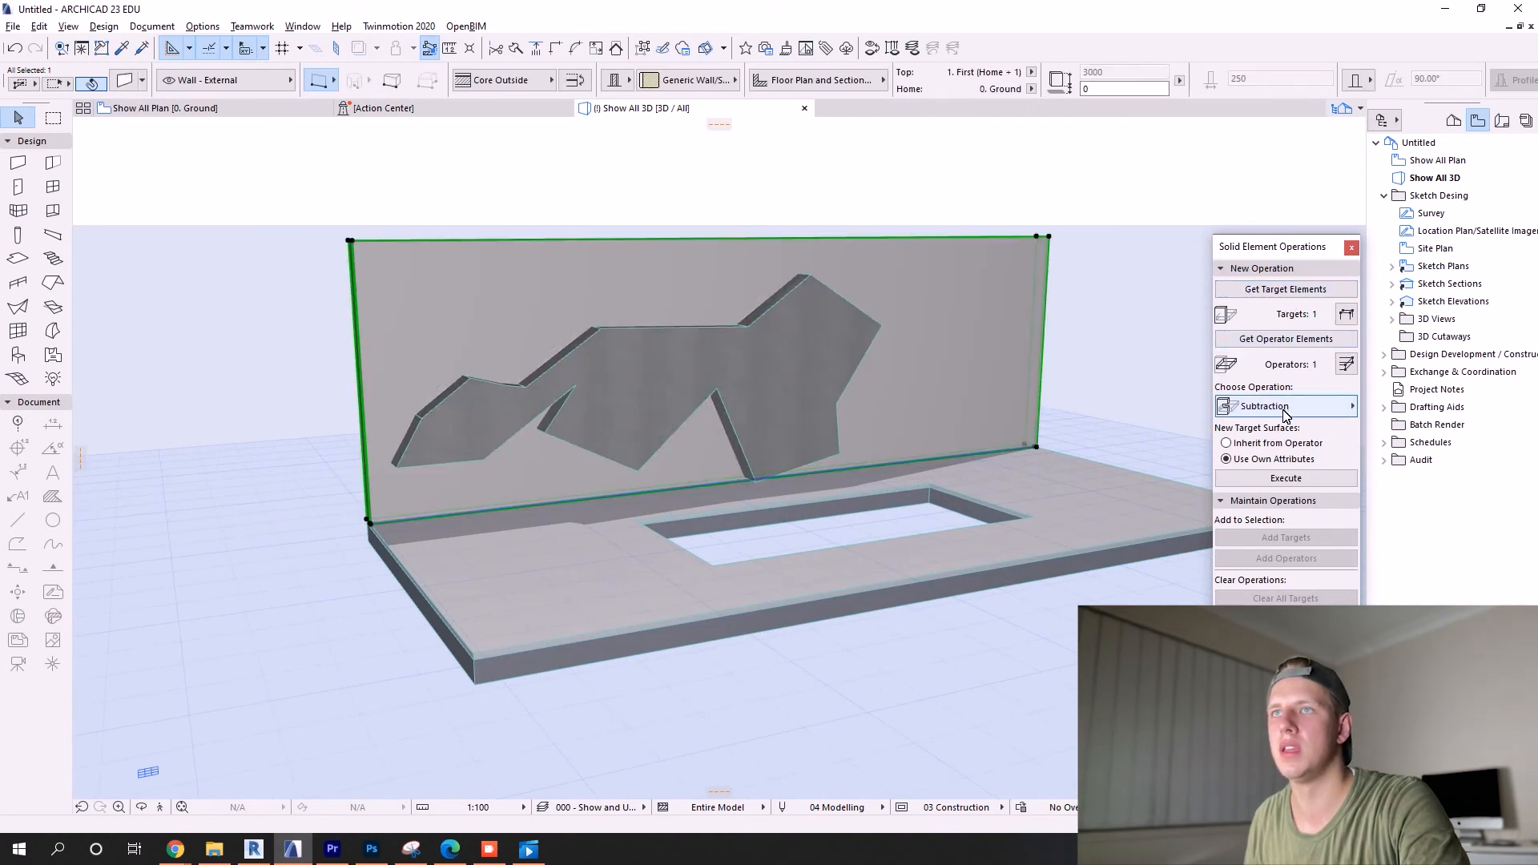
Step: Execute the morph subtraction from the wall and switch to the 3D building envelope layer combination
click(1284, 477)
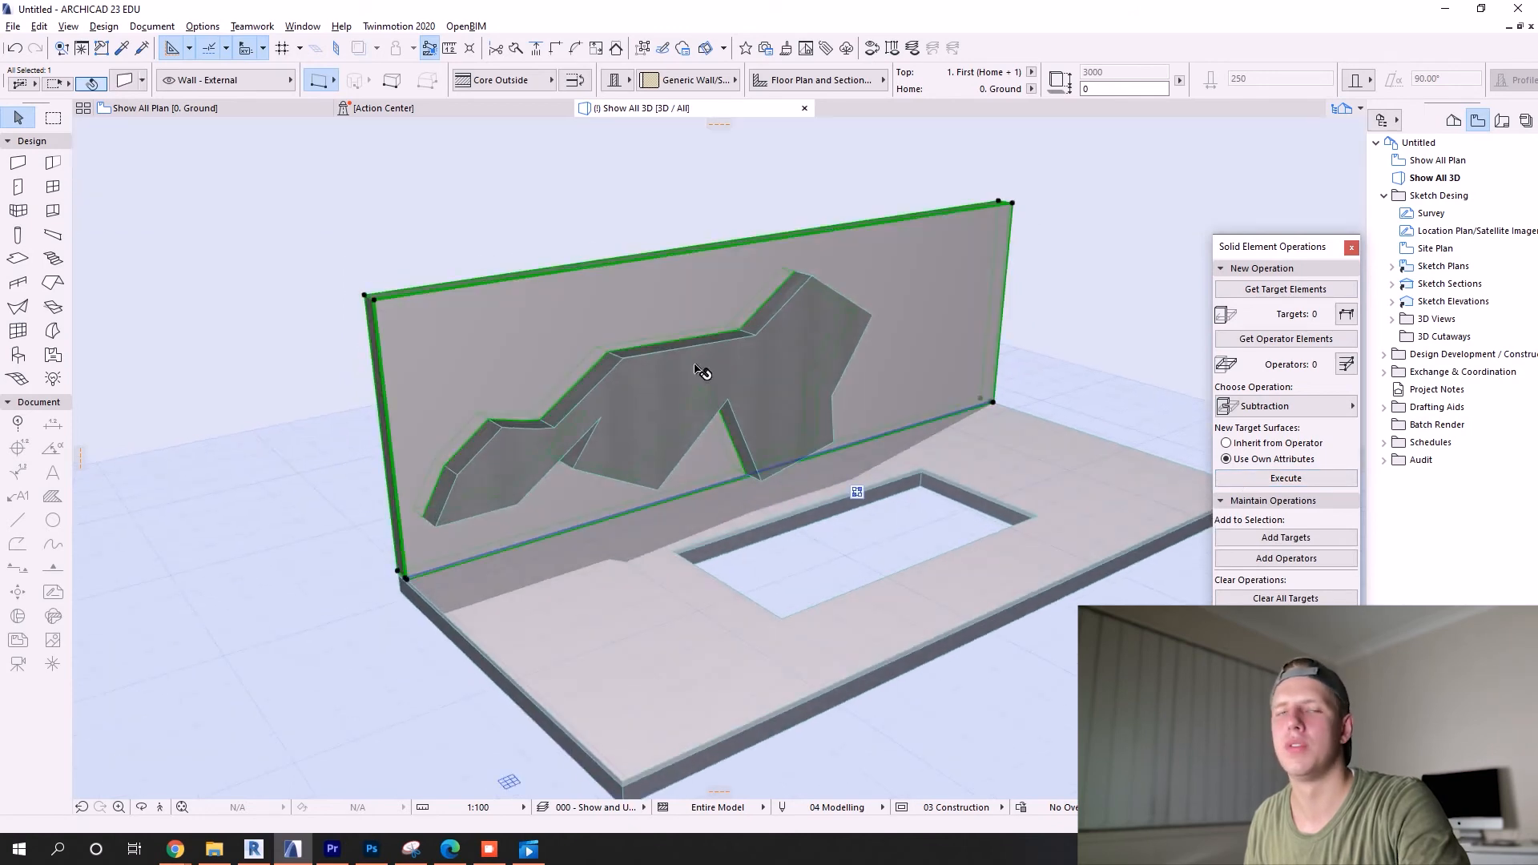
click(598, 807)
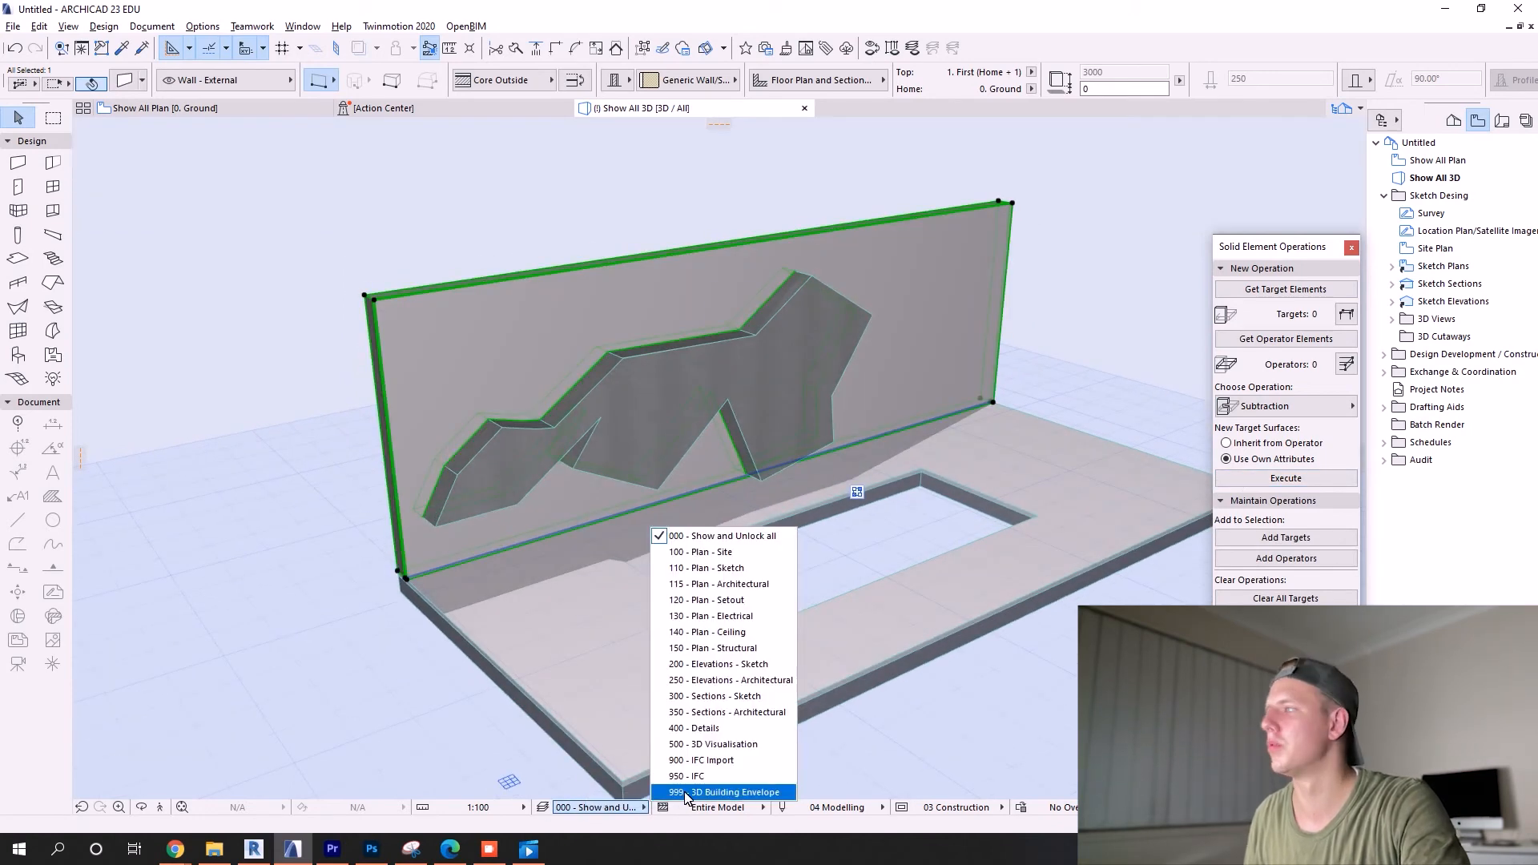
click(724, 792)
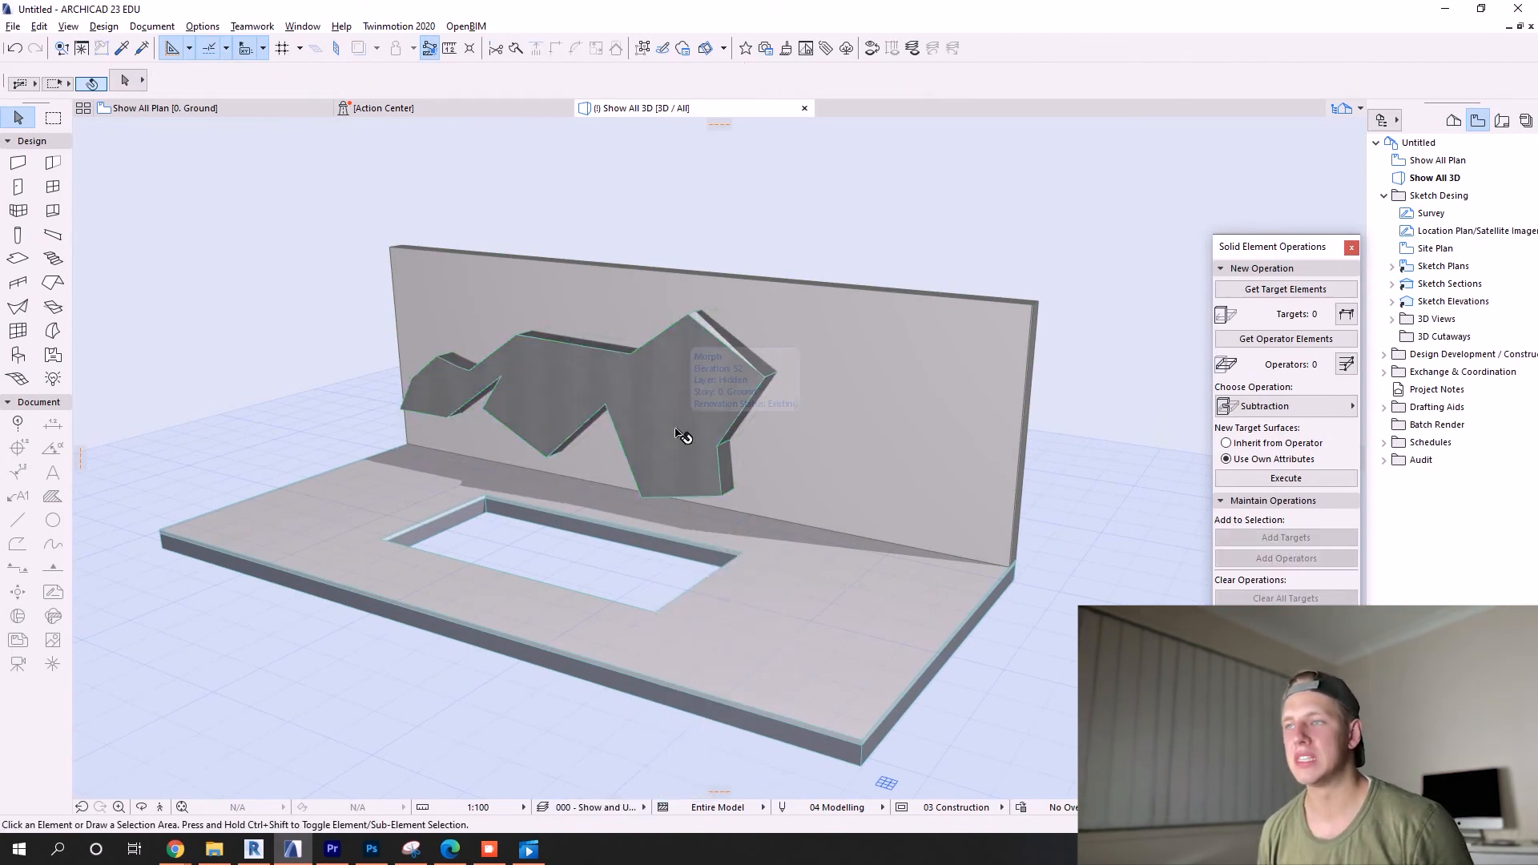
Step: Apply the 999 - 3D Building Envelope layer combination and select the floor slab
click(599, 807)
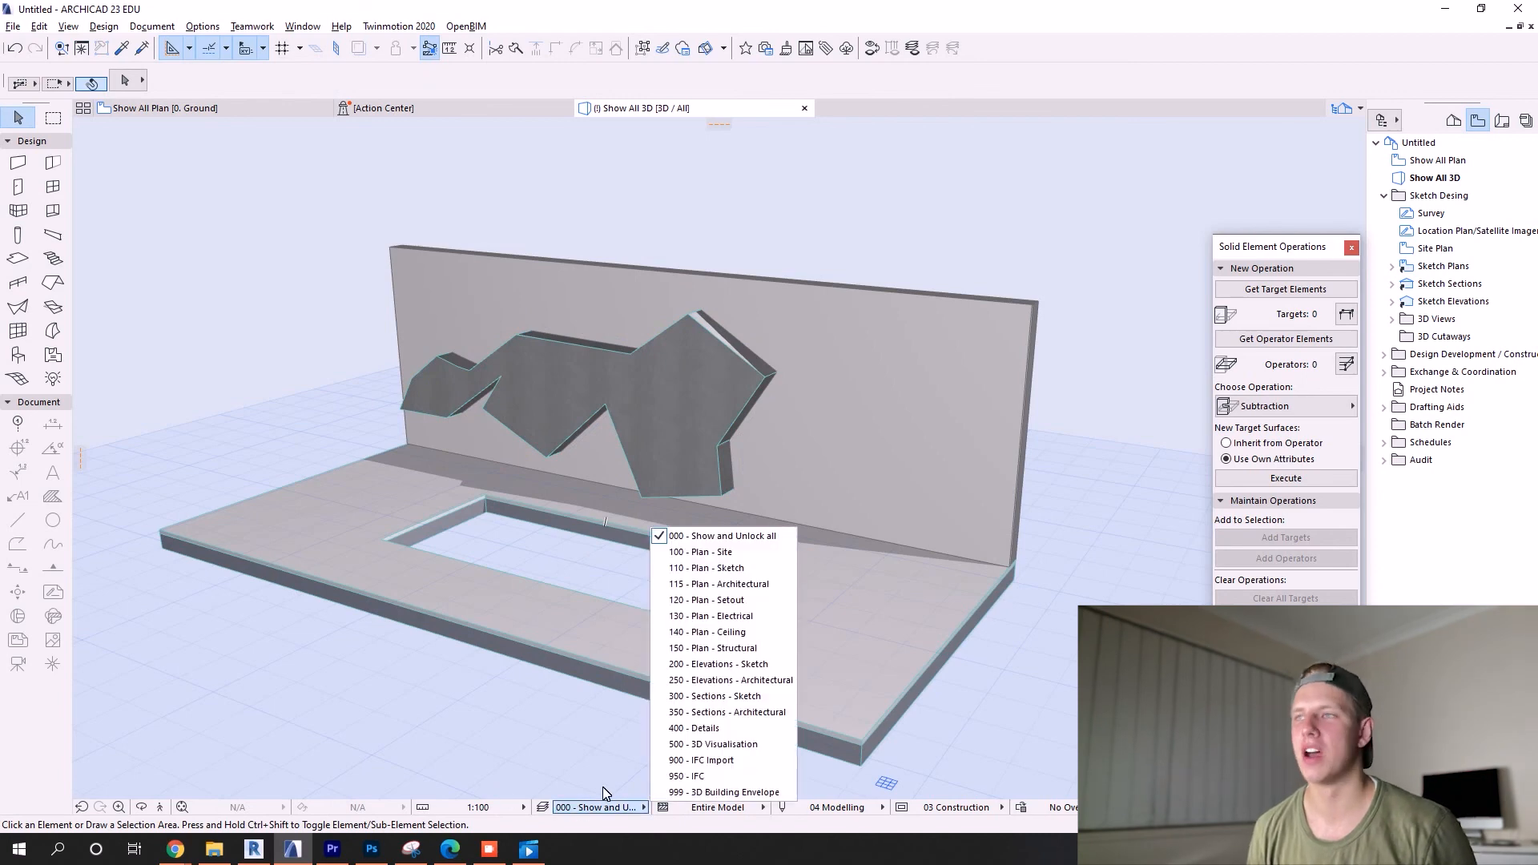
click(723, 791)
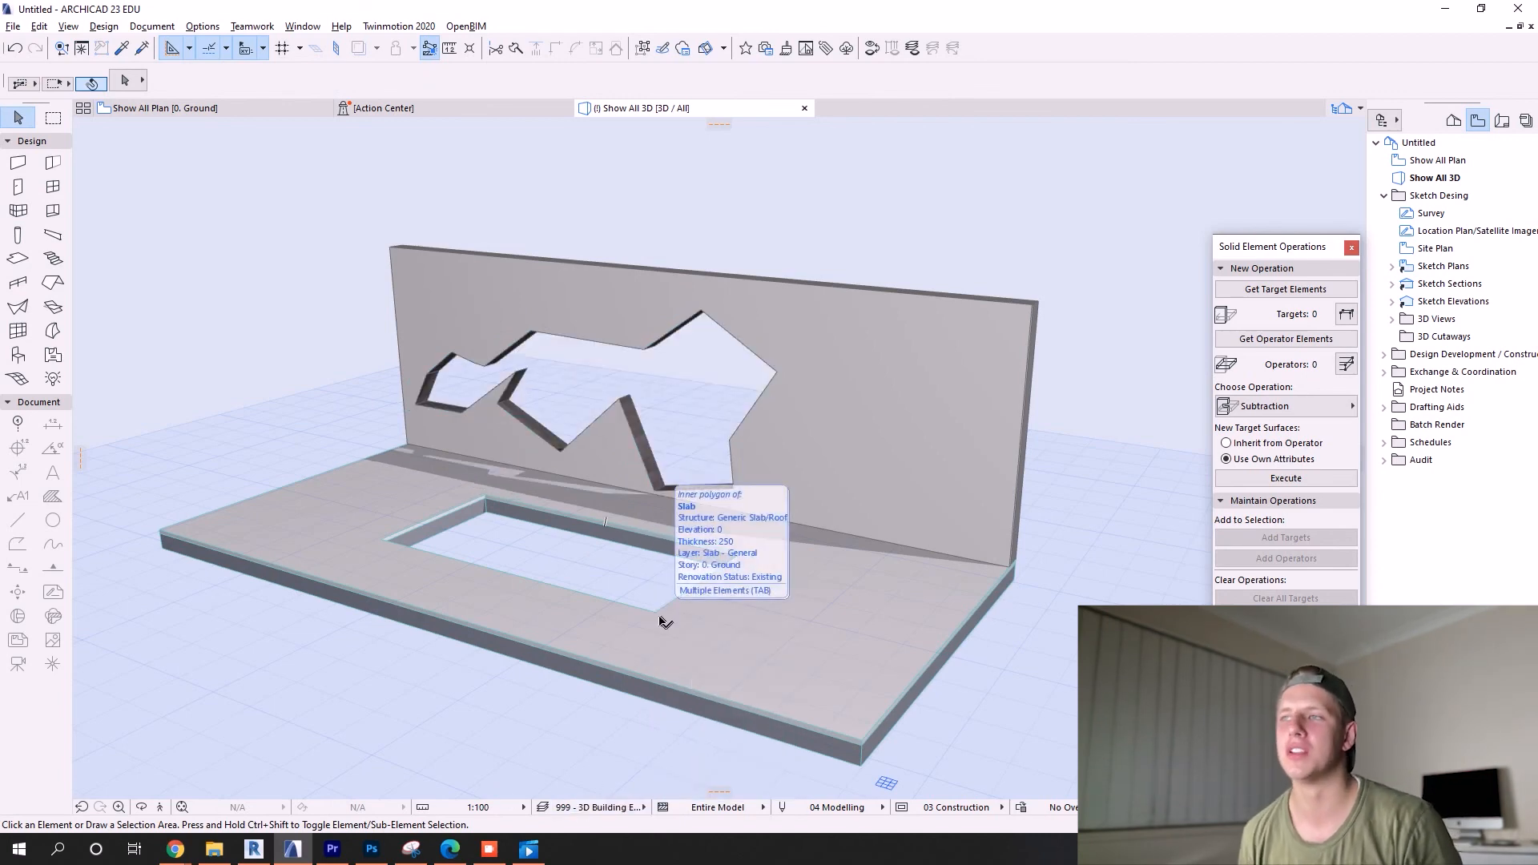
click(656, 613)
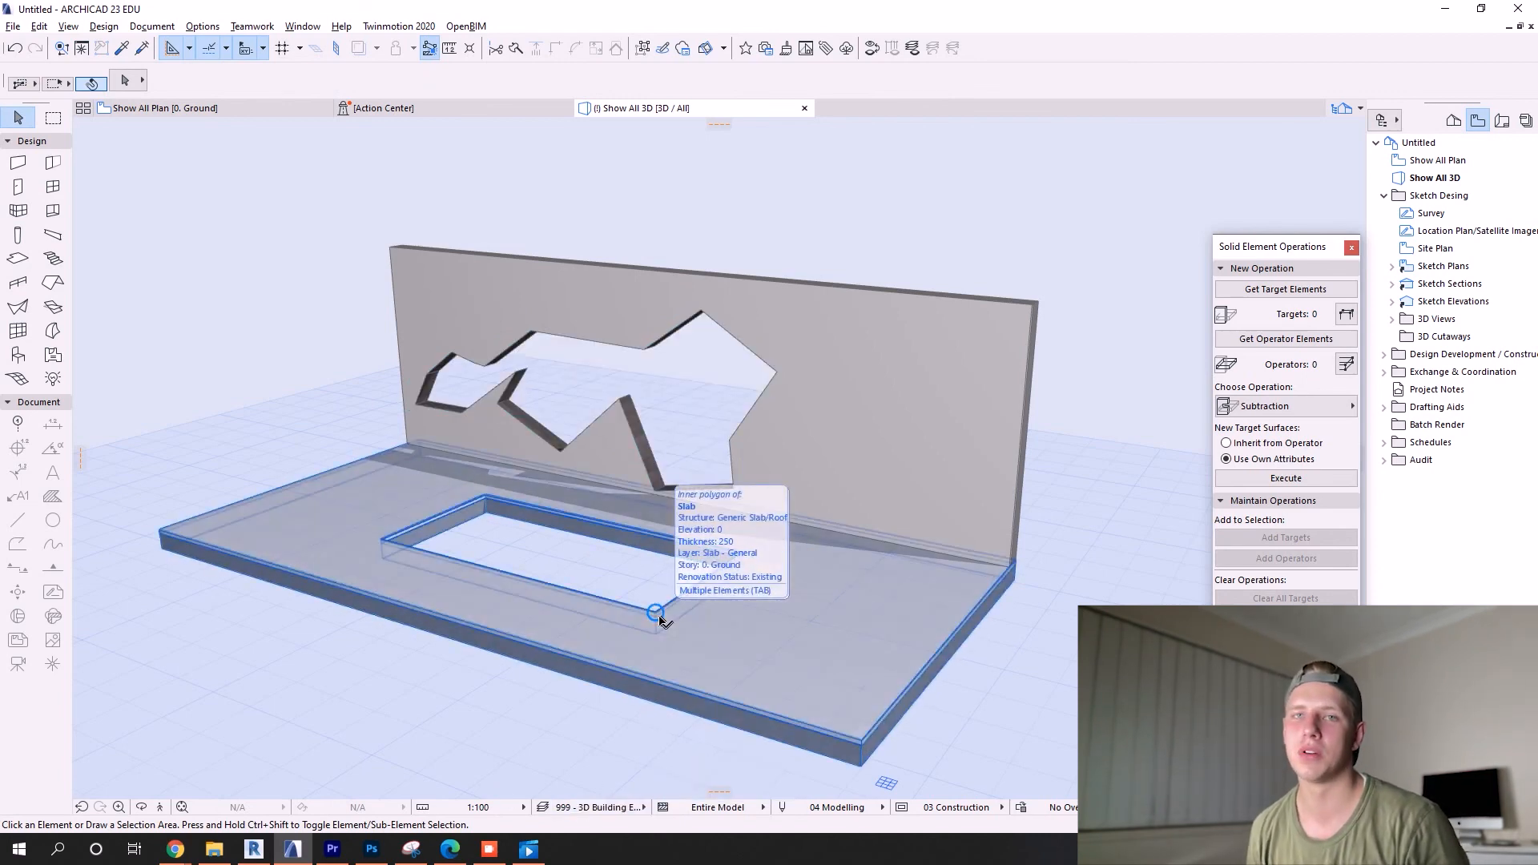